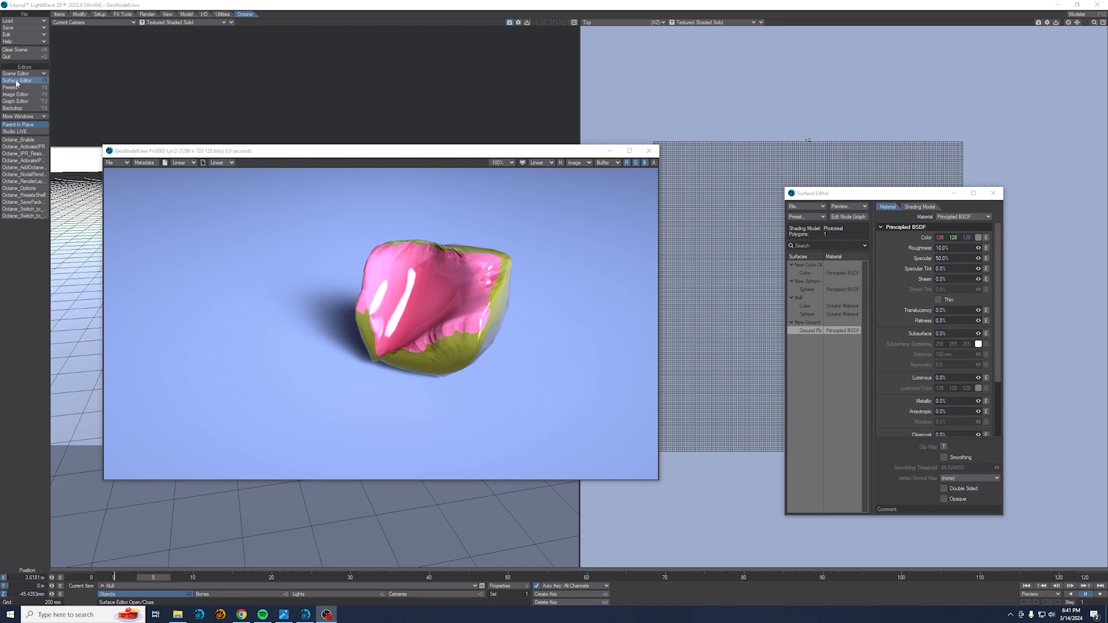
Step: Clear the previous scene, leaving only the default camera and light
{"action": "left_click", "coordinate": [648, 150]}
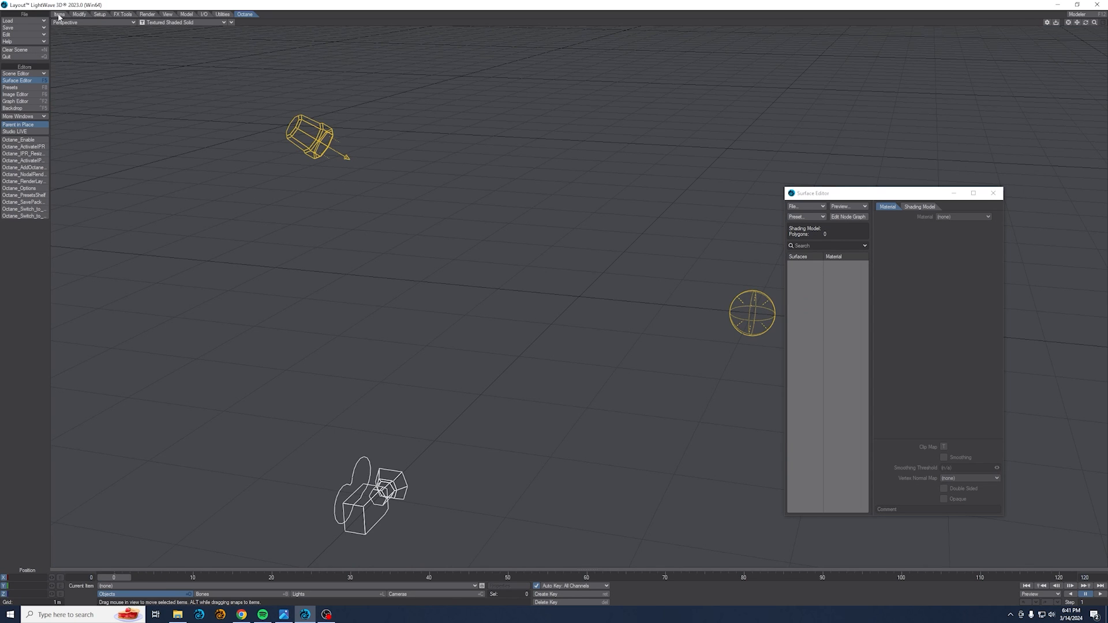
Step: Create a 1 m cube with adjusted Center Y and a 500 mm sphere
{"action": "left_click", "coordinate": [60, 13]}
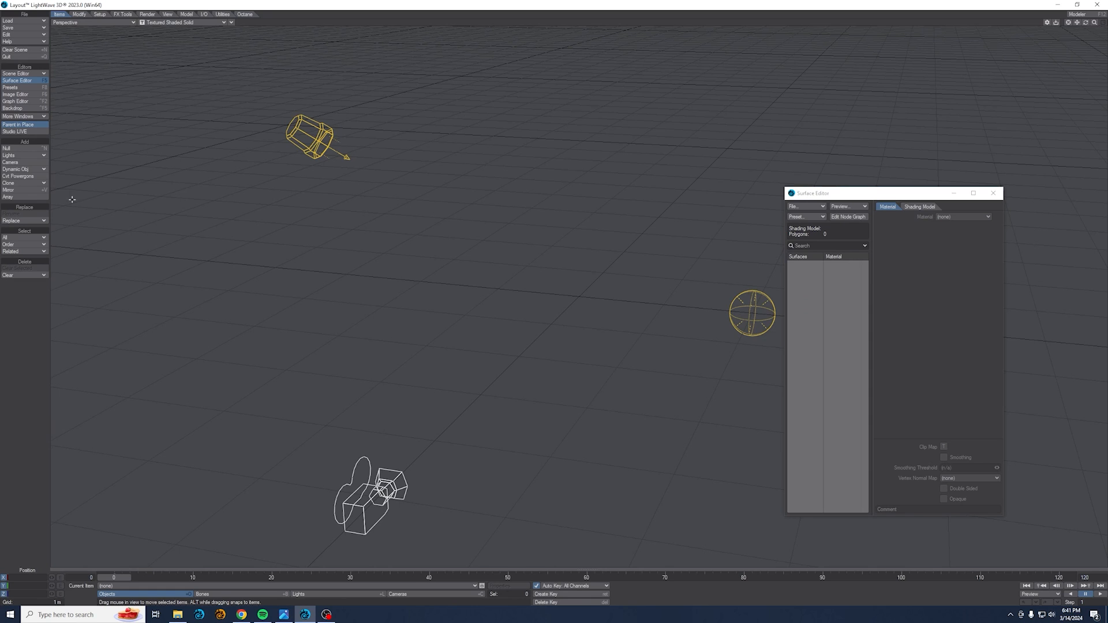
{"action": "left_click", "coordinate": [186, 14]}
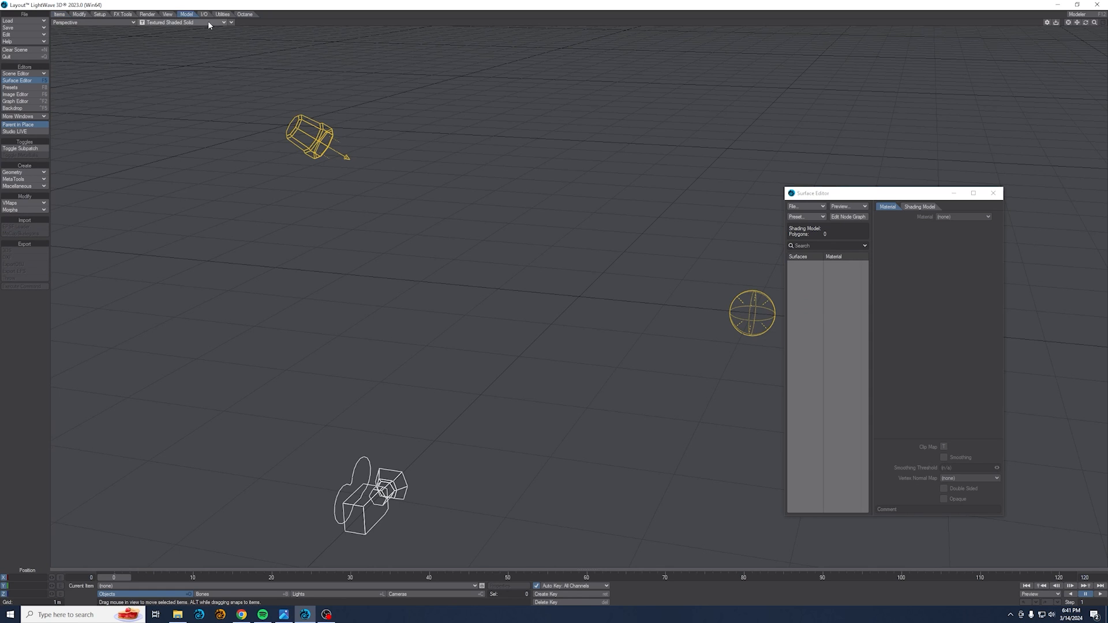
{"action": "left_click", "coordinate": [12, 172]}
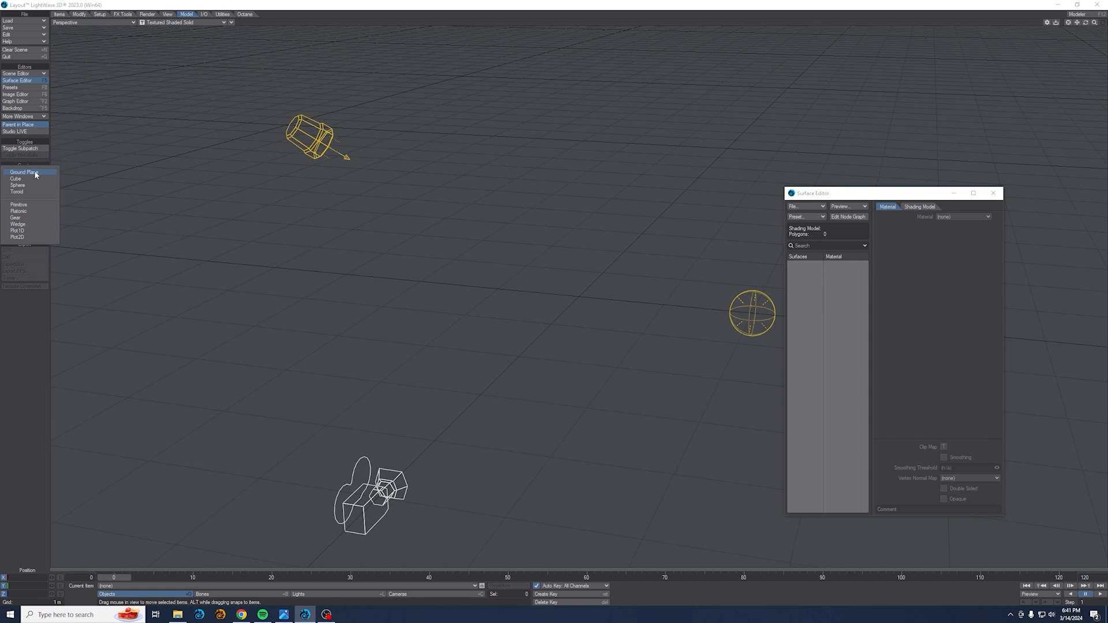
{"action": "left_click", "coordinate": [16, 179]}
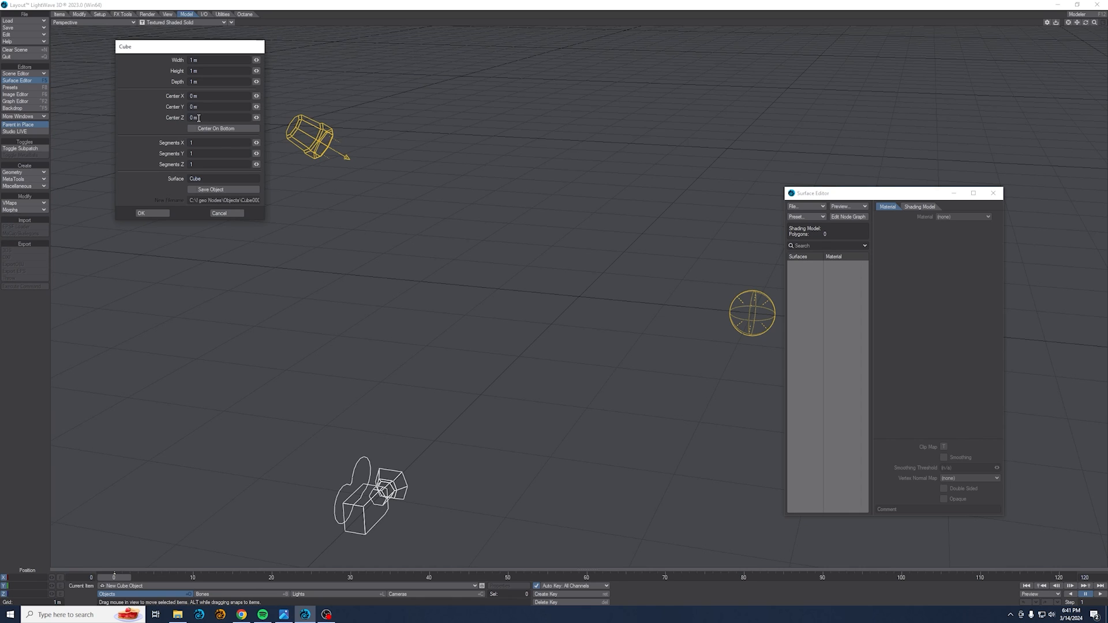
{"action": "left_click", "coordinate": [195, 107]}
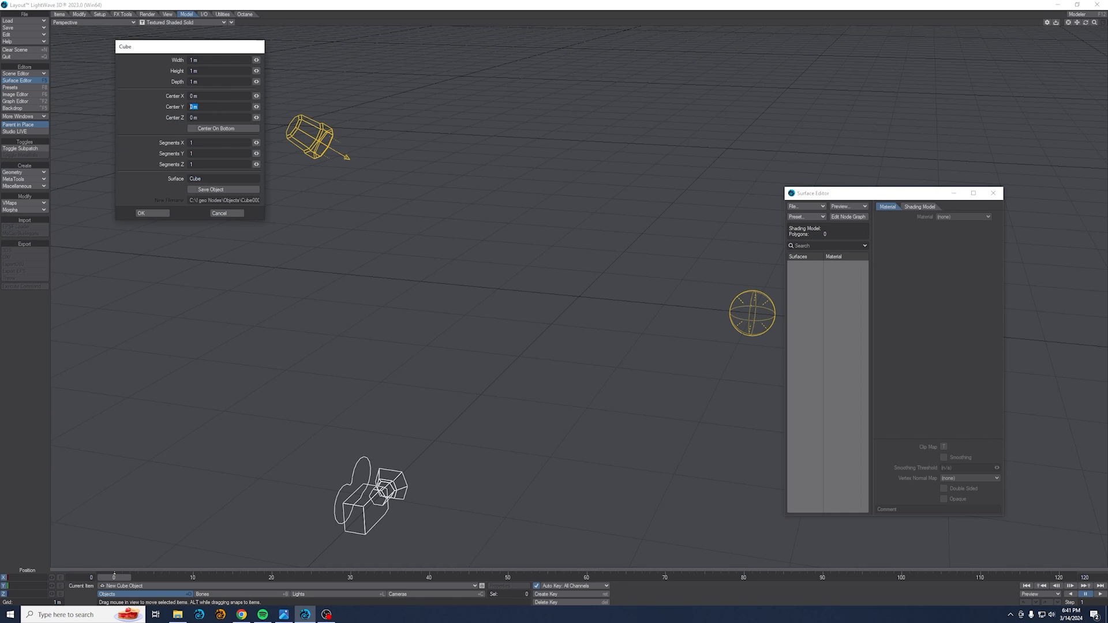
{"action": "left_click", "coordinate": [142, 213]}
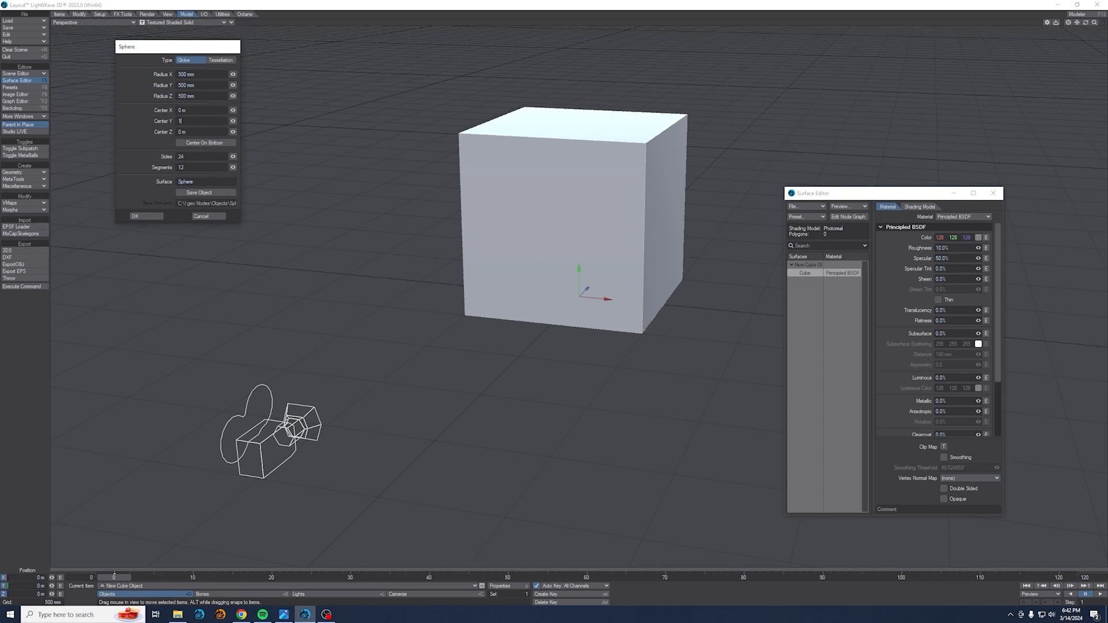
{"action": "left_click", "coordinate": [135, 216]}
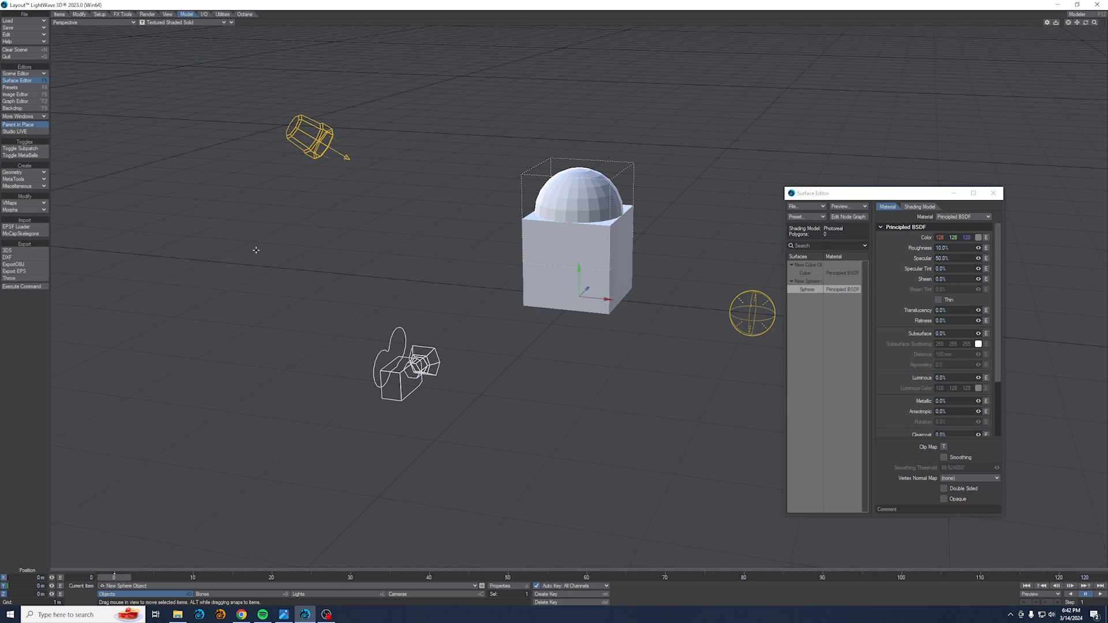
{"action": "mouse_move", "coordinate": [548, 321]}
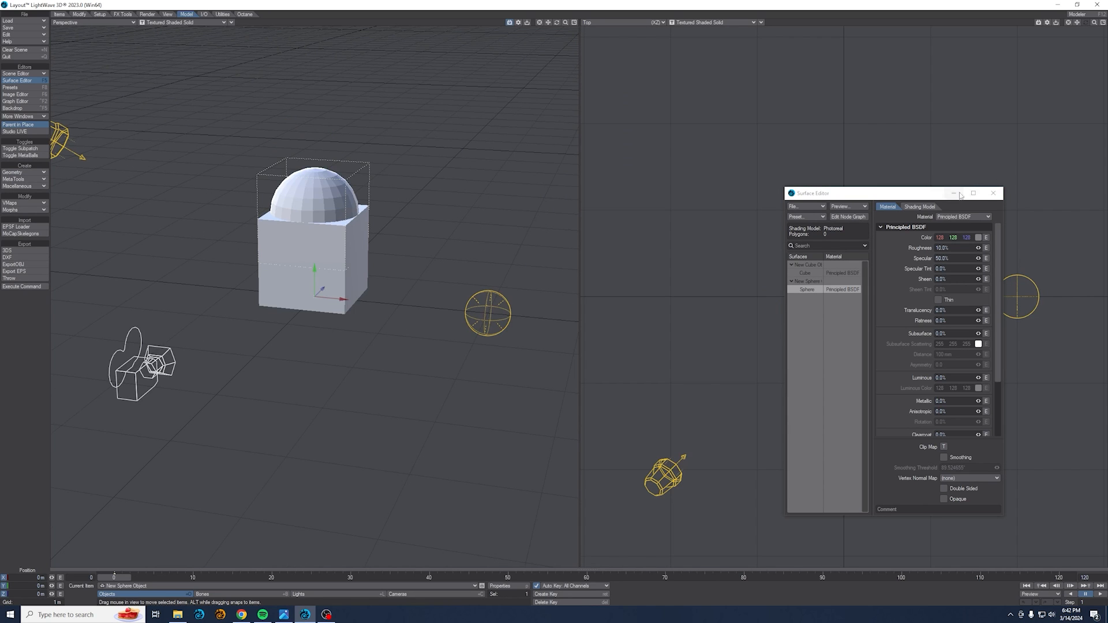
Step: Close the Surface Editor window
{"action": "left_click", "coordinate": [993, 193]}
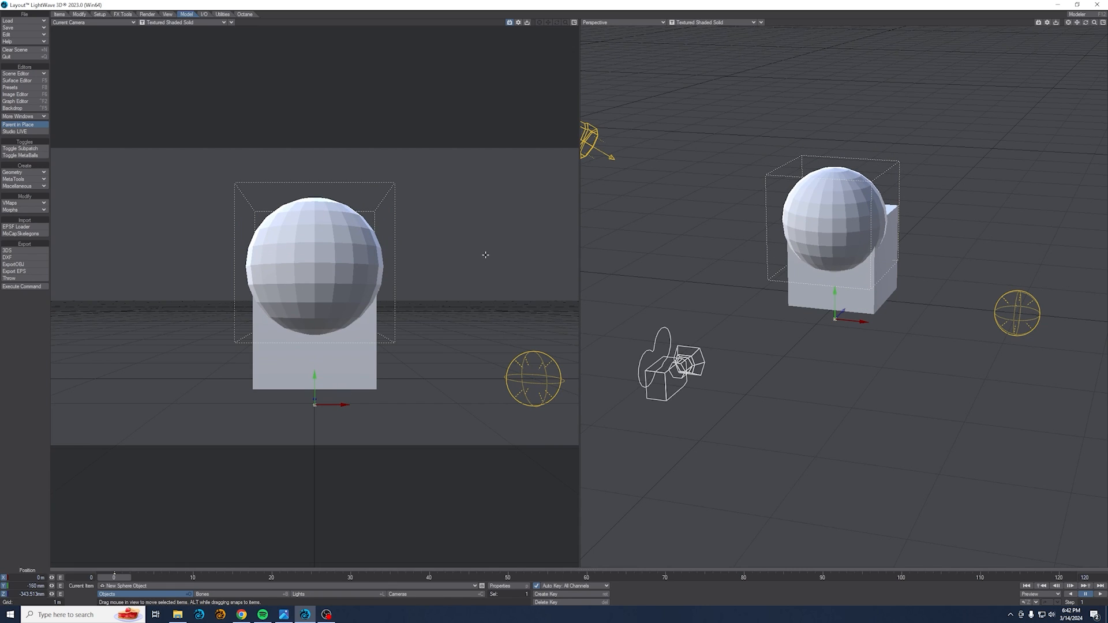
{"action": "mouse_move", "coordinate": [293, 281]}
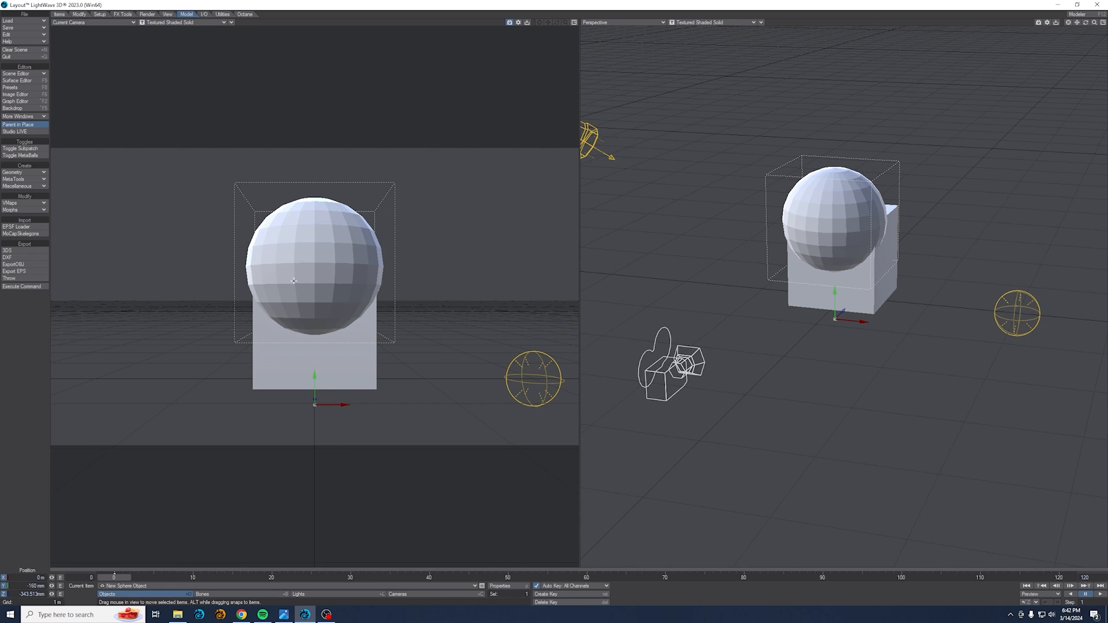
{"action": "mouse_move", "coordinate": [395, 428]}
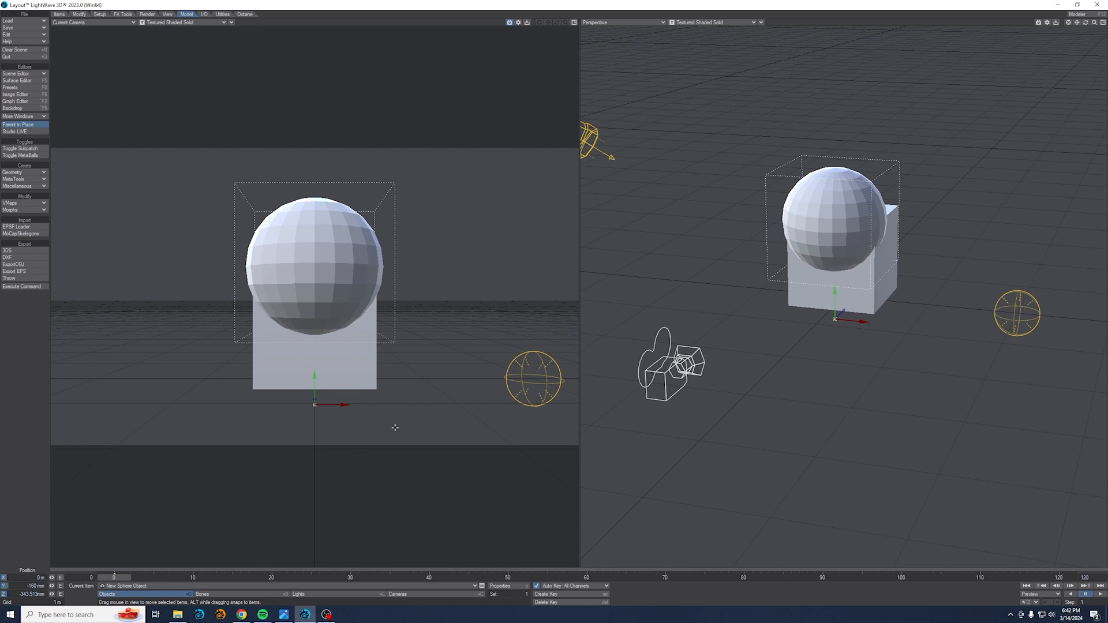
{"action": "mouse_move", "coordinate": [1018, 349]}
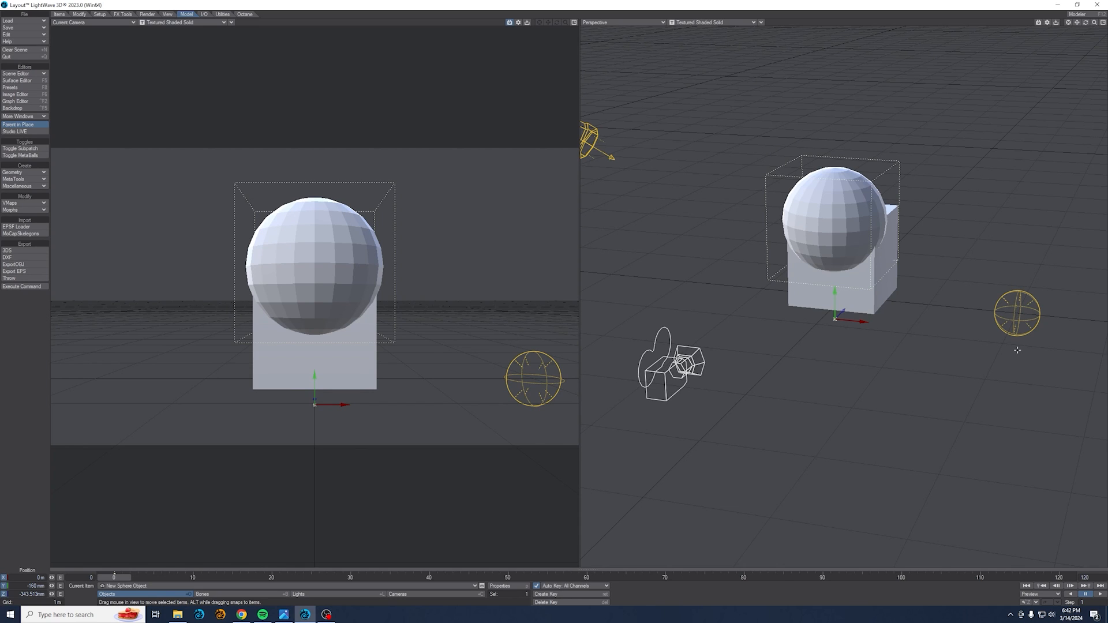
{"action": "mouse_move", "coordinate": [368, 318]}
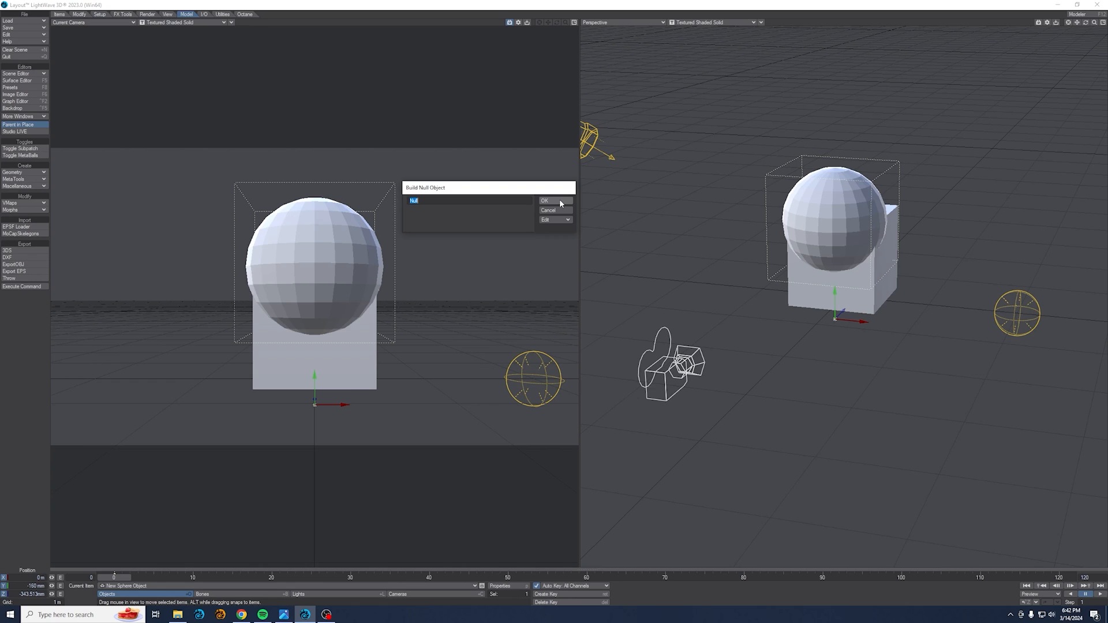
Step: Add a null named Null and give it a Procedural Geometry modifier
{"action": "left_click", "coordinate": [545, 201]}
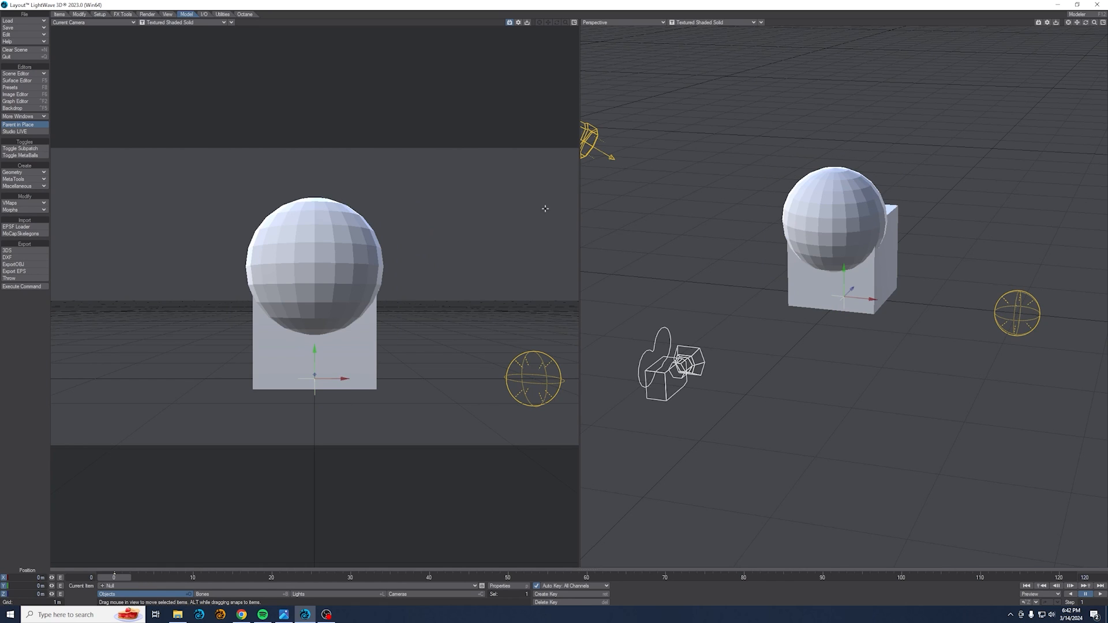
{"action": "left_click", "coordinate": [507, 586]}
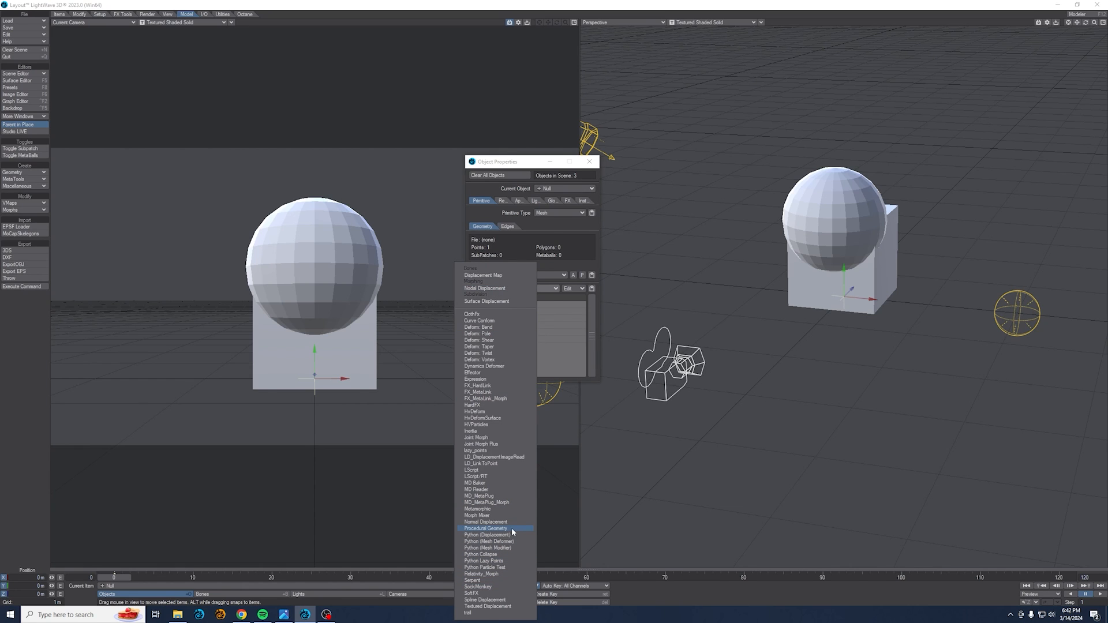
{"action": "left_click", "coordinate": [485, 528]}
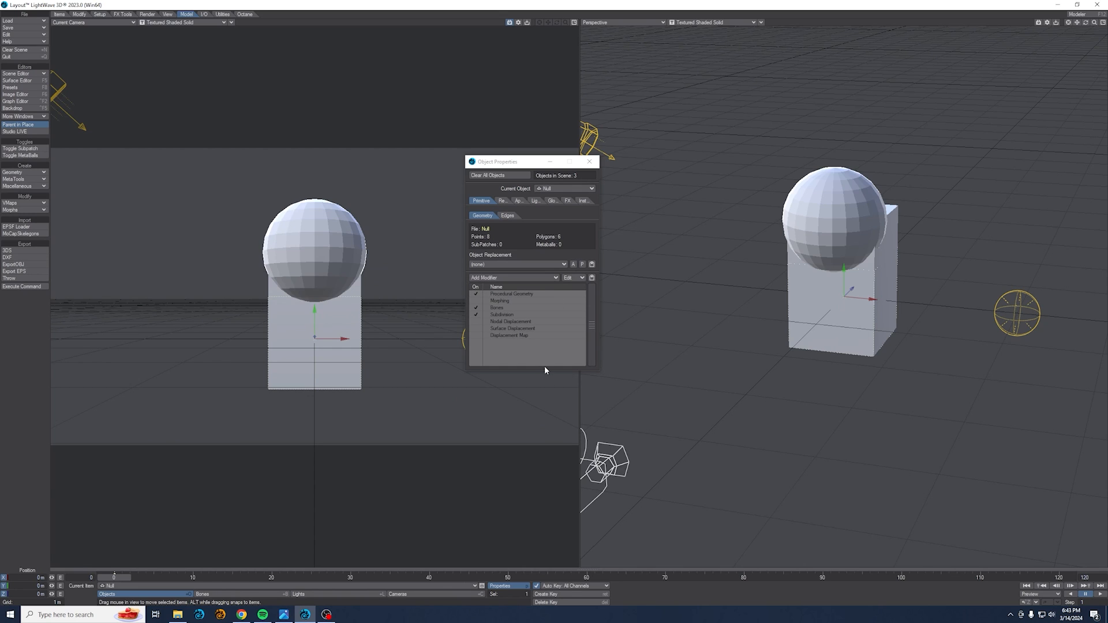
{"action": "mouse_move", "coordinate": [507, 296]}
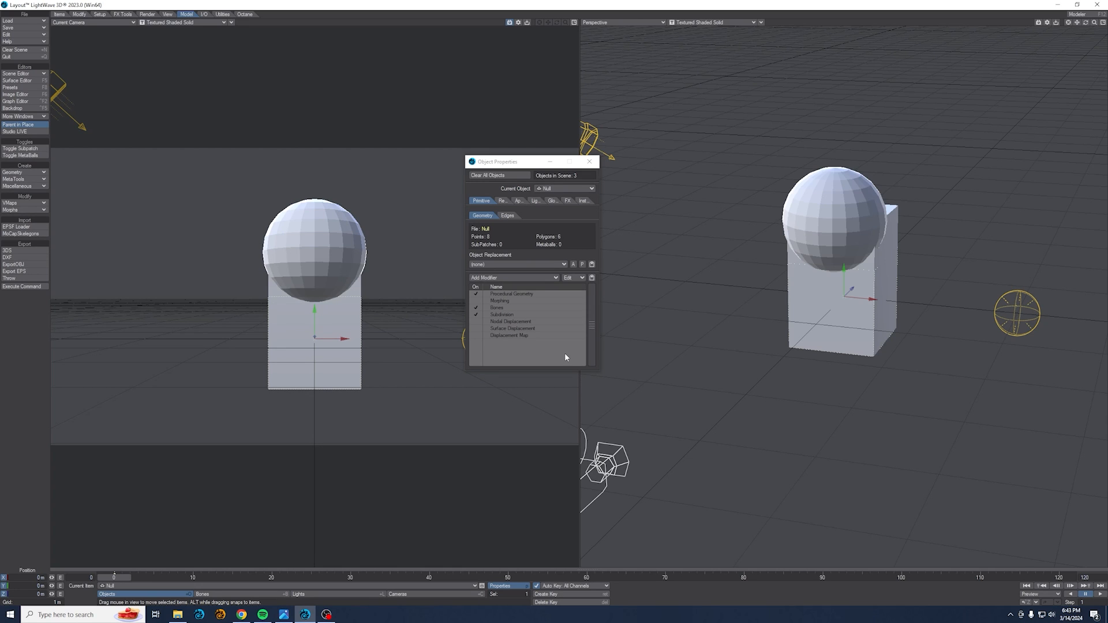
{"action": "mouse_move", "coordinate": [506, 295]}
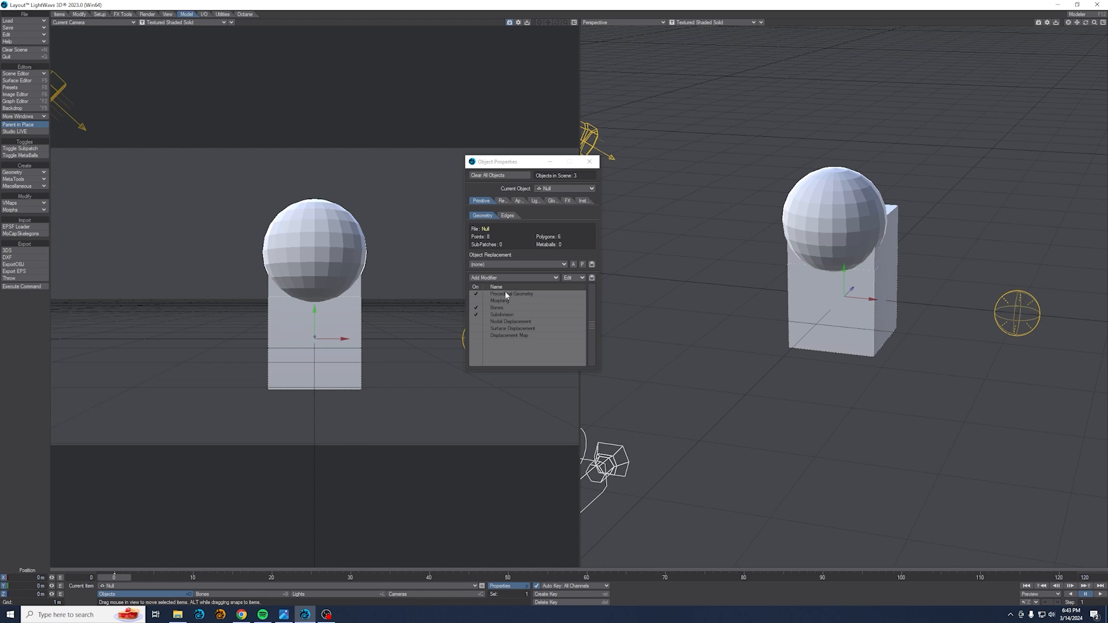
{"action": "mouse_move", "coordinate": [602, 385]}
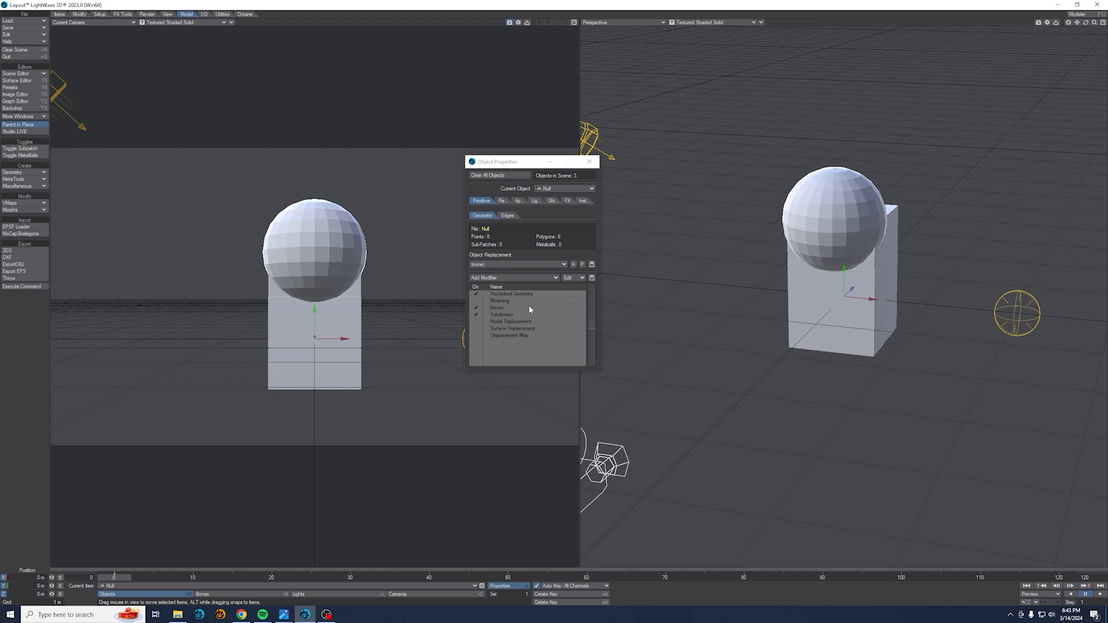
{"action": "mouse_move", "coordinate": [302, 265]}
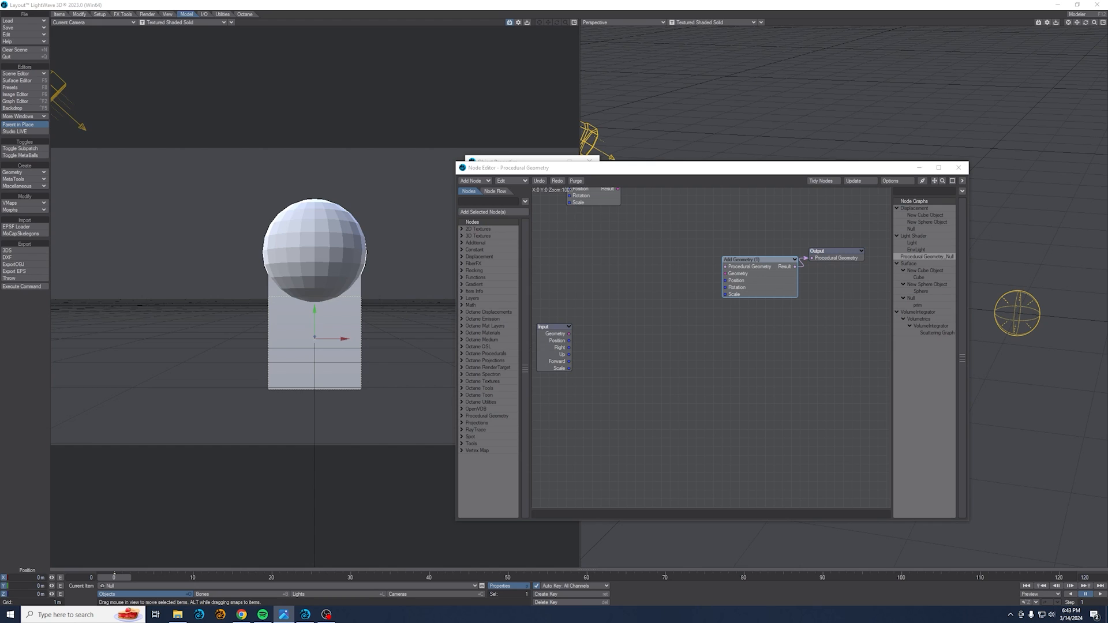
Step: Add From Mesh nodes and set the Boolean CSG node to Subtraction
{"action": "type", "text": "f"}
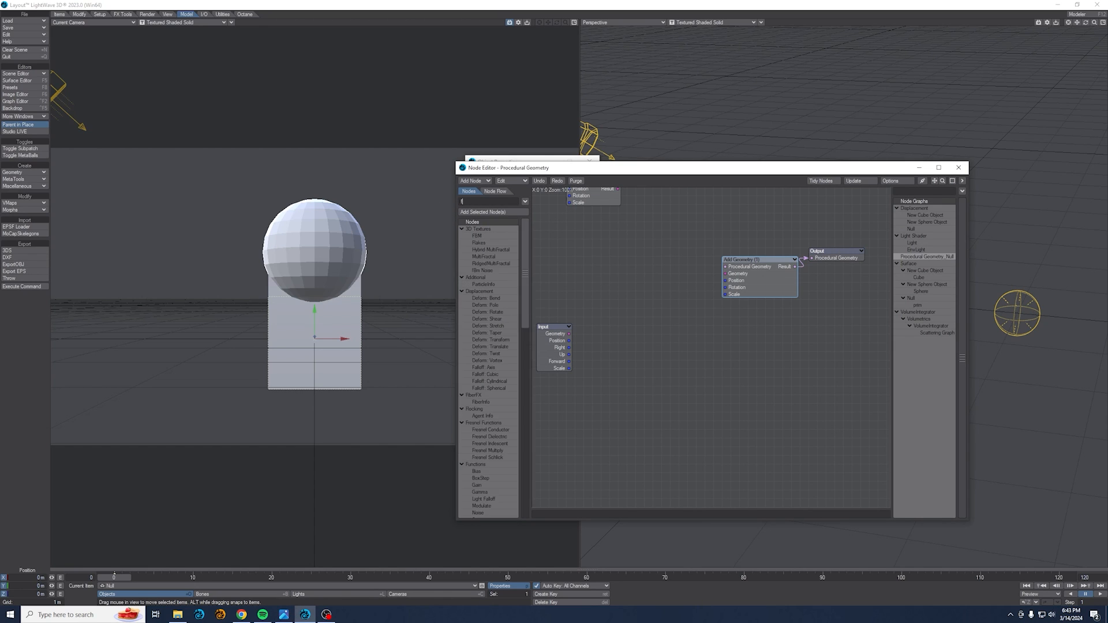
{"action": "type", "text": "from"}
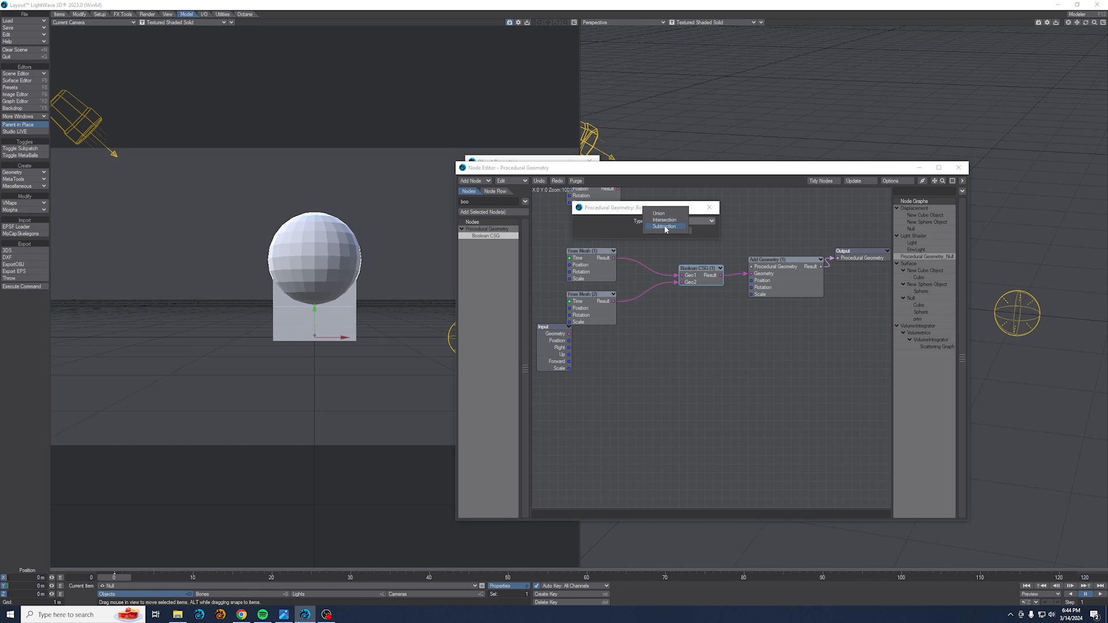
{"action": "left_click", "coordinate": [665, 227]}
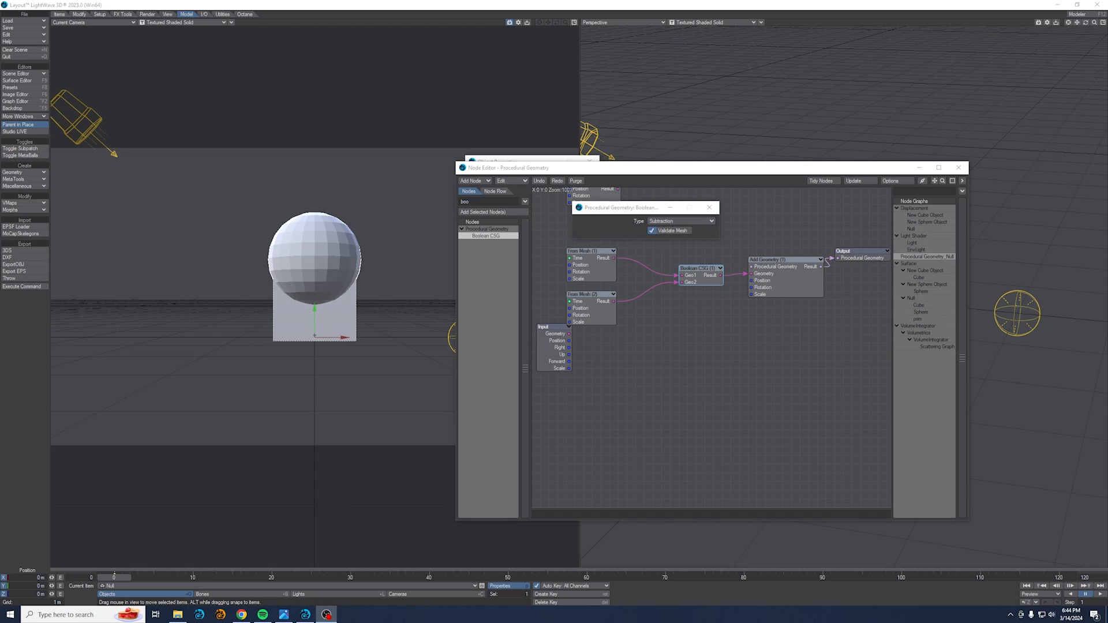
{"action": "mouse_move", "coordinate": [627, 344]}
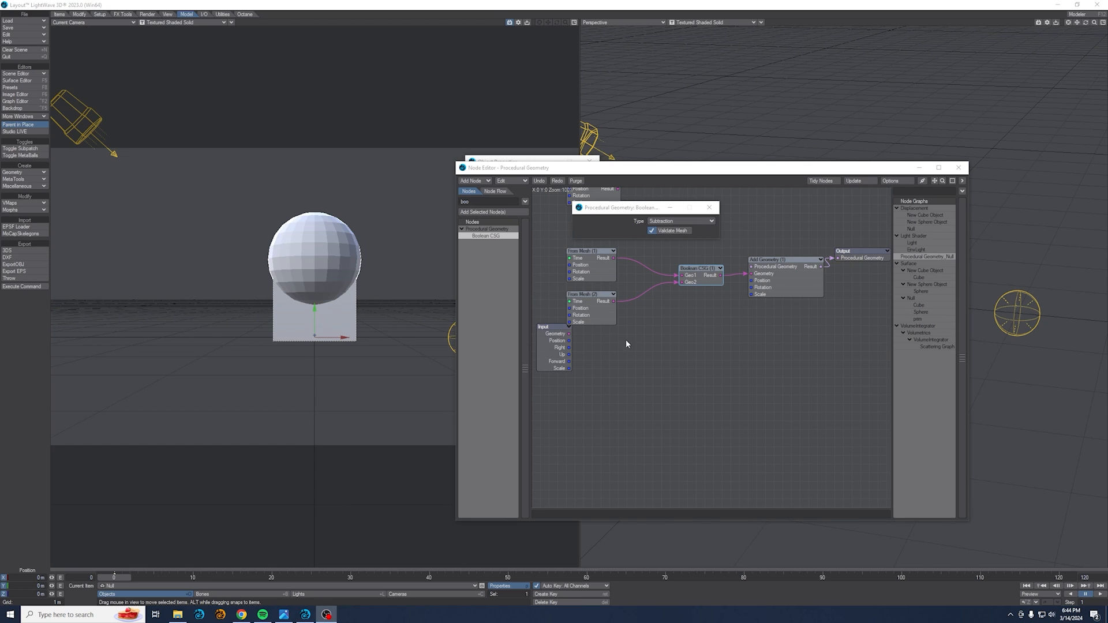
{"action": "left_click", "coordinate": [708, 207]}
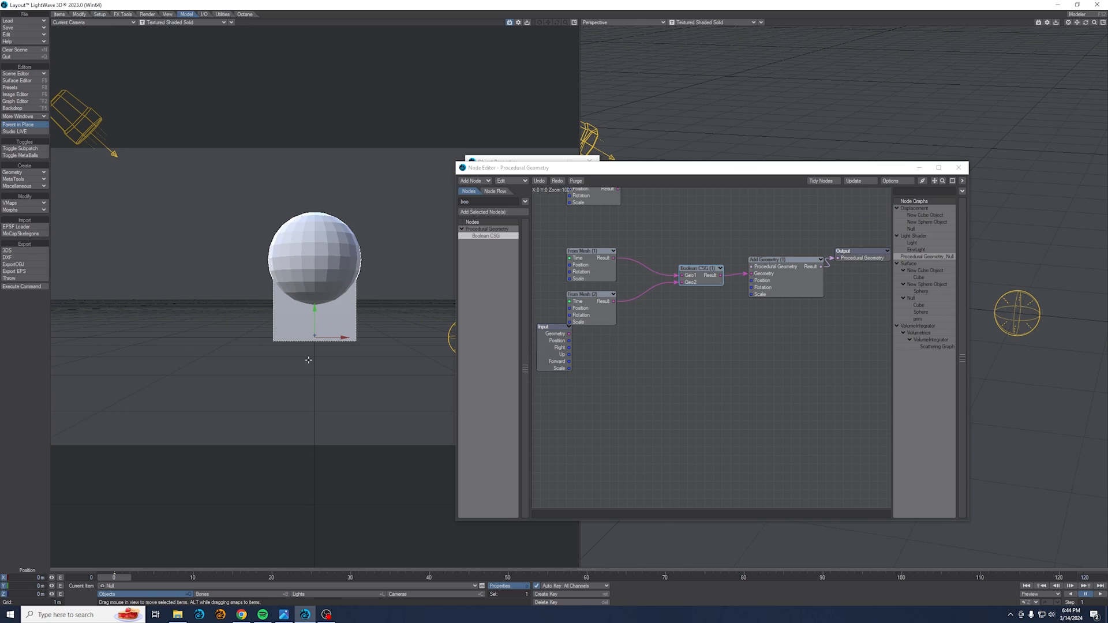
{"action": "mouse_move", "coordinate": [334, 281]}
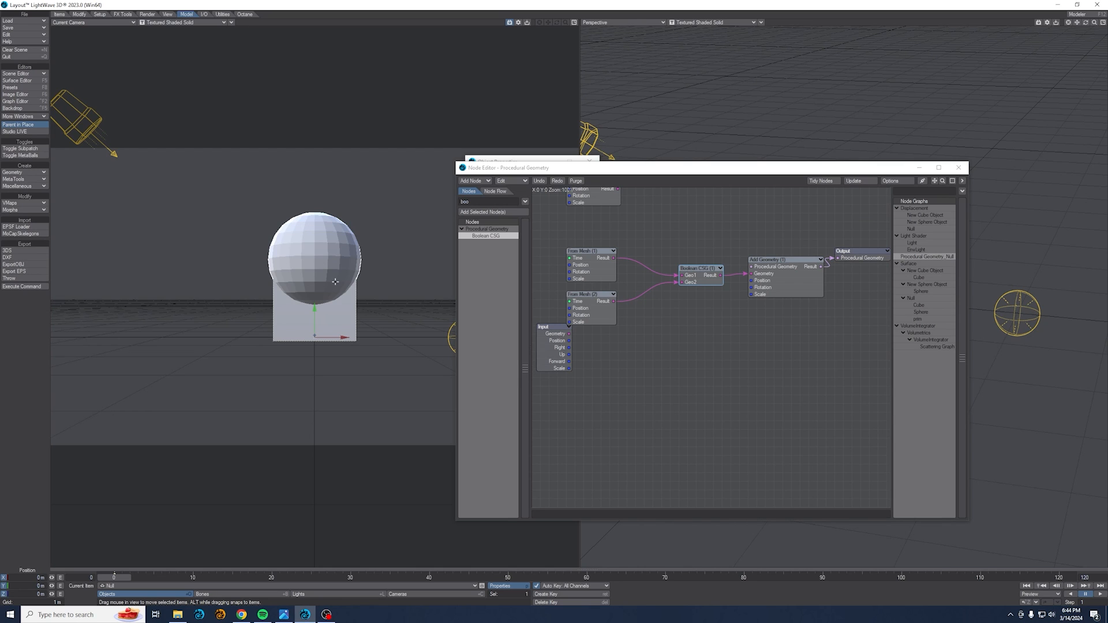
Step: Switch the Scene Editor variant and close the procedural geometry Node Editor
{"action": "left_click", "coordinate": [16, 79]}
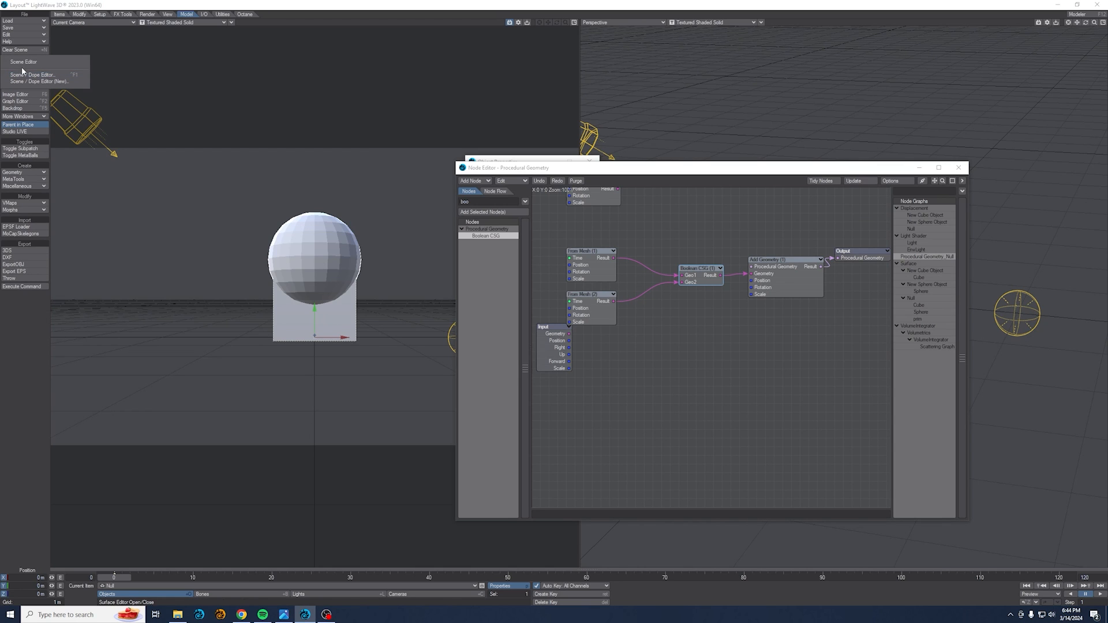
{"action": "left_click", "coordinate": [22, 61]}
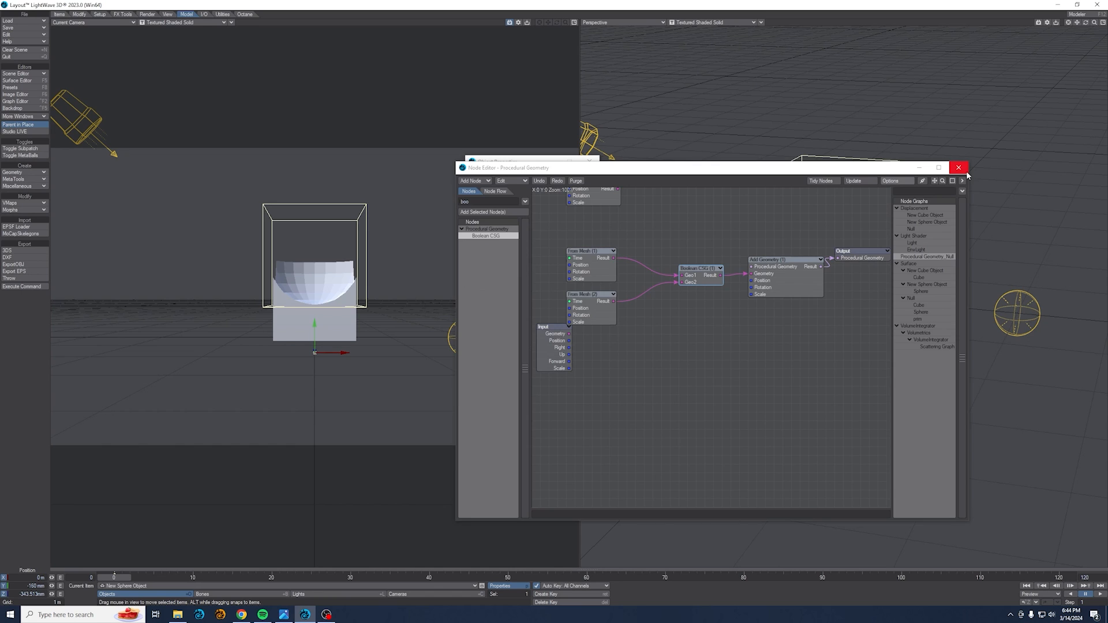
{"action": "left_click", "coordinate": [957, 168]}
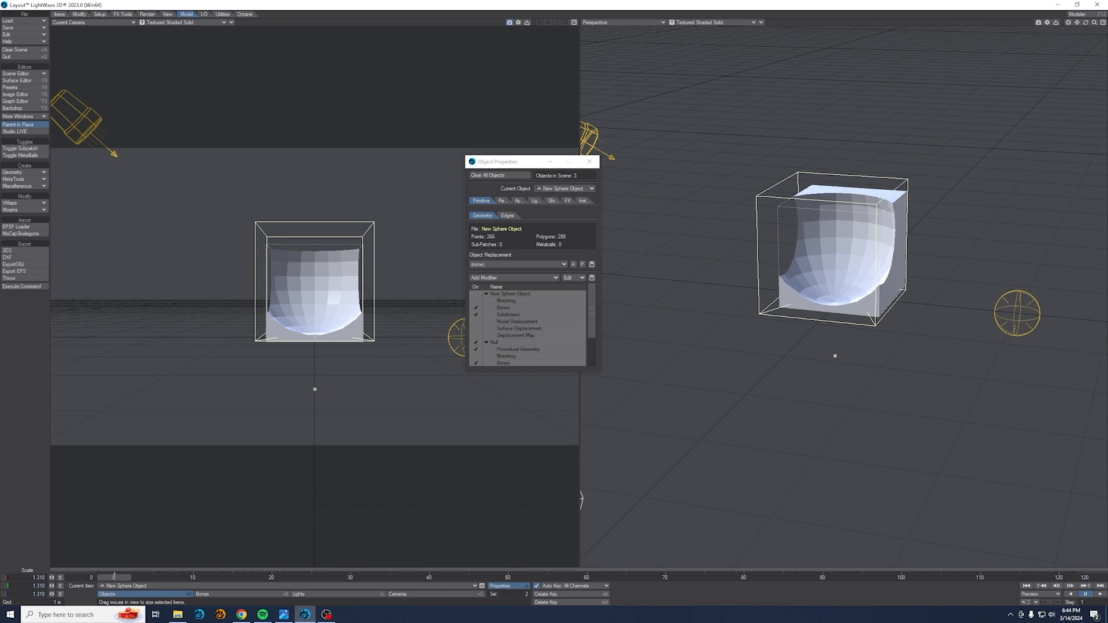
{"action": "left_click_drag", "start_coordinate": [116, 577], "coordinate": [382, 586]}
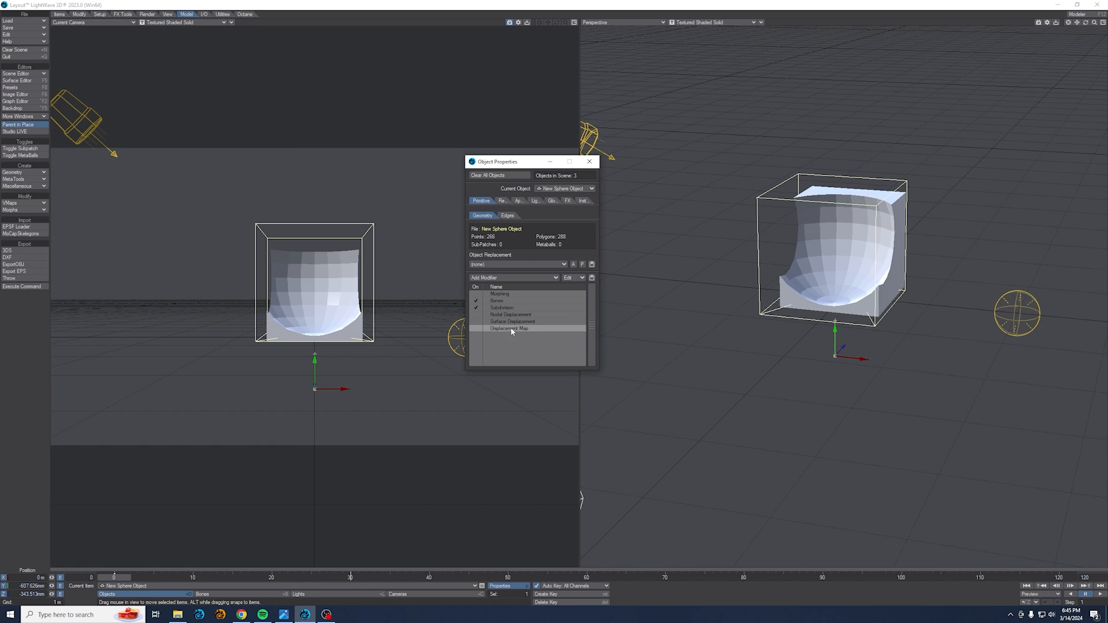
{"action": "mouse_move", "coordinate": [419, 319]}
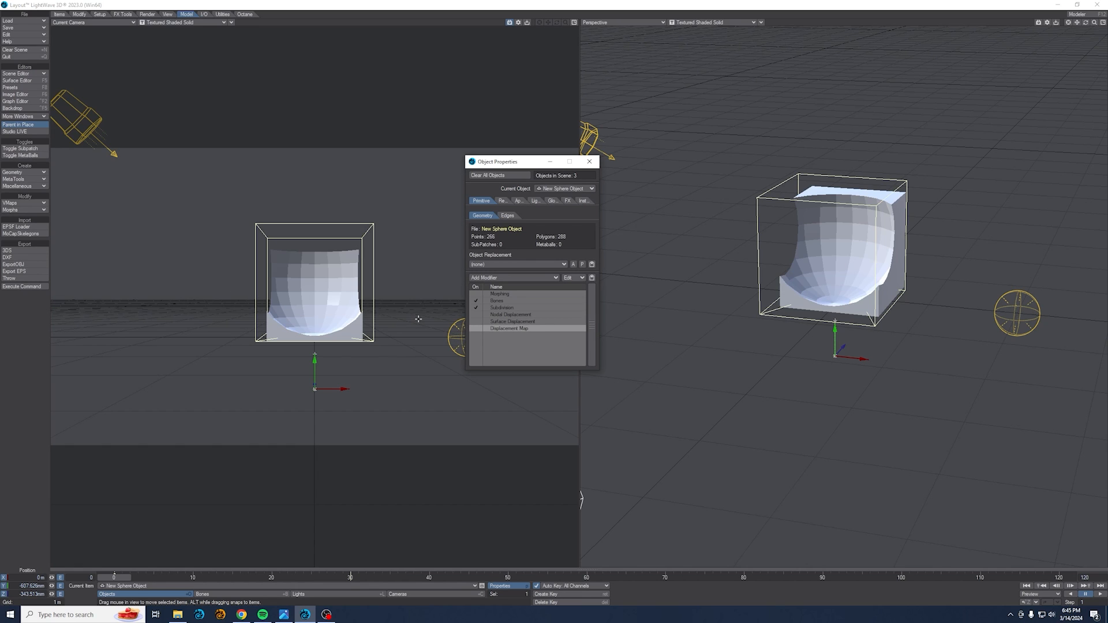
Step: Check the displacement map texture settings, then reselect the sphere object
{"action": "left_click", "coordinate": [477, 328]}
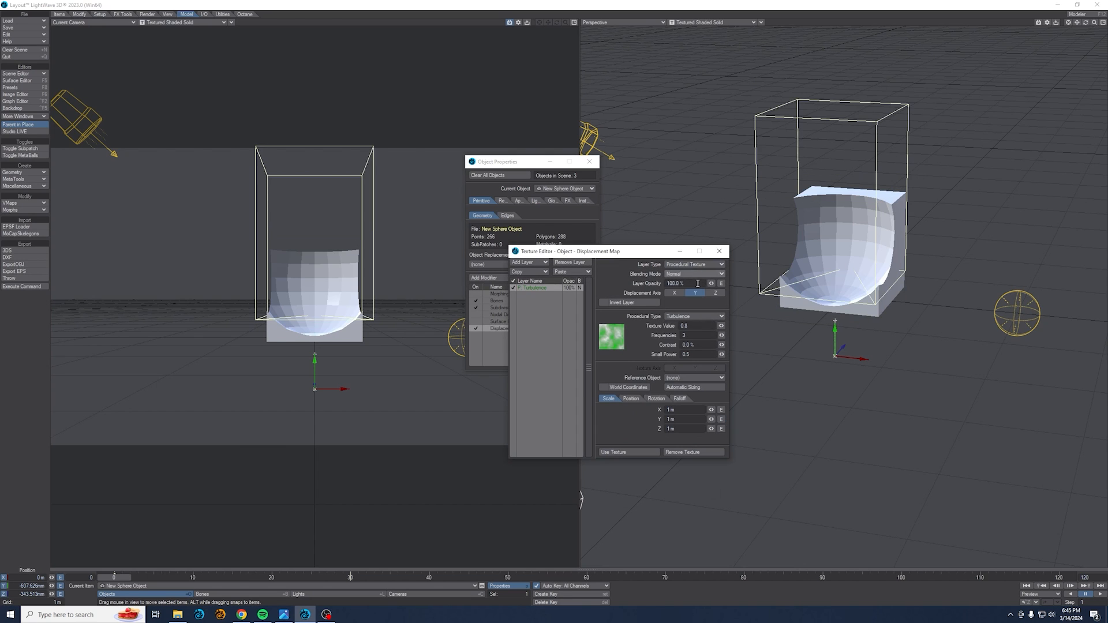
{"action": "left_click", "coordinate": [693, 316]}
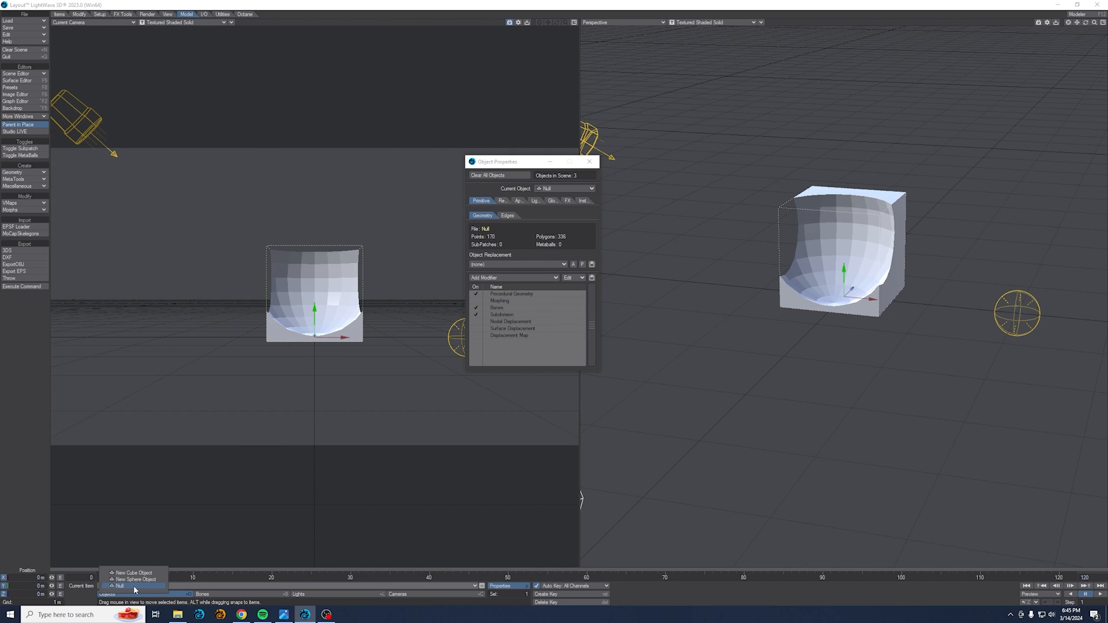
{"action": "left_click", "coordinate": [133, 579]}
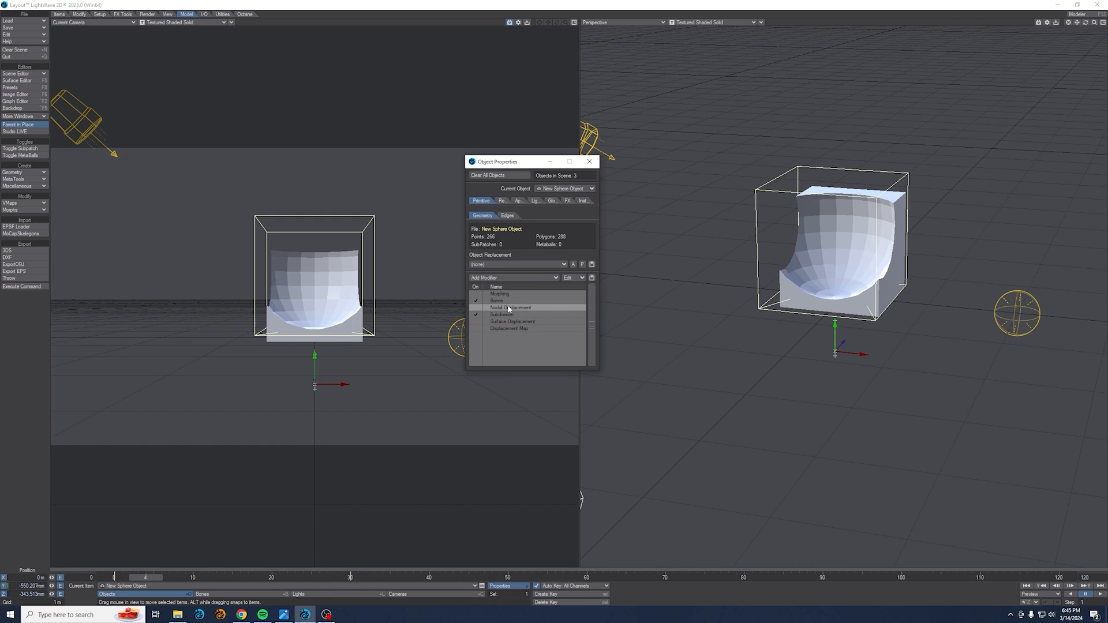
Step: Wire Input Normal through a Scale node, driven by a noise Scalar Layer, into Displacement
{"action": "left_click", "coordinate": [476, 308]}
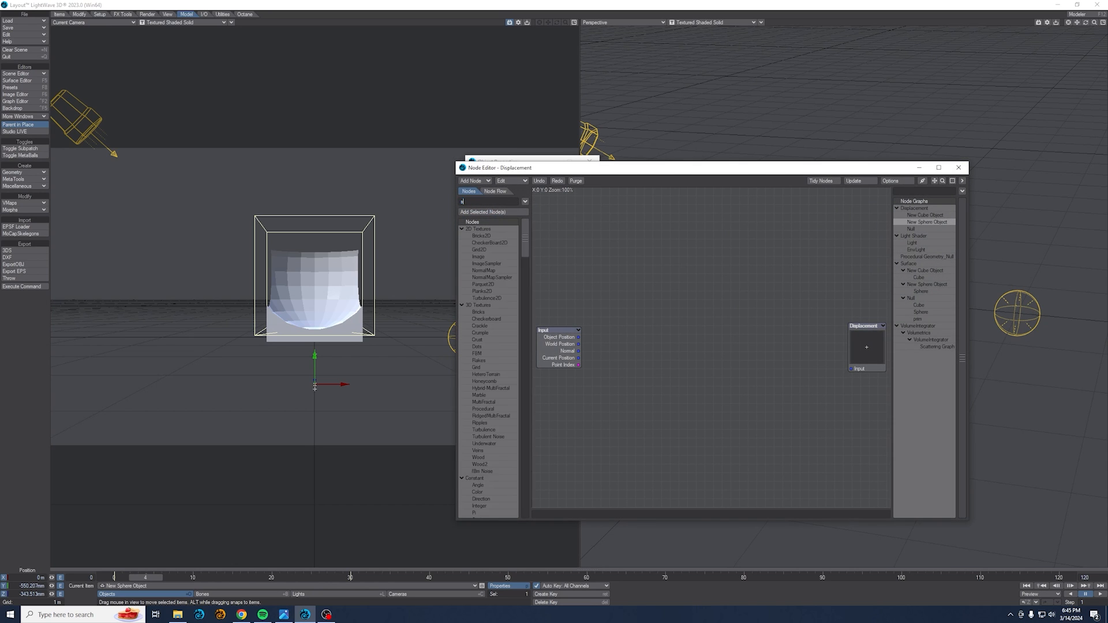
{"action": "type", "text": "scal"}
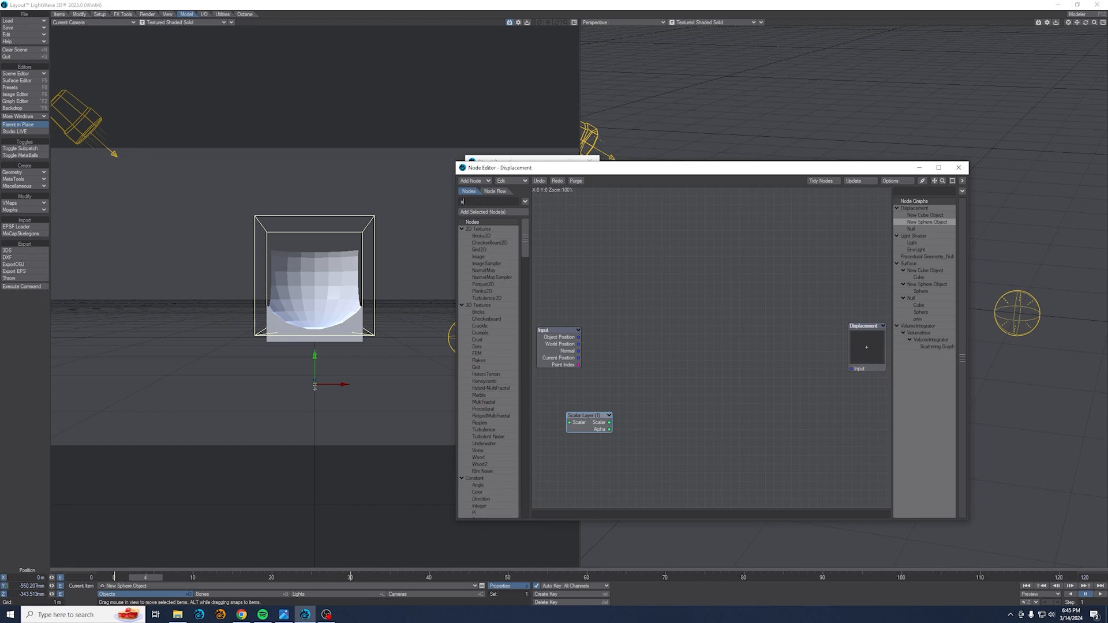
{"action": "type", "text": "ca"}
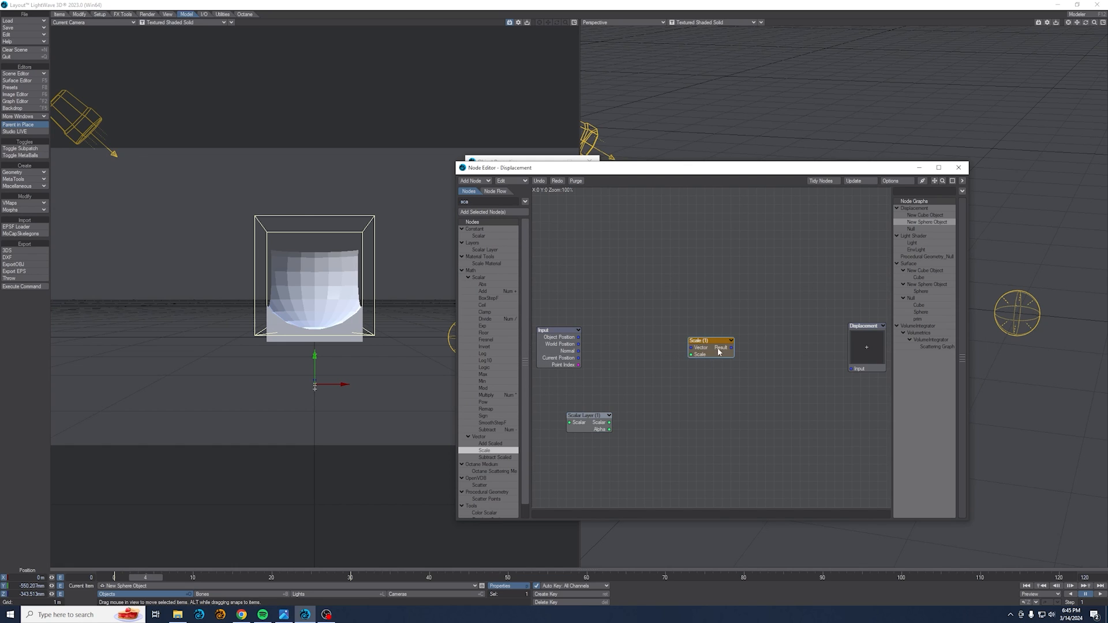
{"action": "left_click_drag", "start_coordinate": [721, 347], "coordinate": [855, 368]}
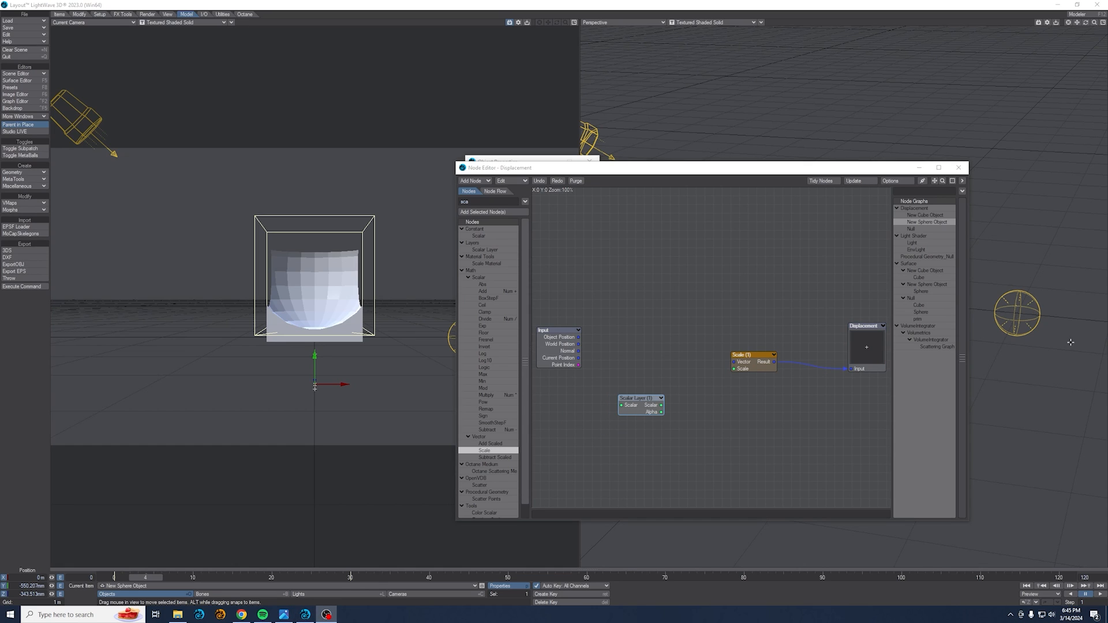
{"action": "left_click_drag", "start_coordinate": [558, 347], "coordinate": [605, 347]}
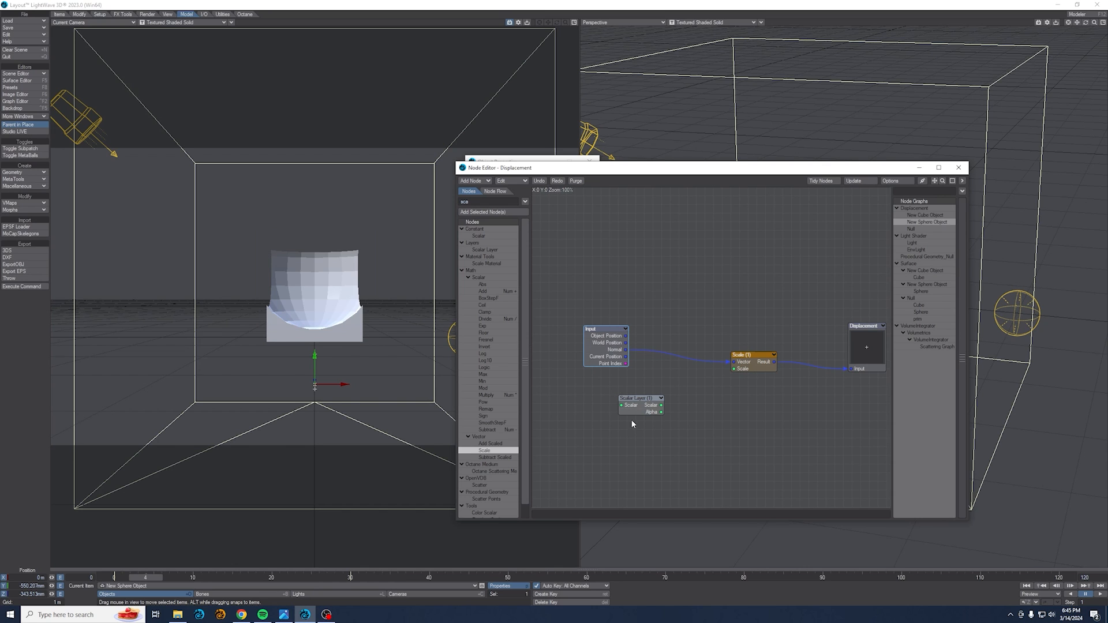
{"action": "left_click_drag", "start_coordinate": [662, 405], "coordinate": [734, 368]}
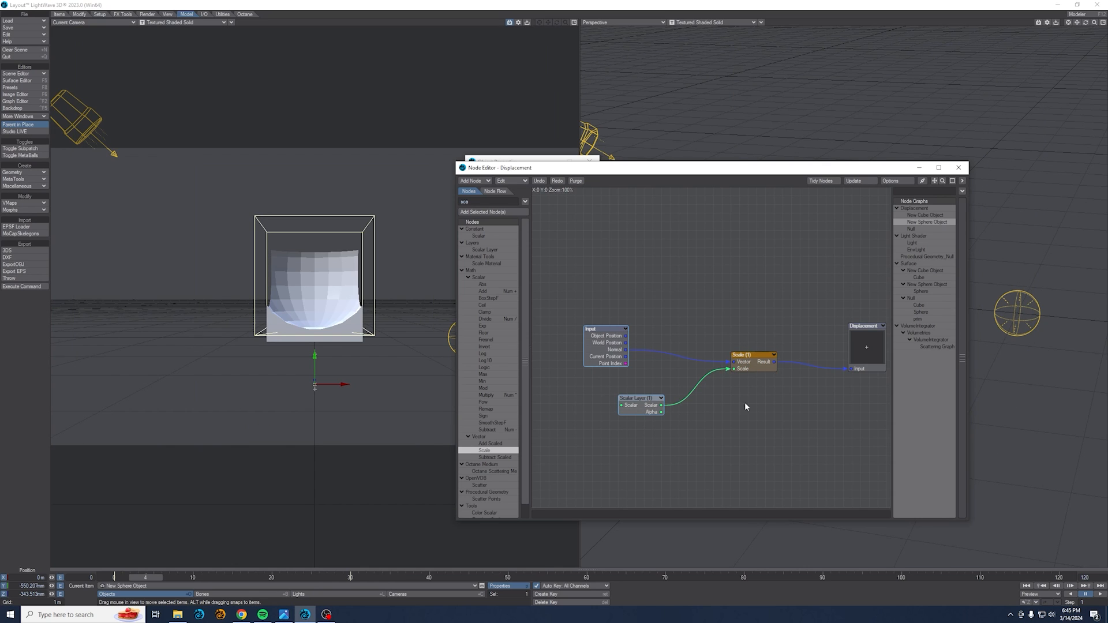
{"action": "left_click", "coordinate": [671, 264]}
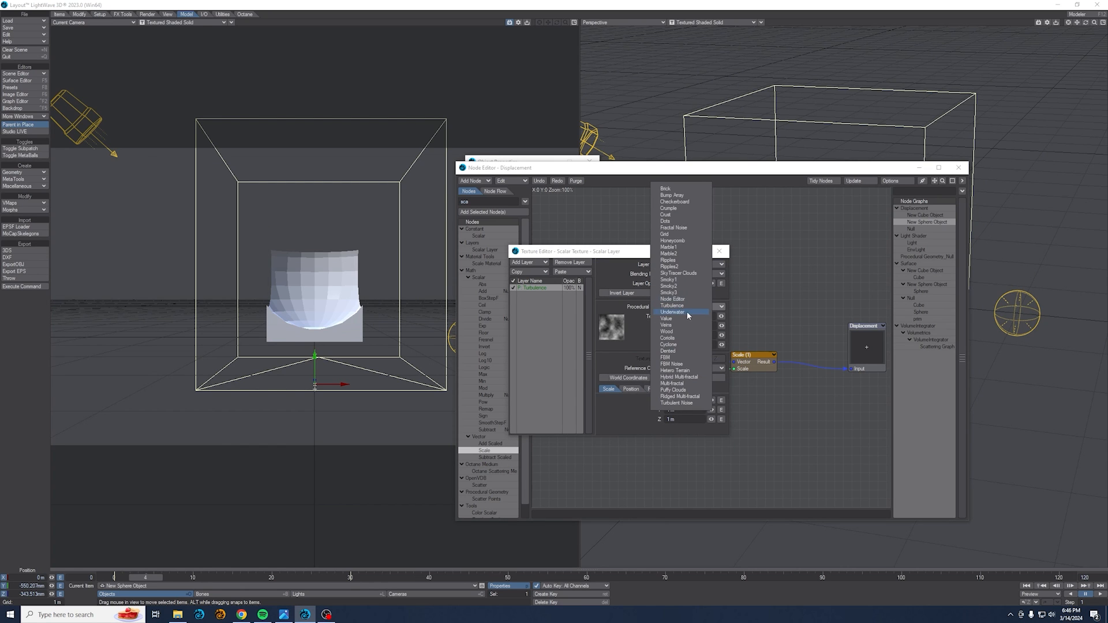
{"action": "left_click", "coordinate": [672, 312]}
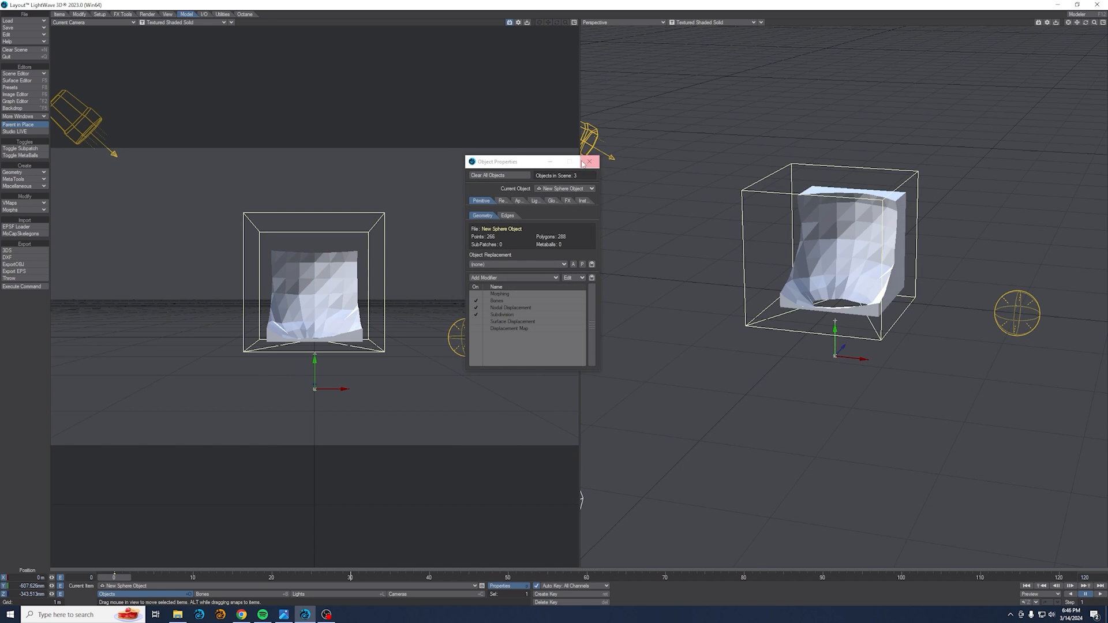
Step: Make the Cube surface blue in the Surface Editor
{"action": "left_click", "coordinate": [588, 162]}
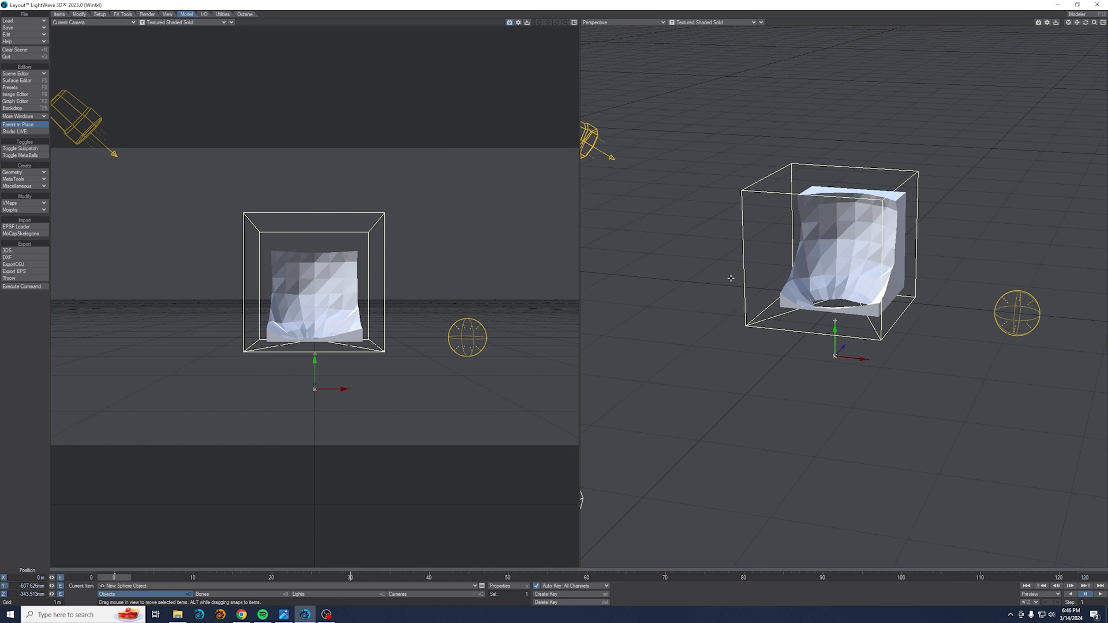
{"action": "left_click", "coordinate": [17, 80]}
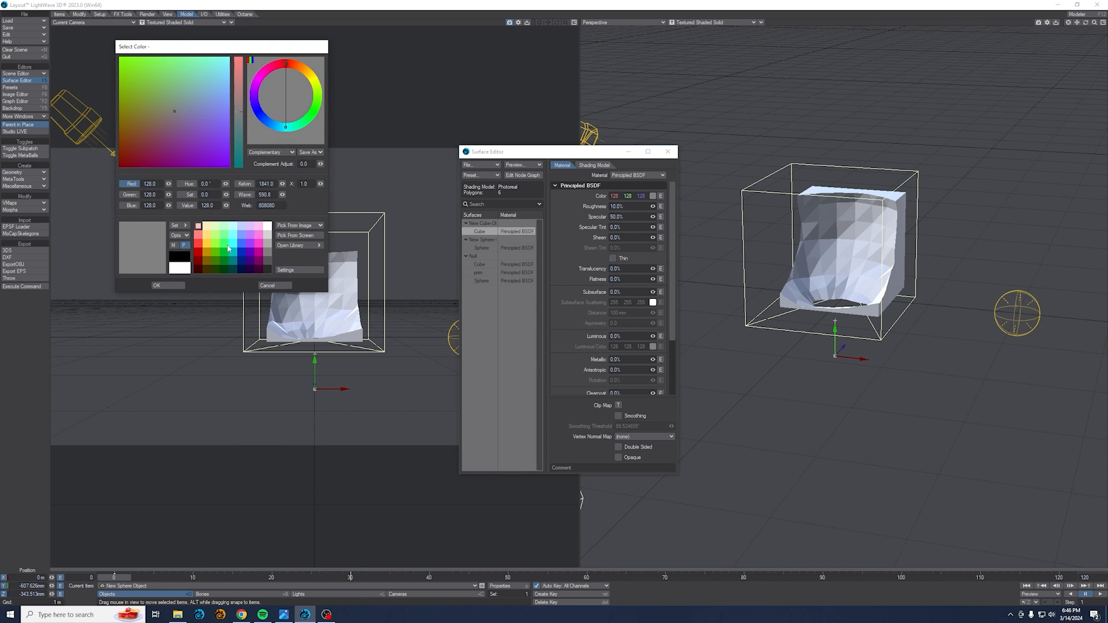
{"action": "left_click", "coordinate": [157, 286]}
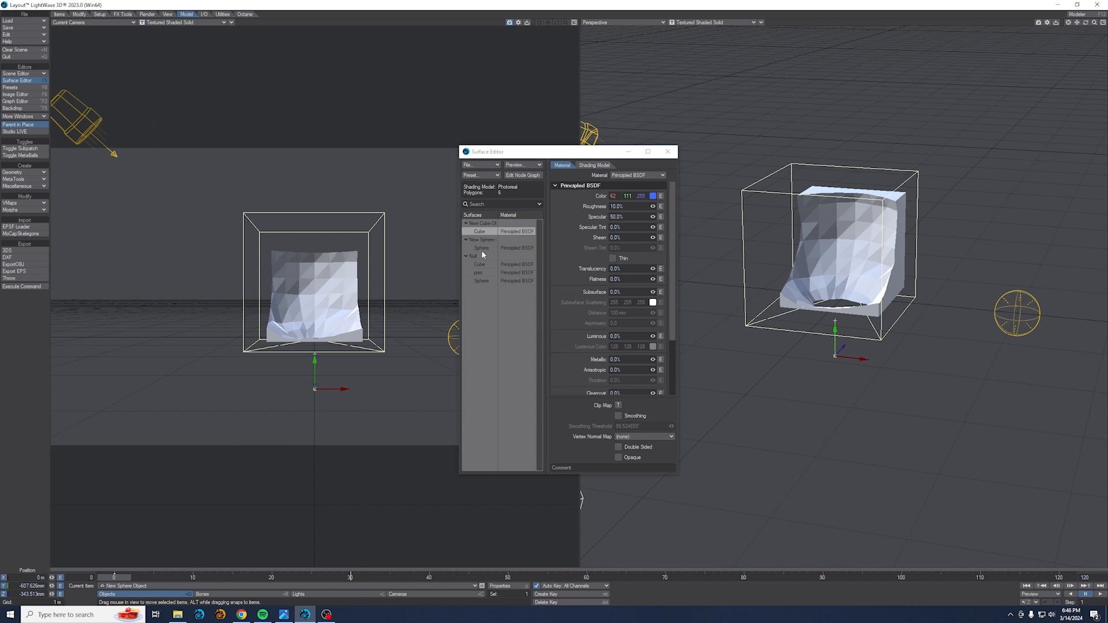
Step: Make the Sphere surface red and turn off the live render preview
{"action": "left_click", "coordinate": [642, 196]}
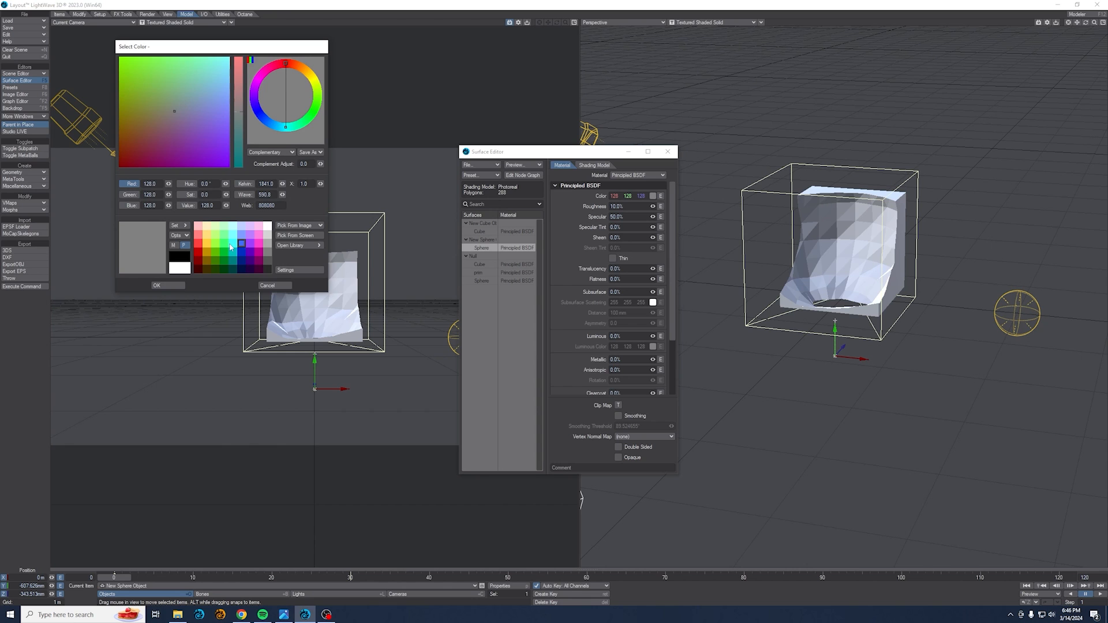
{"action": "left_click", "coordinate": [157, 284]}
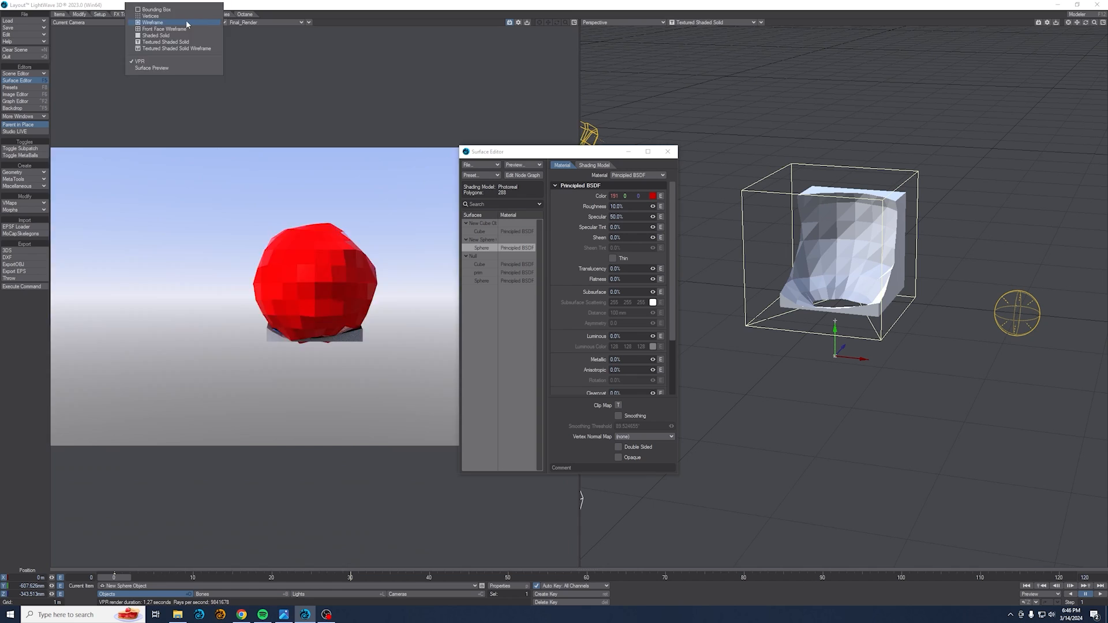
{"action": "left_click", "coordinate": [152, 22]}
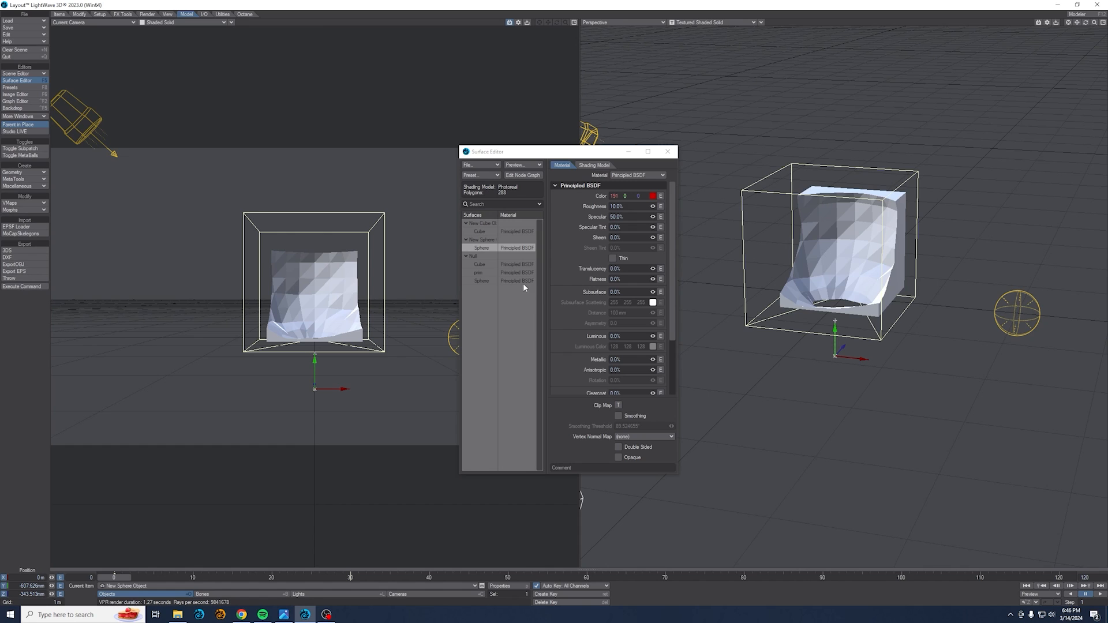
Step: Colour the generated Cube surface red and the Sphere surface blue (0, 47, 191)
{"action": "left_click", "coordinate": [479, 264]}
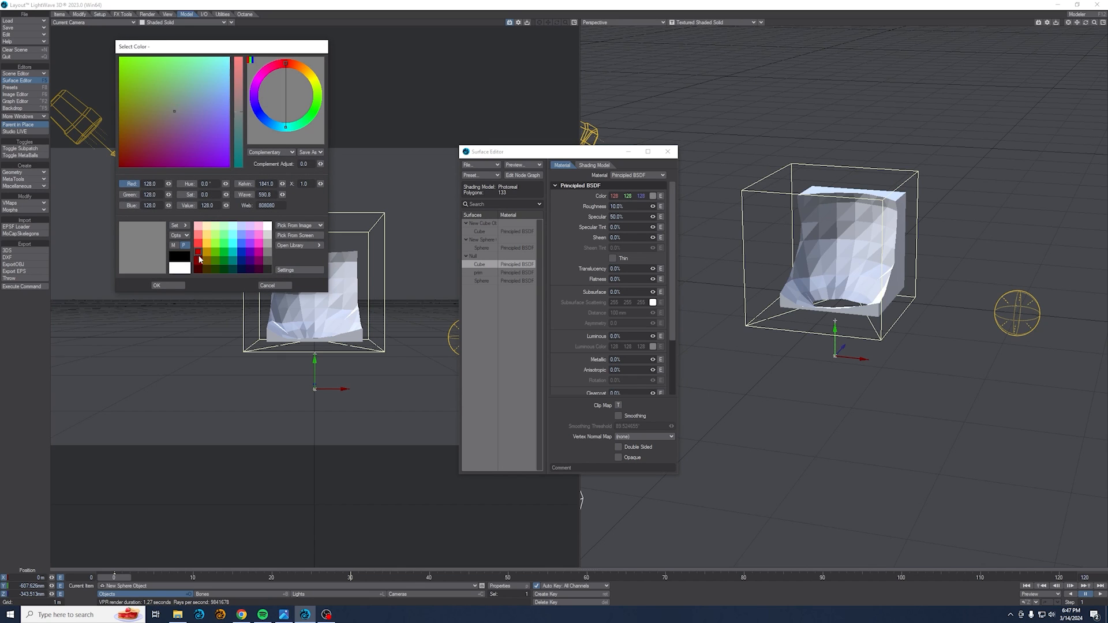
{"action": "left_click", "coordinate": [157, 284]}
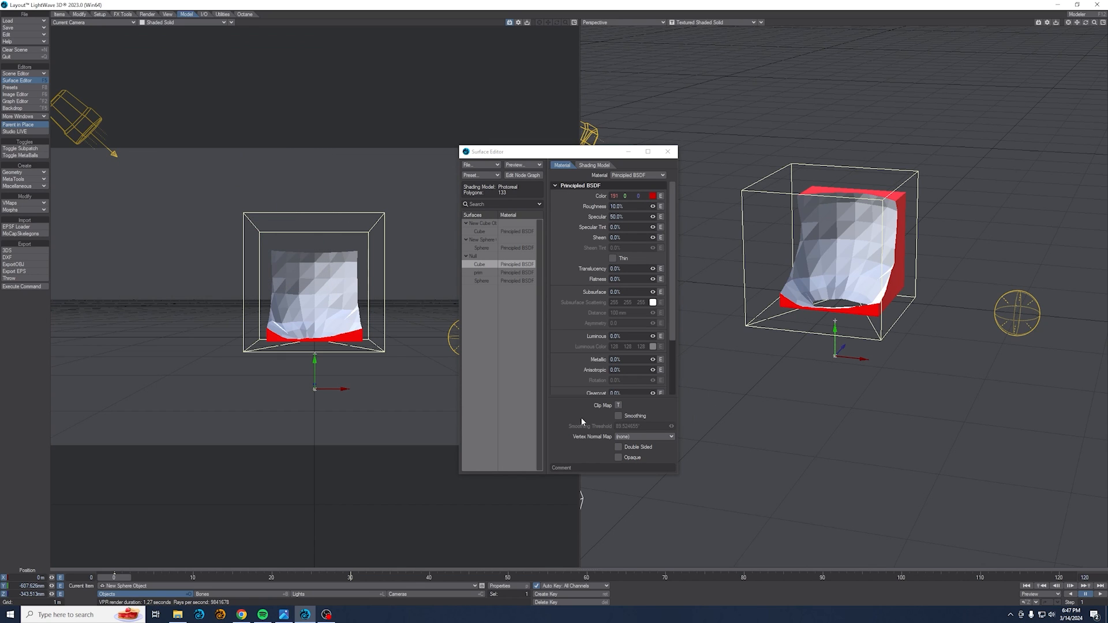
{"action": "left_click", "coordinate": [482, 280]}
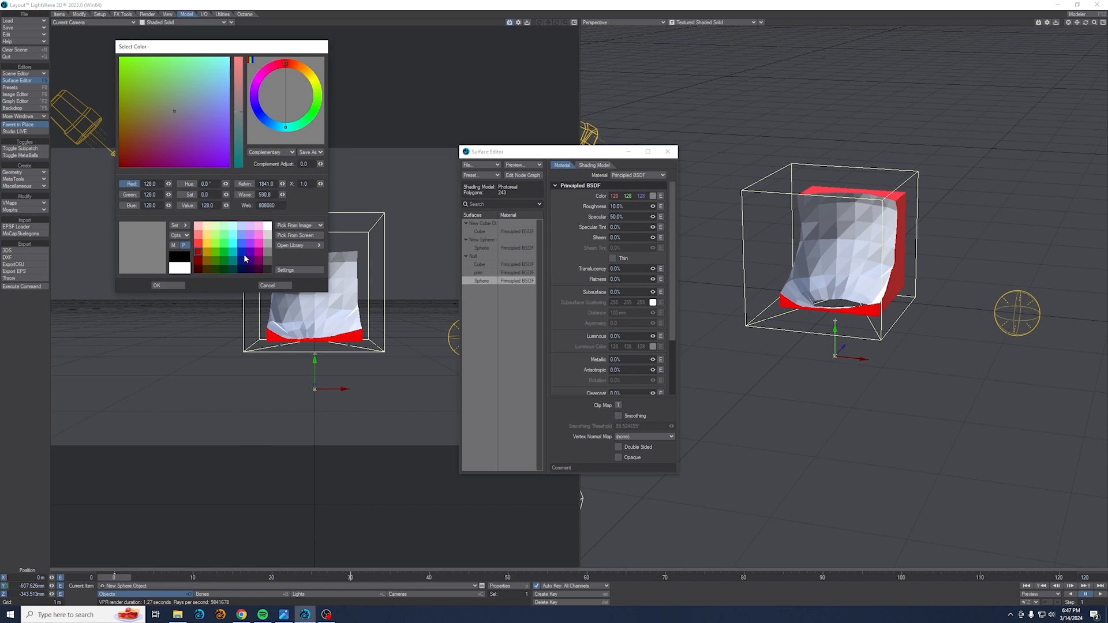
{"action": "left_click", "coordinate": [618, 416]}
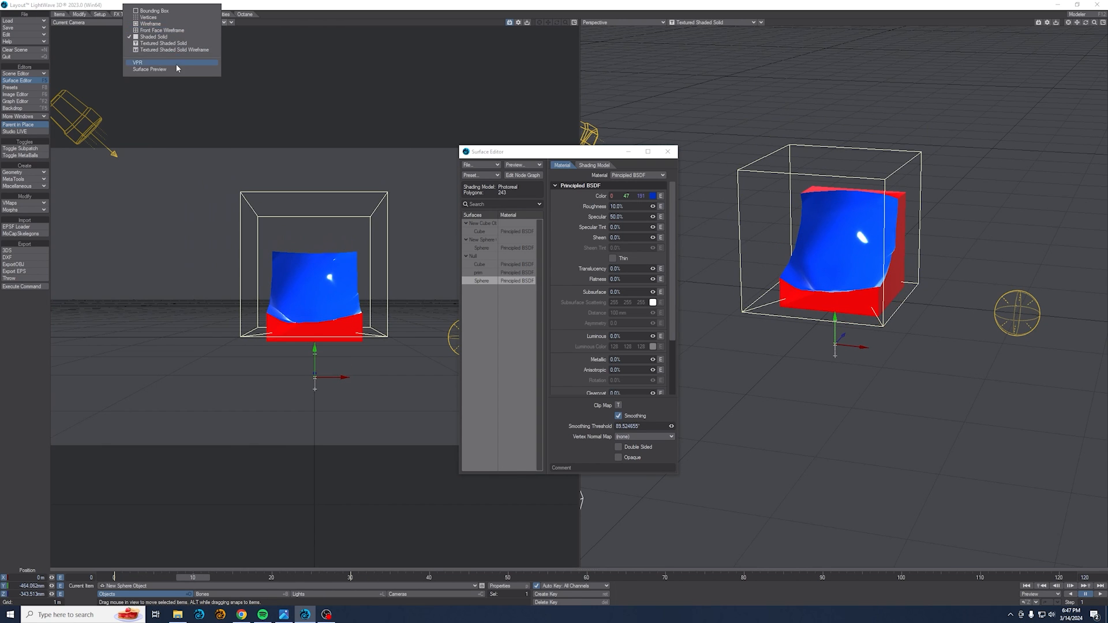
{"action": "left_click", "coordinate": [138, 62]}
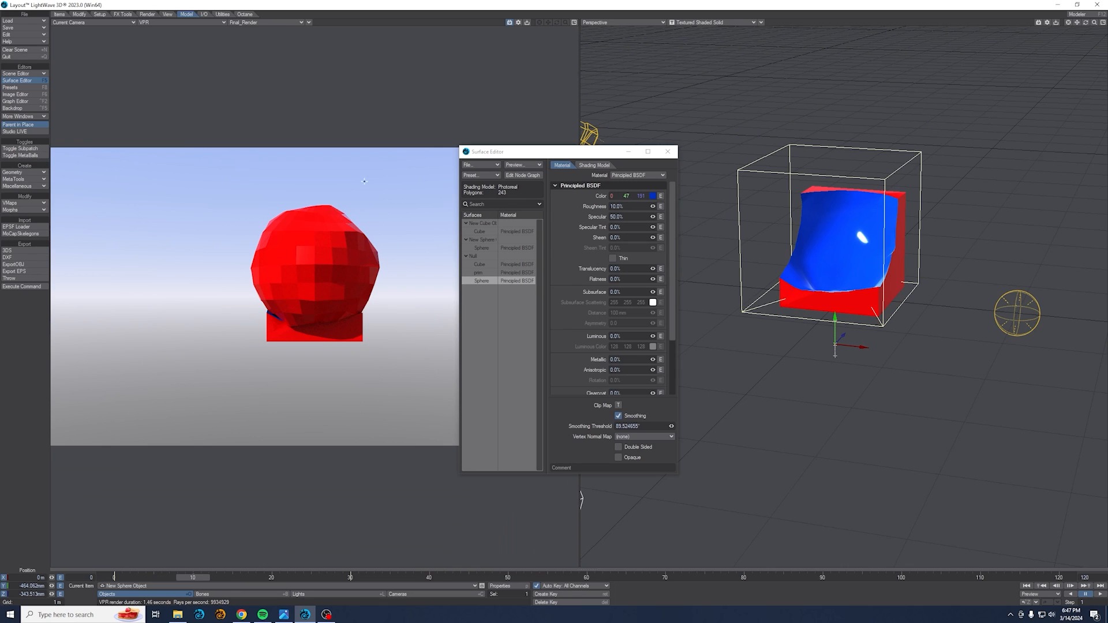
{"action": "mouse_move", "coordinate": [322, 327]}
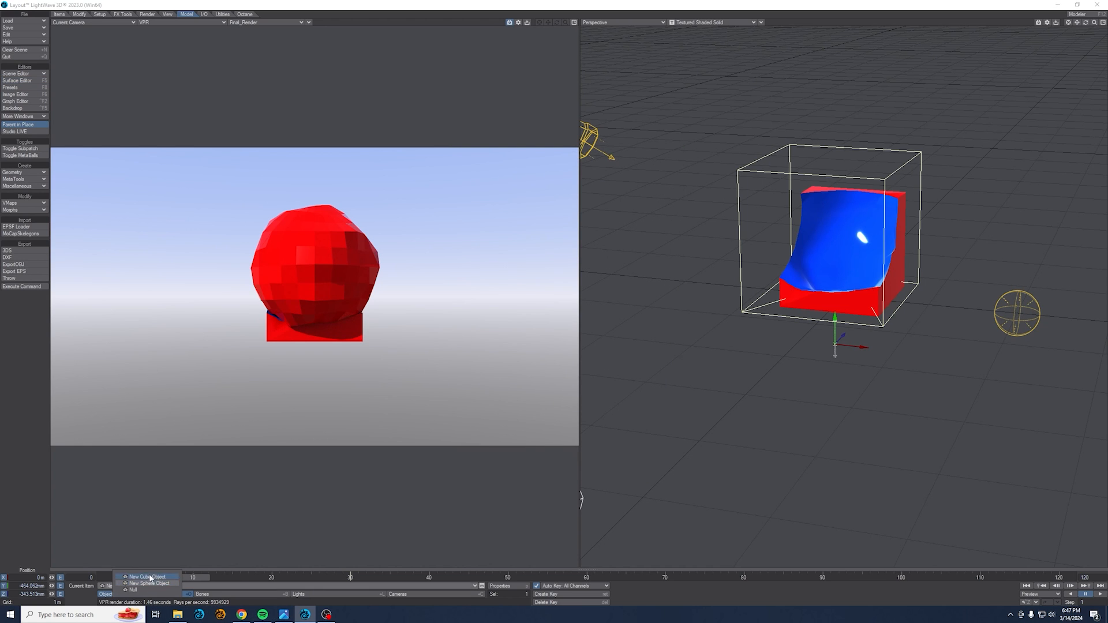
Step: Disable Cast Shadow for New Sphere Object and all shadow options for New Cube Object
{"action": "left_click", "coordinate": [145, 577]}
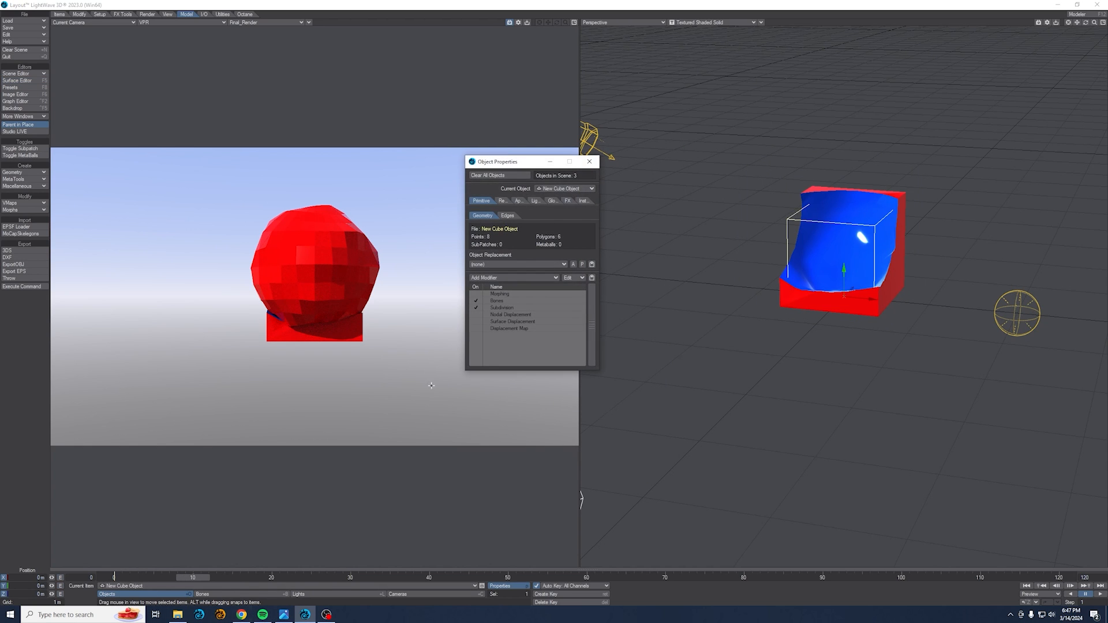
{"action": "left_click", "coordinate": [498, 201]}
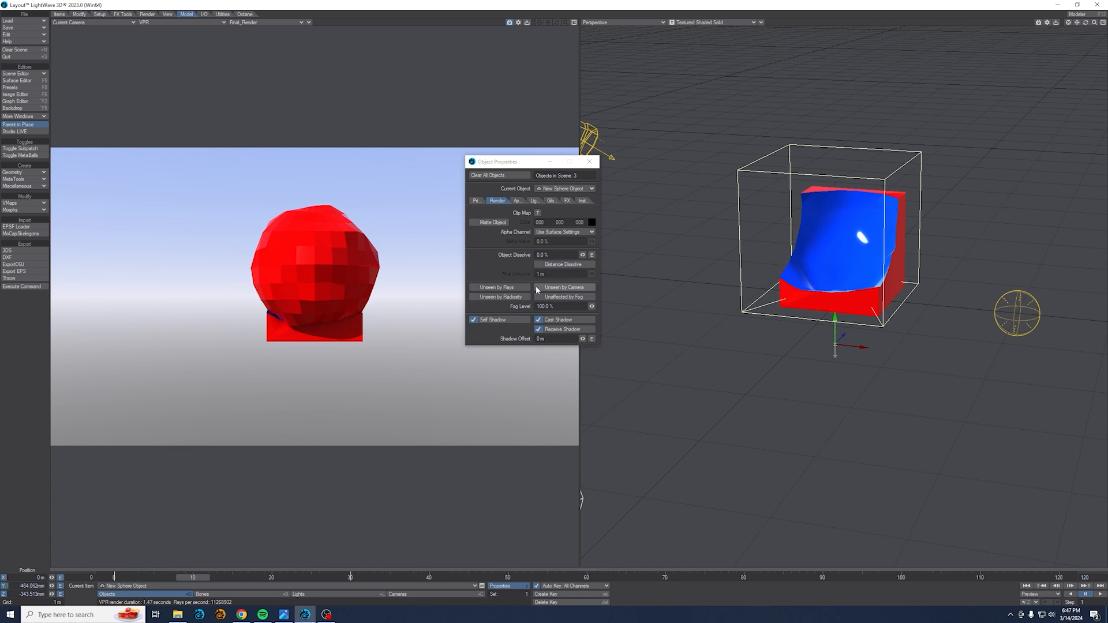
{"action": "left_click", "coordinate": [539, 287]}
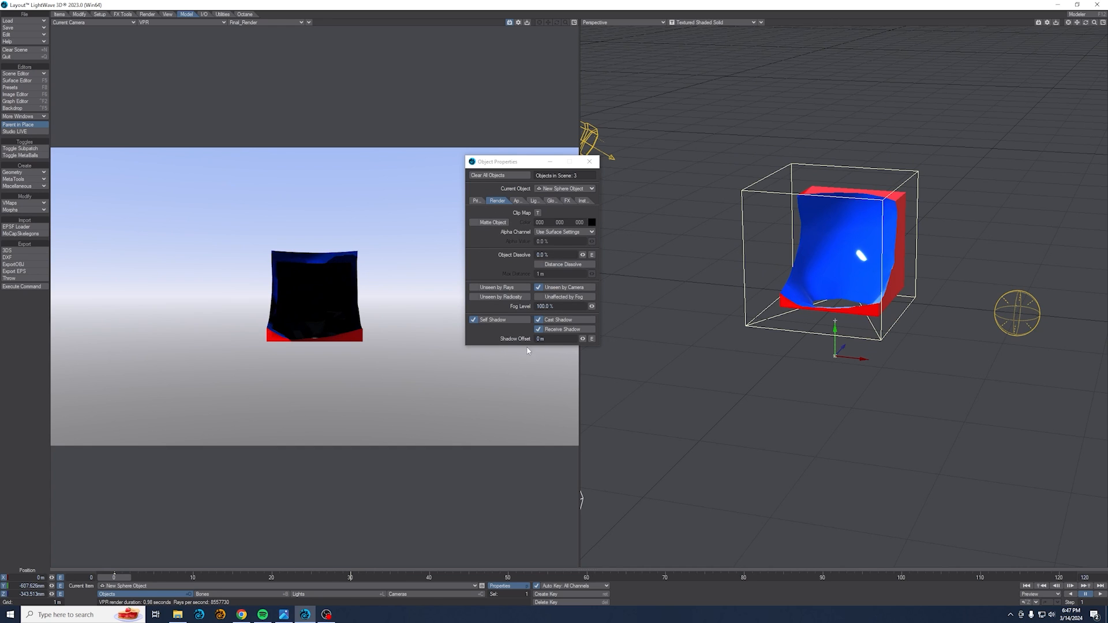
{"action": "left_click", "coordinate": [539, 319]}
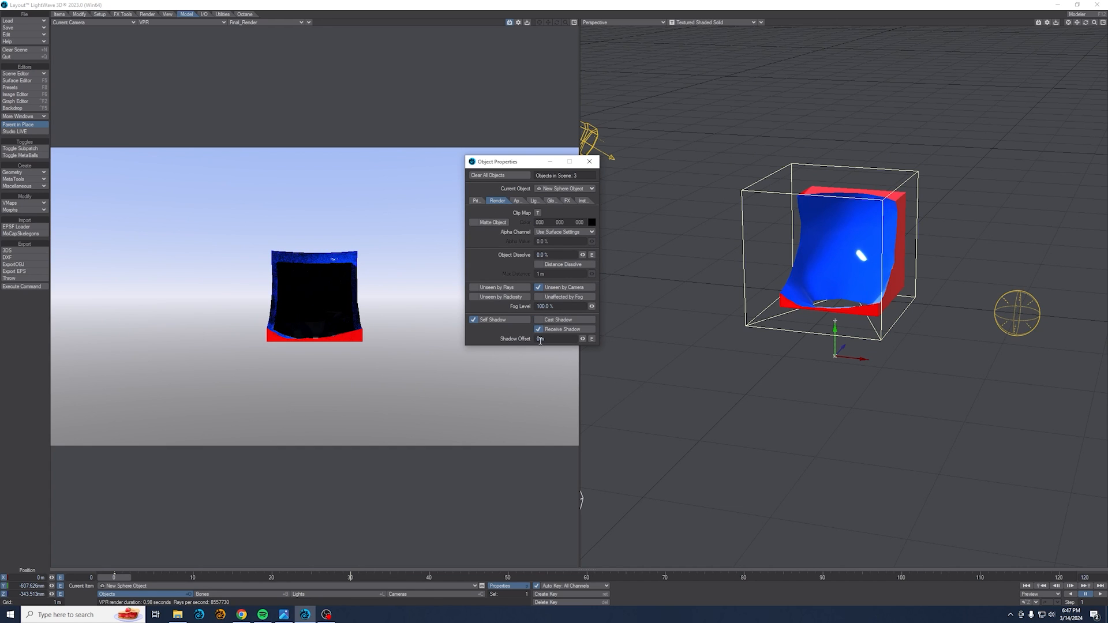
{"action": "left_click", "coordinate": [473, 319]}
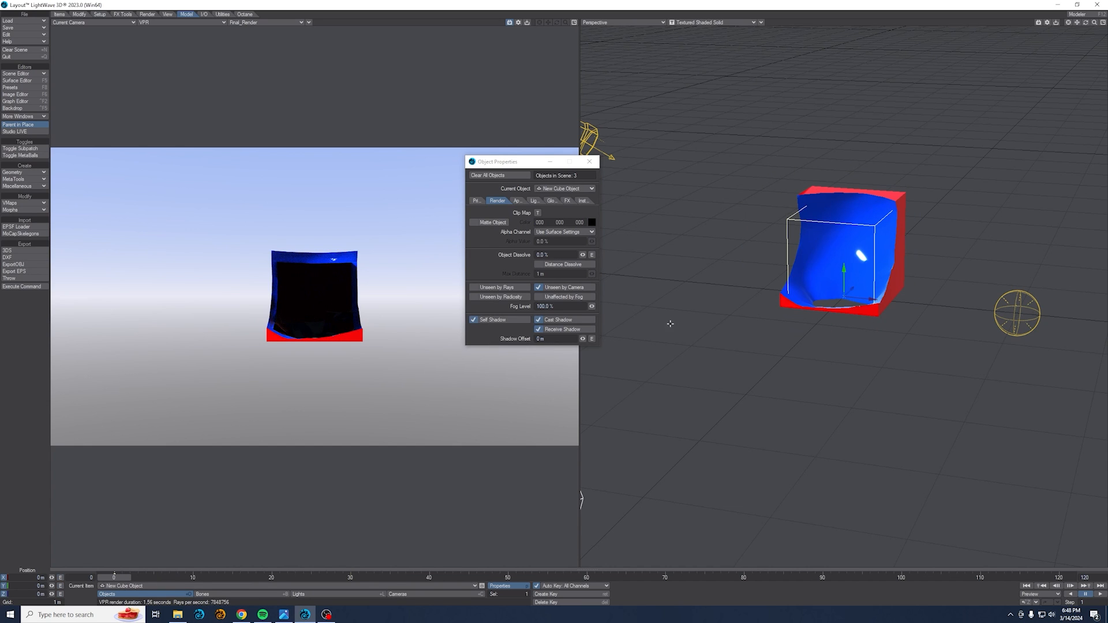
{"action": "left_click", "coordinate": [473, 320]}
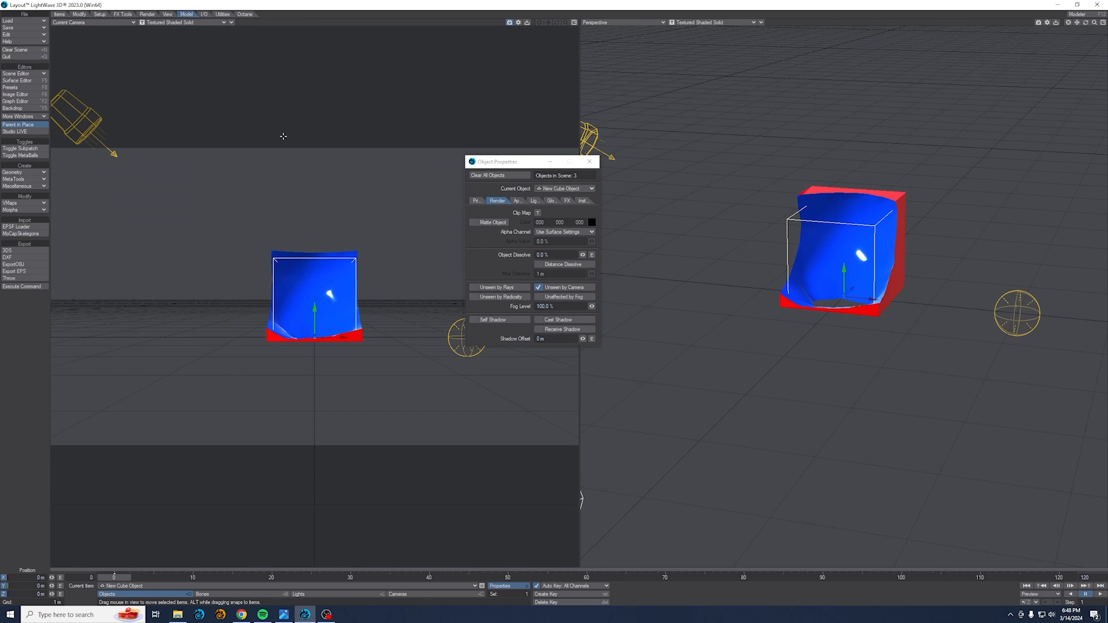
Step: Switch the camera viewport to VPR live rendering and scrub the timeline to preview
{"action": "left_click", "coordinate": [145, 585]}
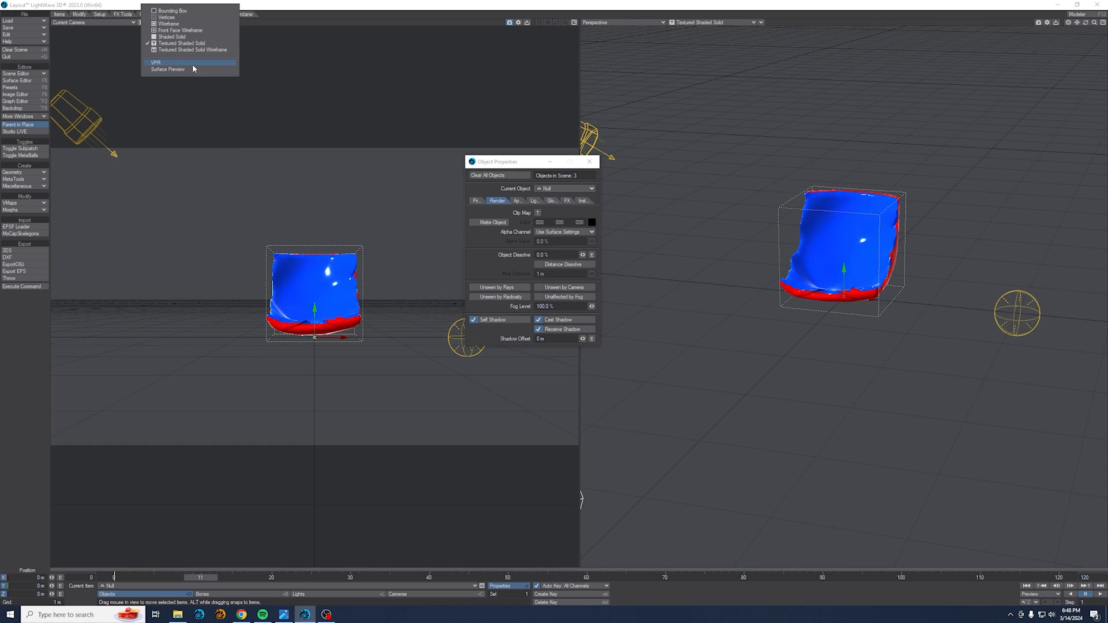
{"action": "left_click", "coordinate": [155, 63]}
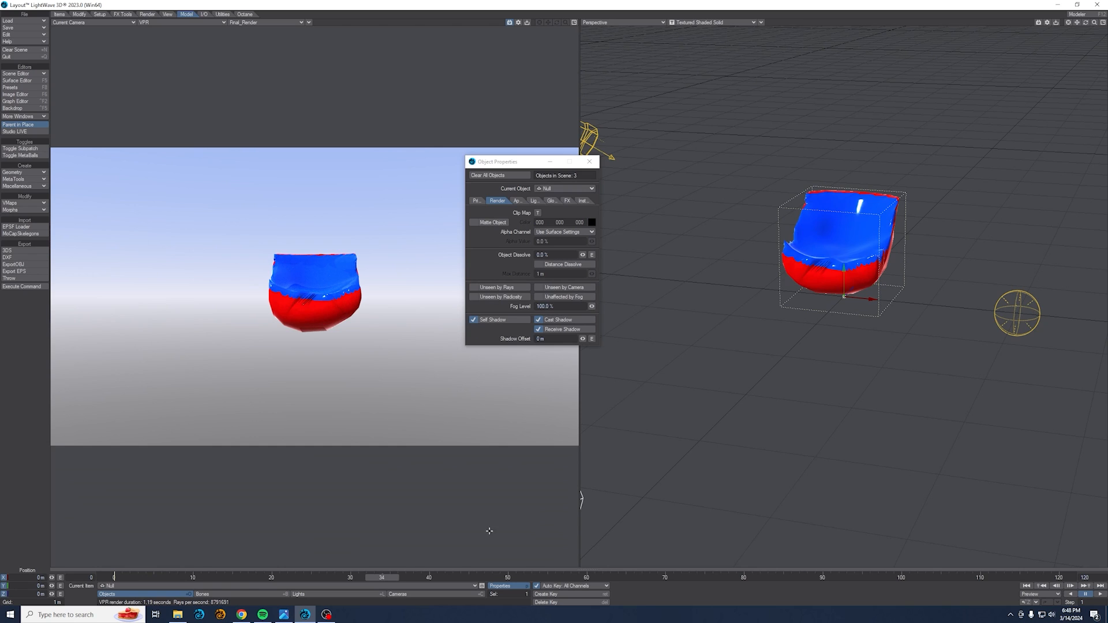
{"action": "left_click_drag", "start_coordinate": [382, 577], "coordinate": [447, 577]}
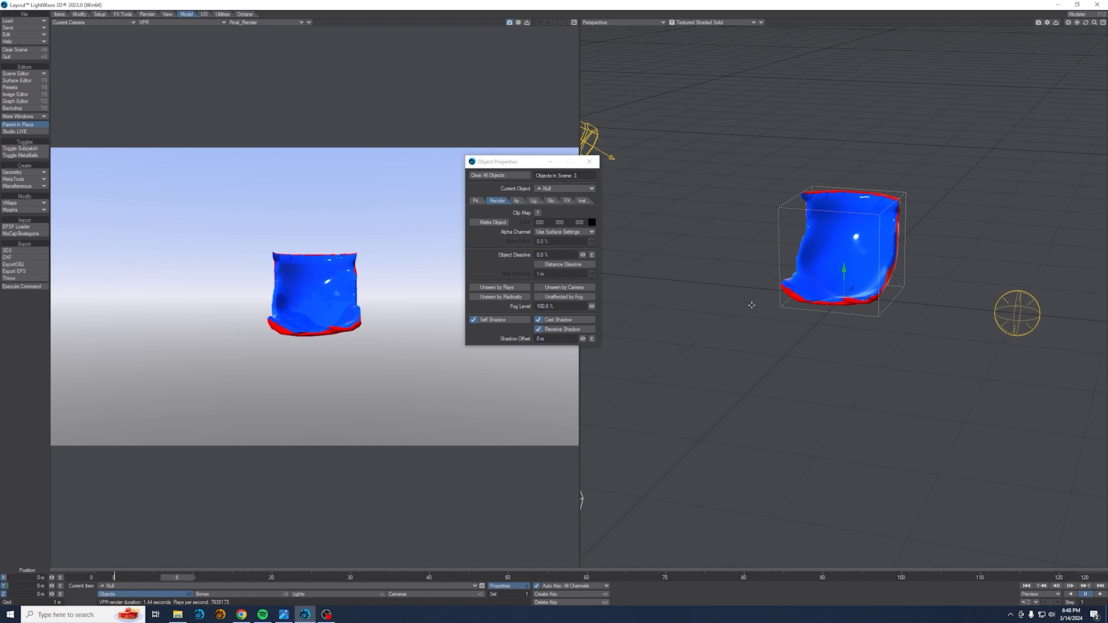
Step: Select New Sphere Object and turn off its Self, Cast and Receive Shadow options
{"action": "left_click", "coordinate": [145, 586]}
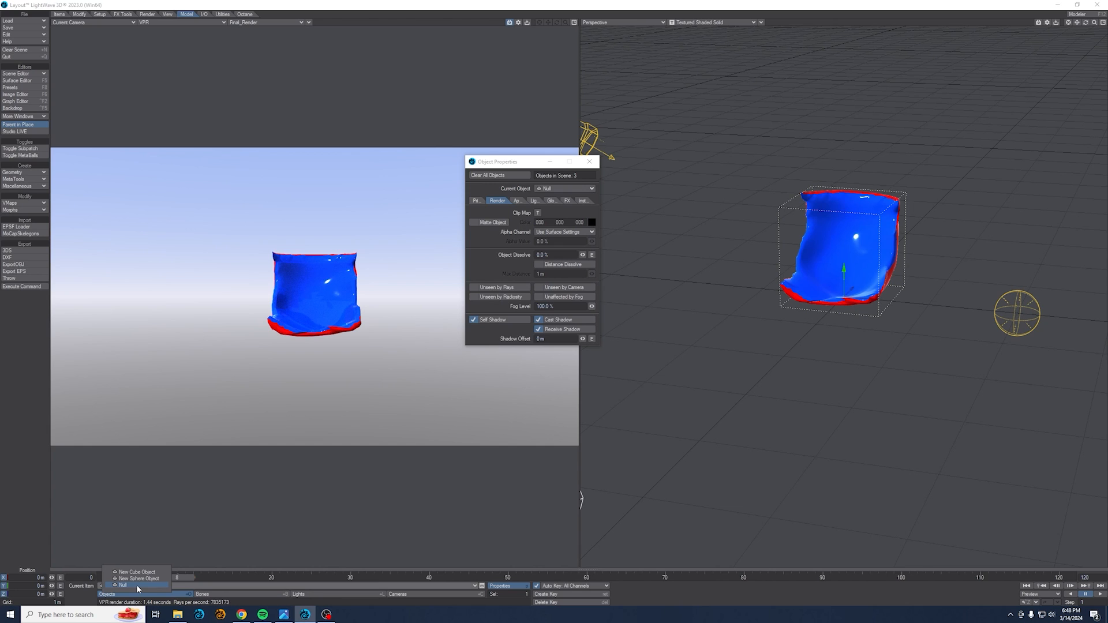
{"action": "left_click", "coordinate": [139, 579]}
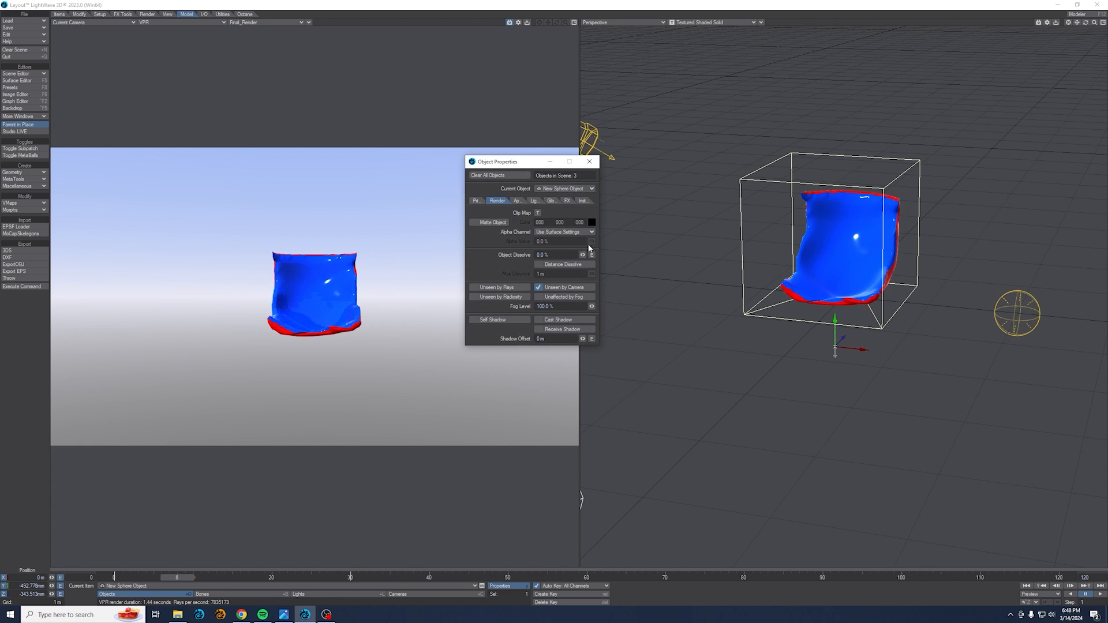
{"action": "left_click", "coordinate": [481, 201]}
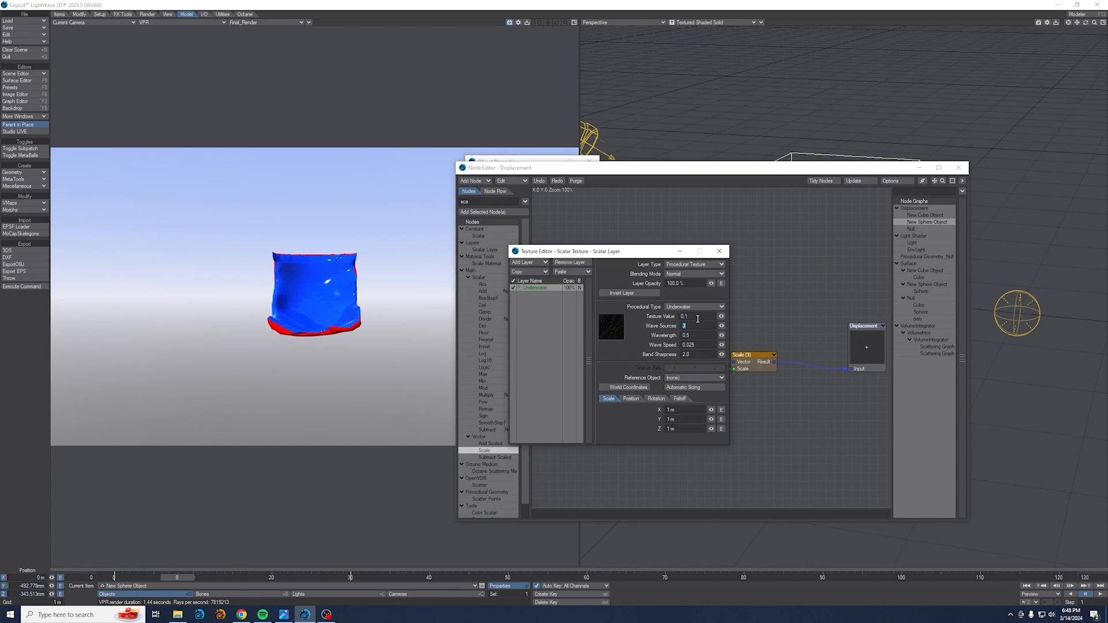
Step: Set the displacement Texture Value to 0.2, preview the frames, and close both editors
{"action": "type", "text": "0.2"}
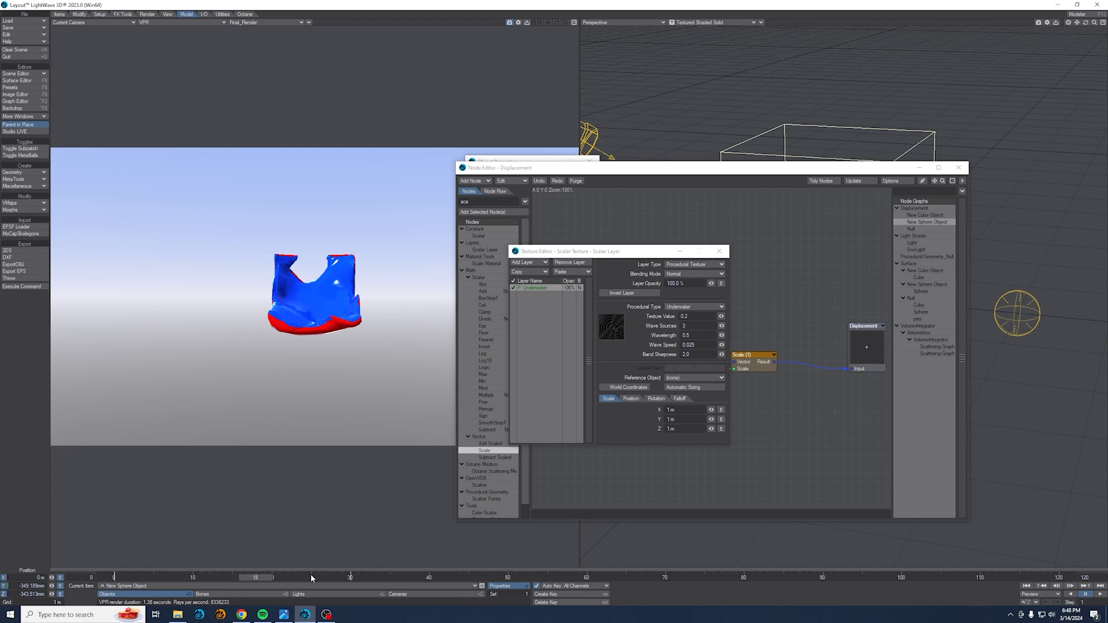
{"action": "left_click_drag", "start_coordinate": [256, 578], "coordinate": [304, 578]}
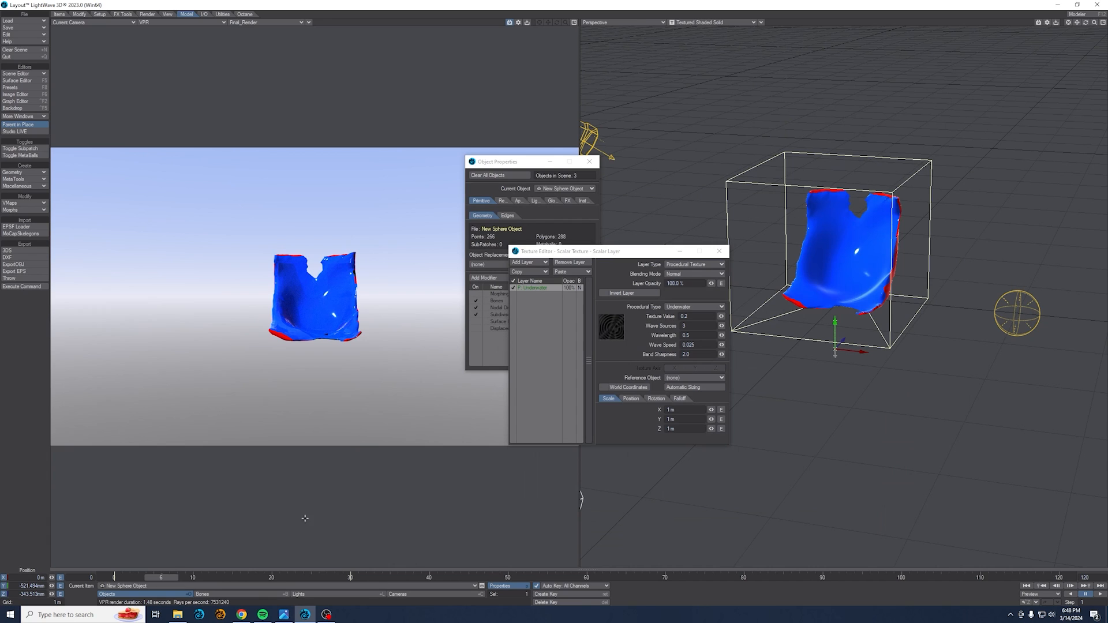
{"action": "left_click", "coordinate": [720, 251]}
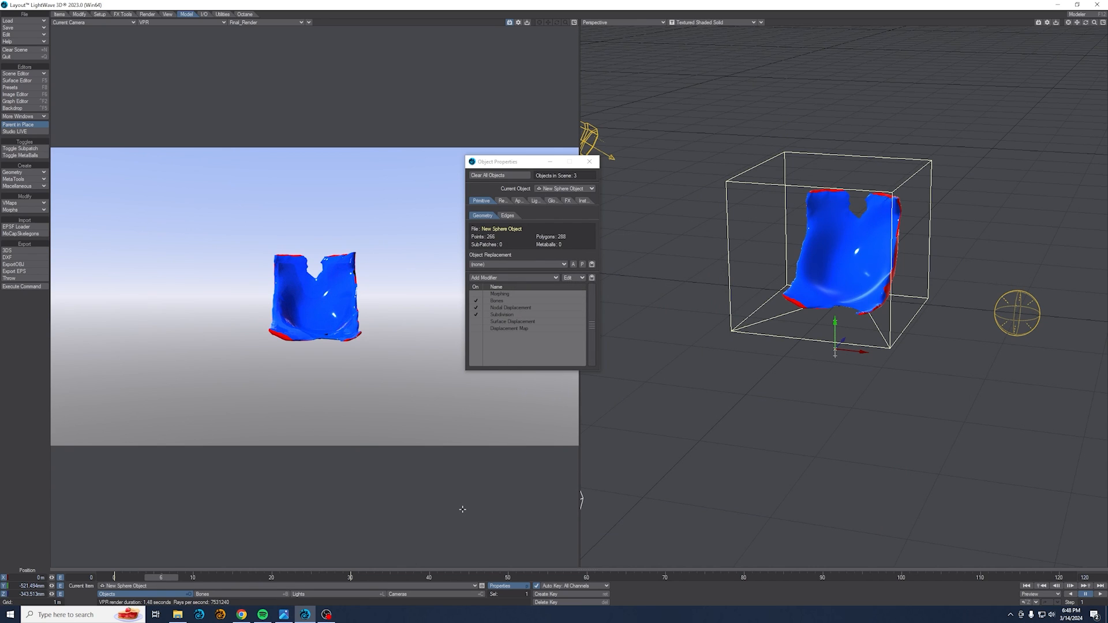
{"action": "mouse_move", "coordinate": [478, 506]}
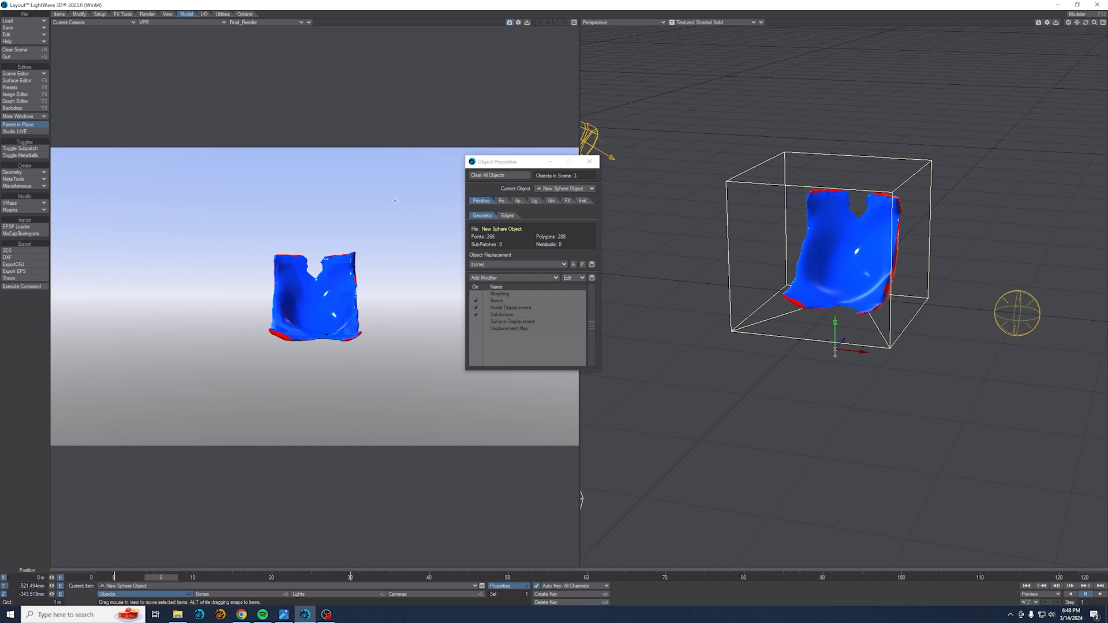
{"action": "left_click", "coordinate": [589, 161]}
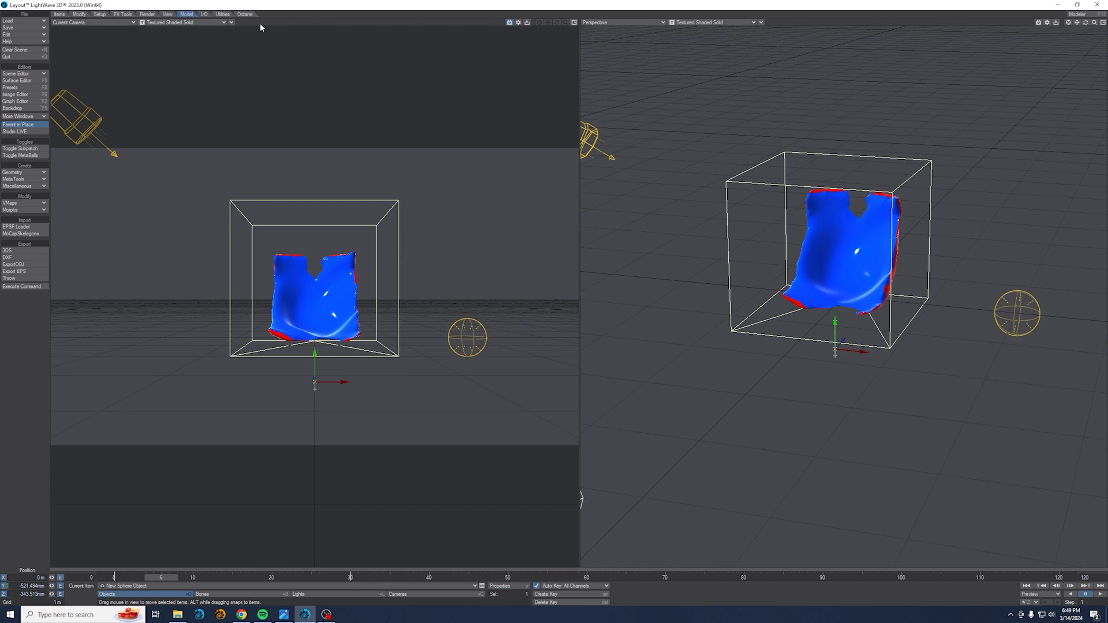
Step: In the Octane render target node graph, add a Texture Environment node with an image texture
{"action": "left_click", "coordinate": [243, 14]}
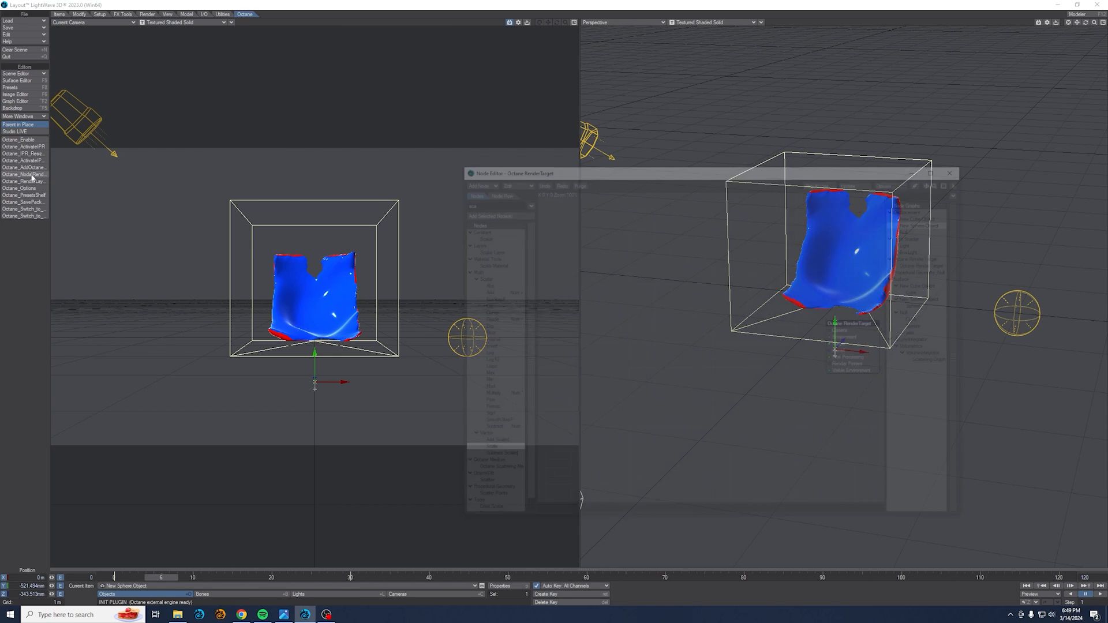
{"action": "right_click", "coordinate": [855, 327]}
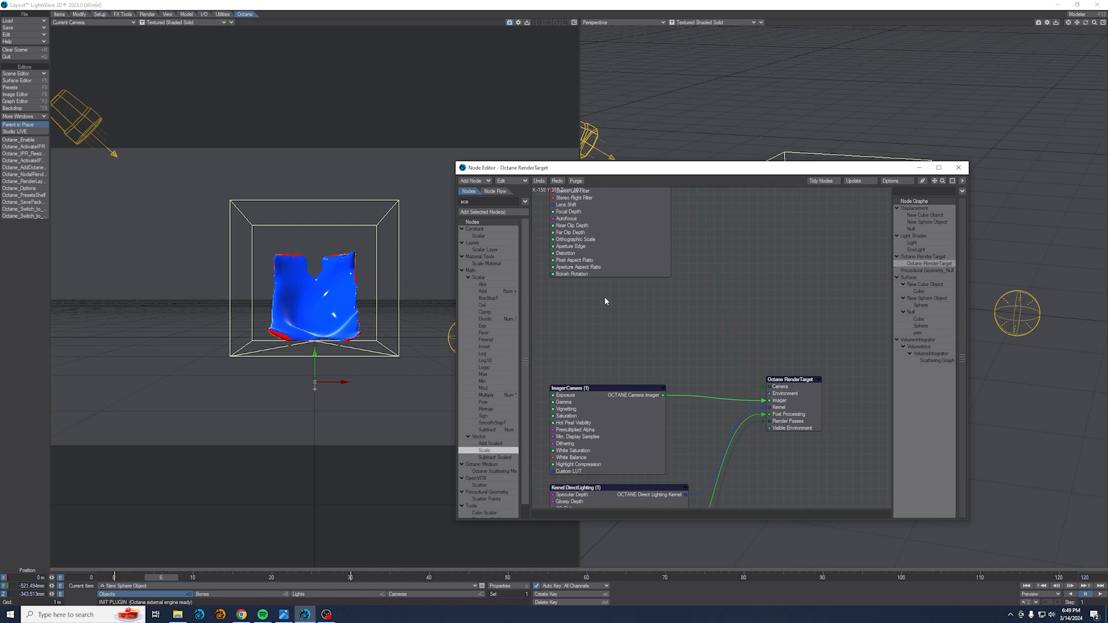
{"action": "left_click_drag", "start_coordinate": [791, 379], "coordinate": [784, 258]}
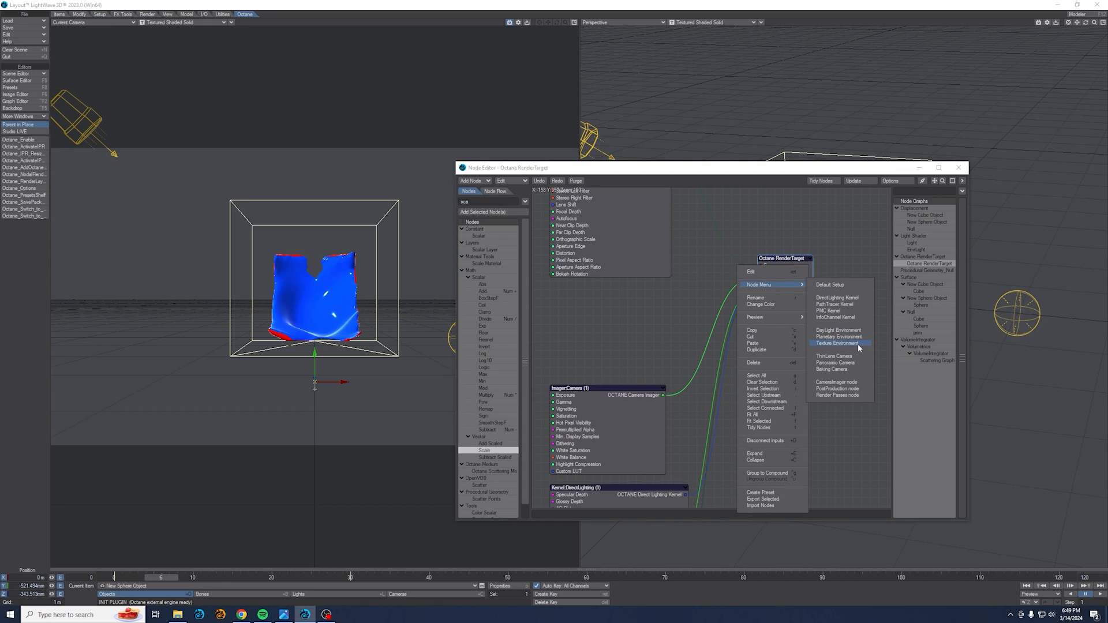
{"action": "left_click", "coordinate": [835, 343]}
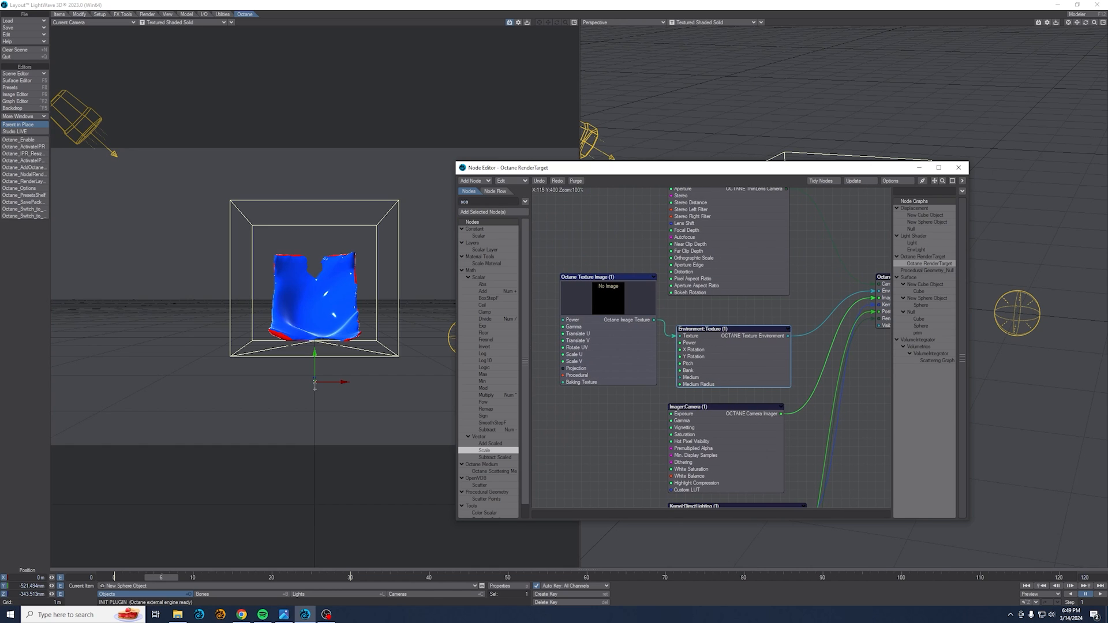
{"action": "double_click", "coordinate": [606, 276]}
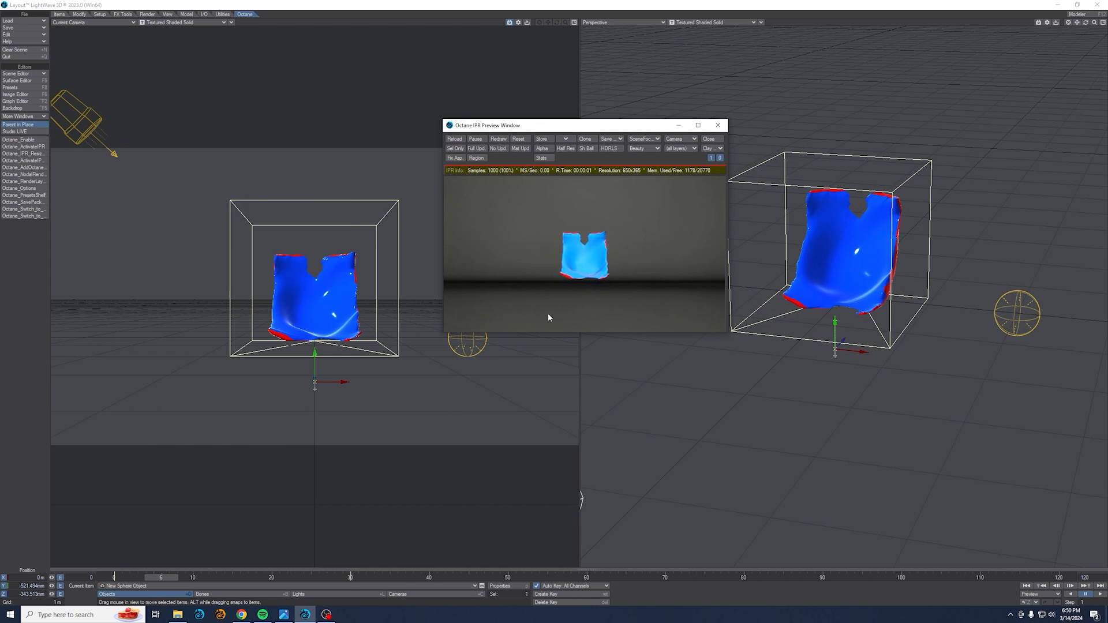
{"action": "mouse_move", "coordinate": [532, 429]}
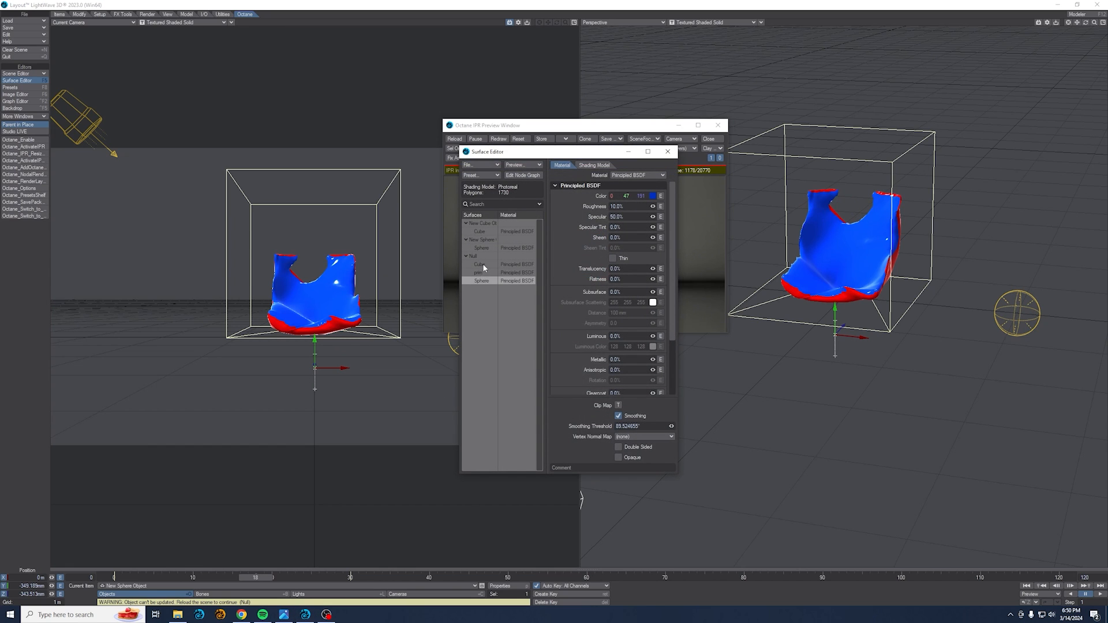
Step: Give the cube surface a blue Octane Universal Material and begin choosing the sphere's albedo
{"action": "left_click", "coordinate": [635, 174]}
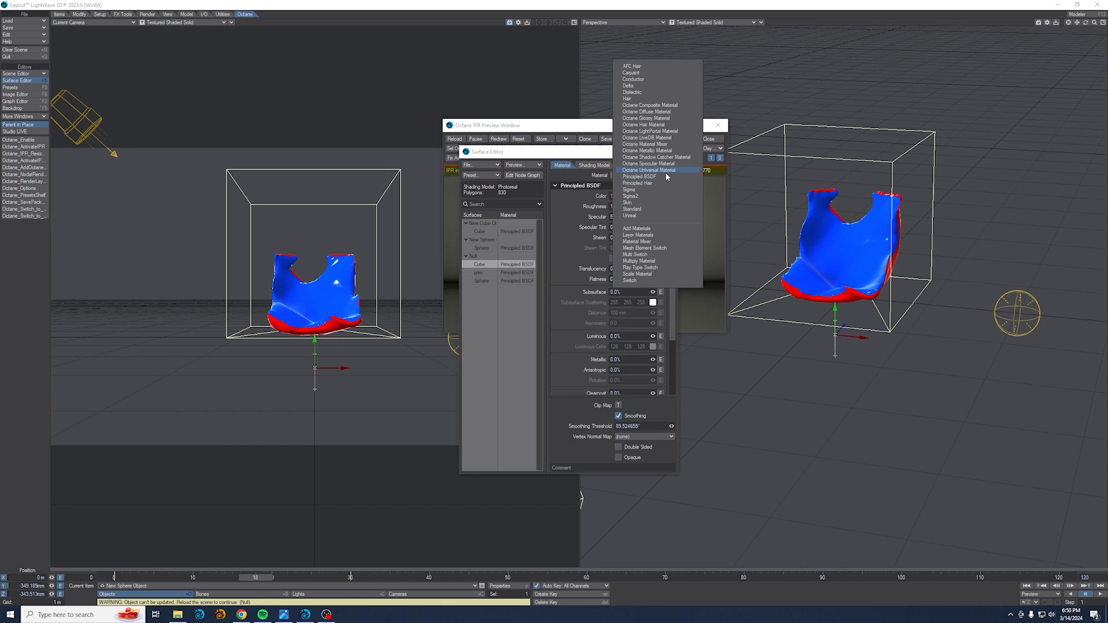
{"action": "left_click", "coordinate": [649, 169]}
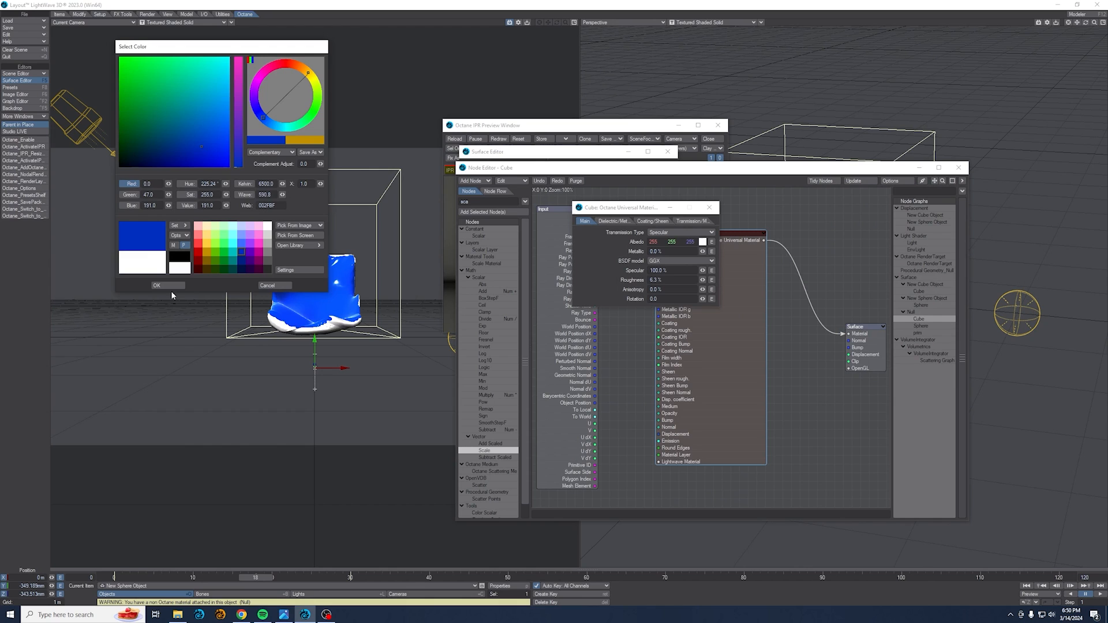
{"action": "left_click", "coordinate": [157, 286]}
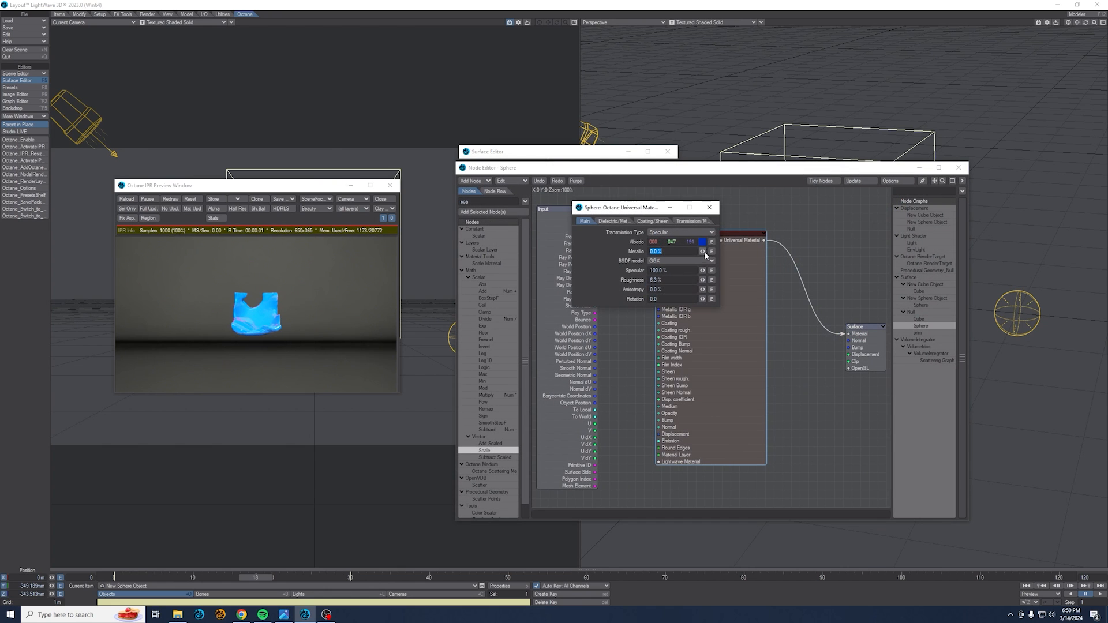
{"action": "left_click", "coordinate": [703, 252]}
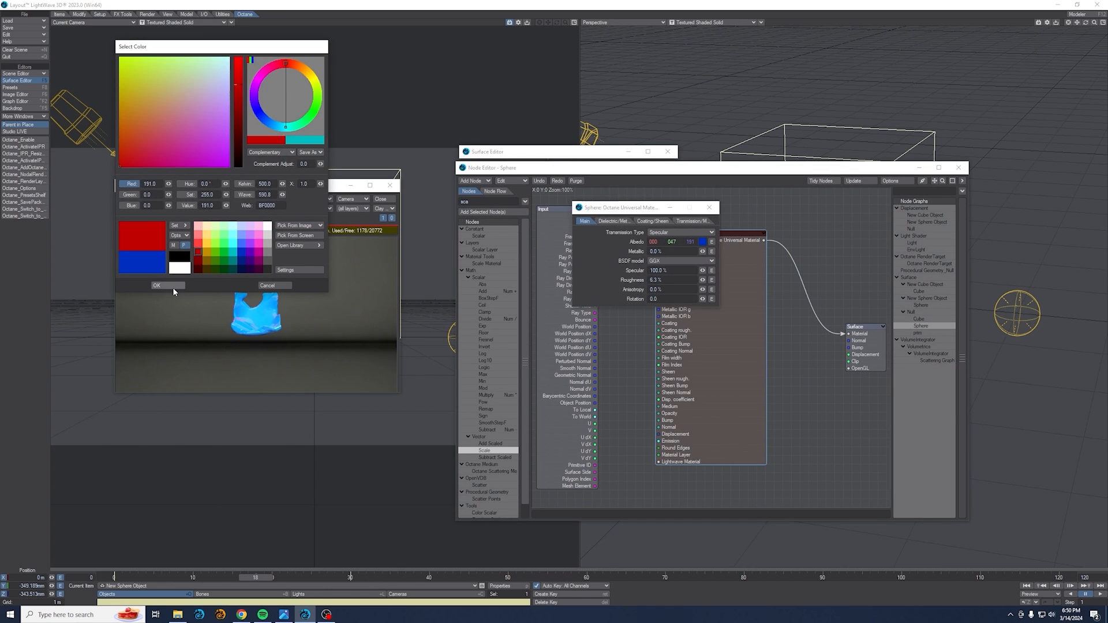
Step: Confirm the red albedo colour in the Select Color dialog
{"action": "left_click", "coordinate": [158, 285]}
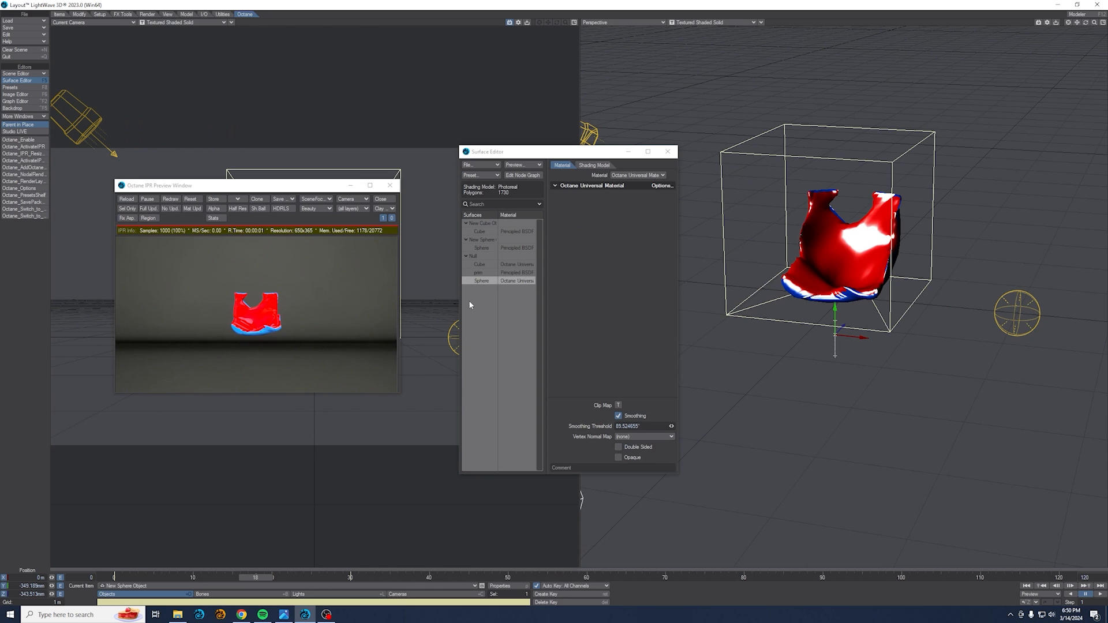
{"action": "mouse_move", "coordinate": [667, 151]}
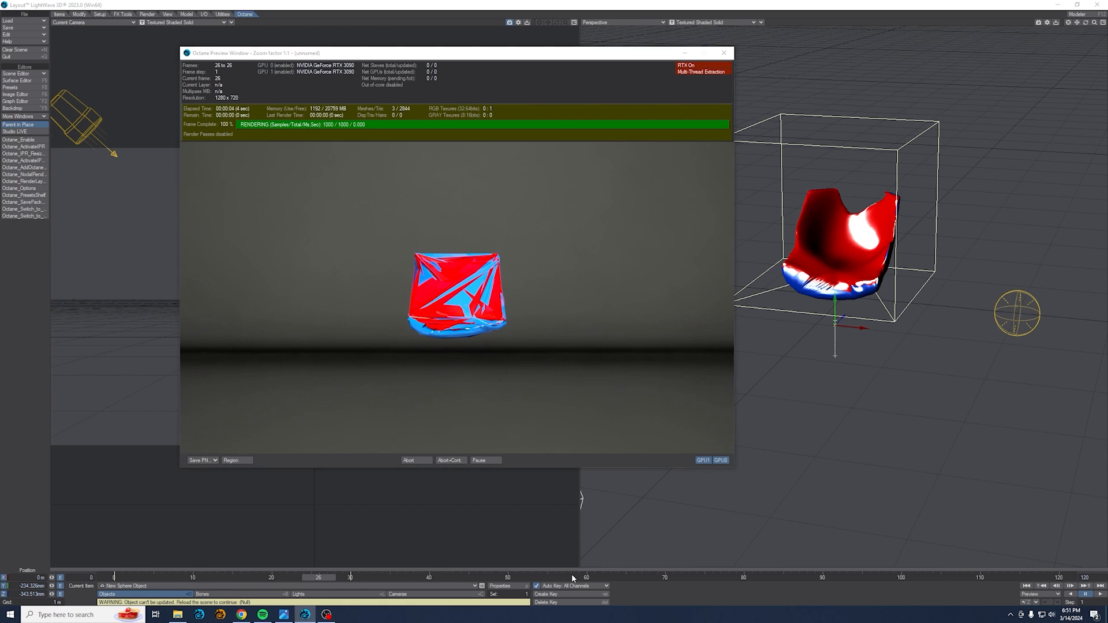
Step: Close the Octane render progress window and the rendered image viewer
{"action": "left_click", "coordinate": [723, 53]}
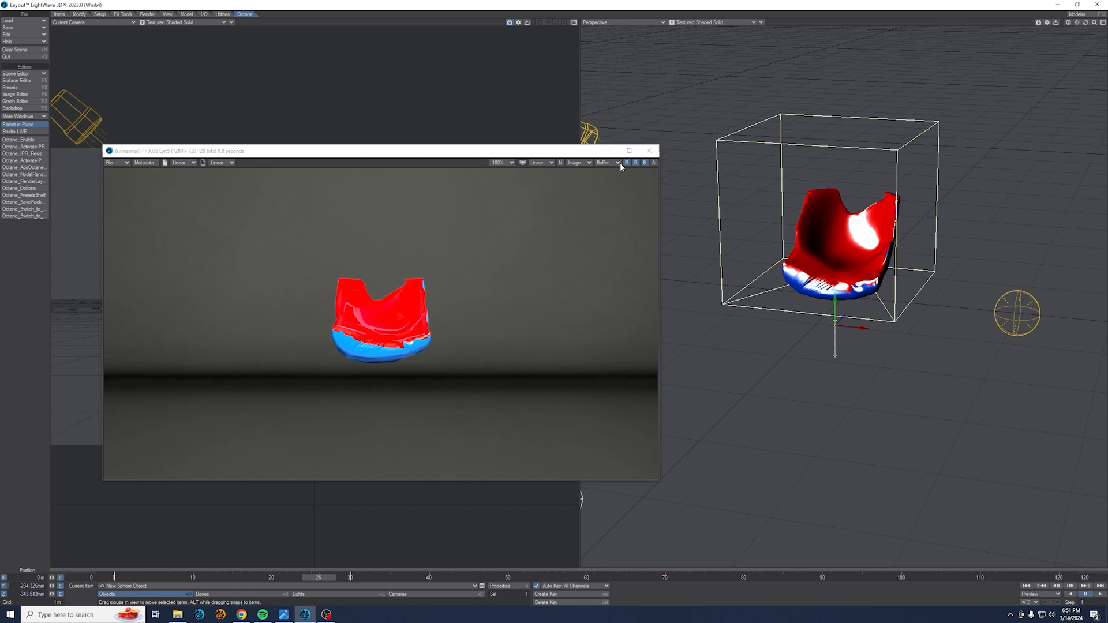
{"action": "left_click", "coordinate": [648, 151]}
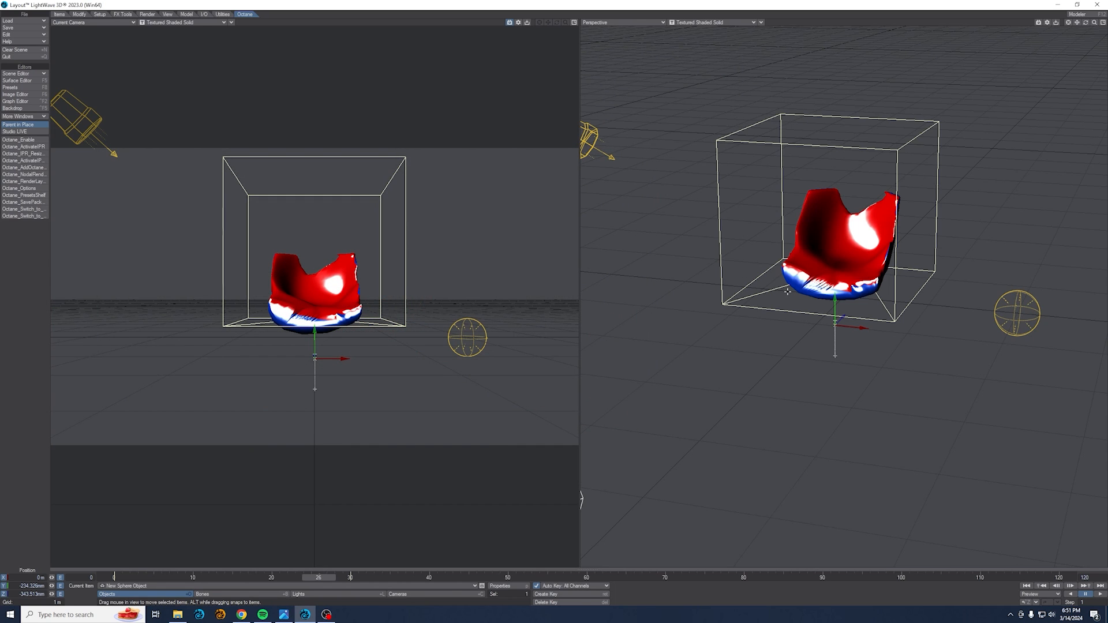
{"action": "mouse_move", "coordinate": [813, 405]}
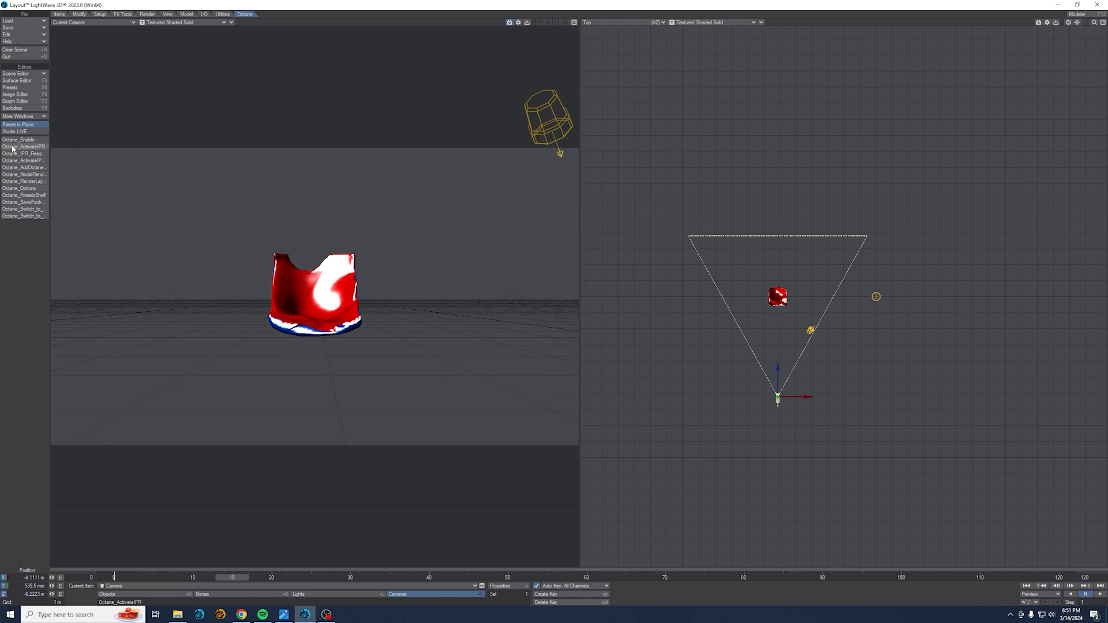
Step: Start the Octane IPR live preview and load the GeoNode6.lws scene
{"action": "left_click", "coordinate": [23, 146]}
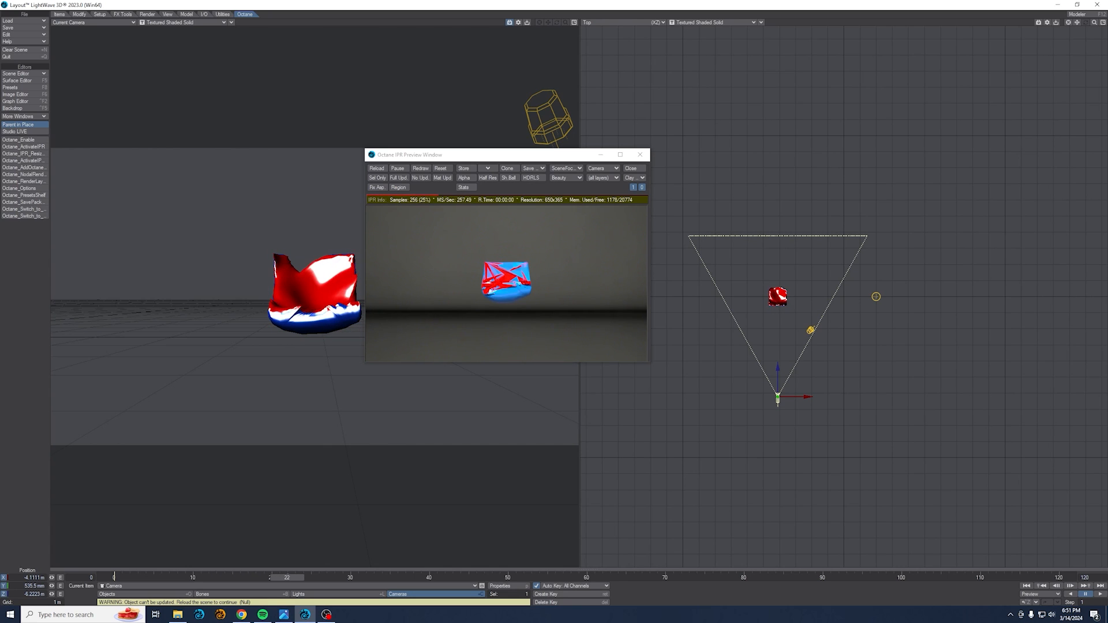
{"action": "left_click", "coordinate": [420, 168]}
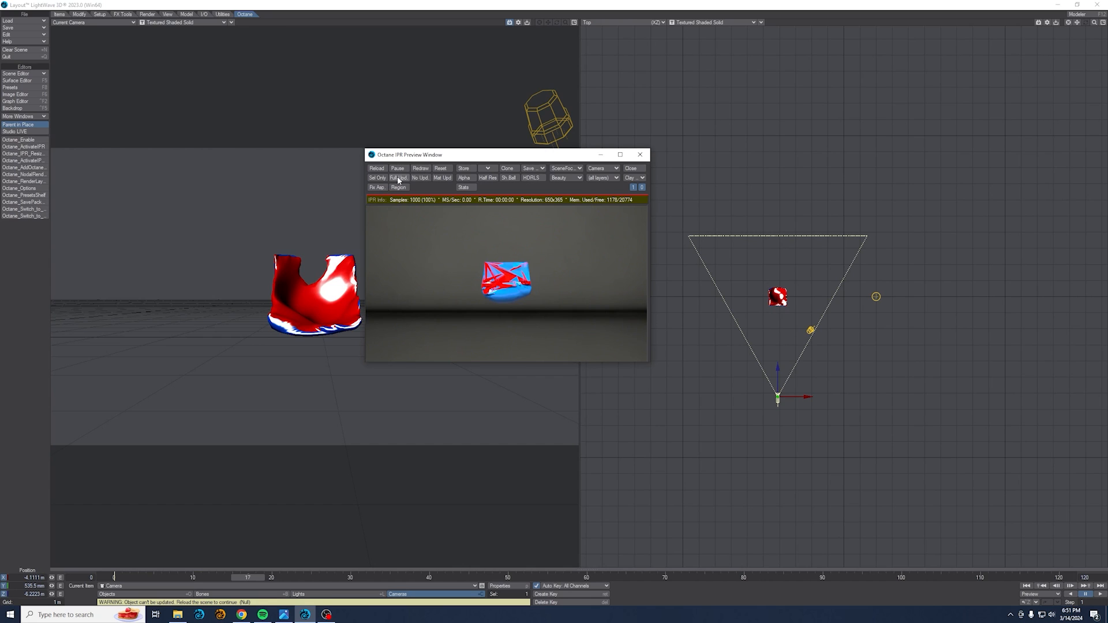
{"action": "left_click", "coordinate": [399, 177]}
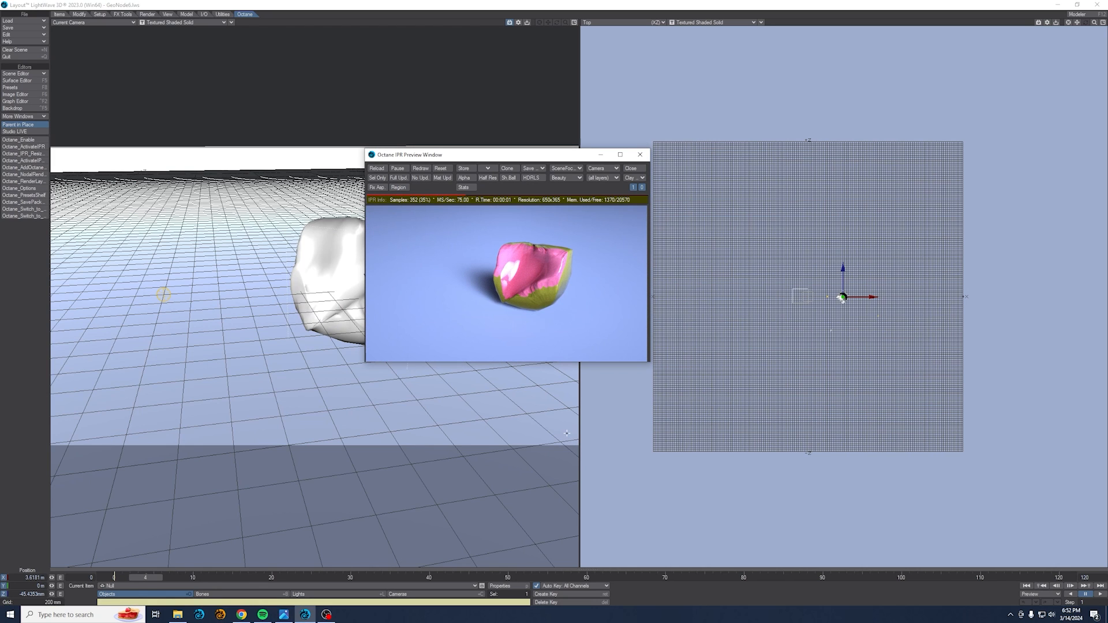
Step: Inspect the Cube and Sphere Material Mixer node graphs in the Surface Editor
{"action": "left_click", "coordinate": [15, 80]}
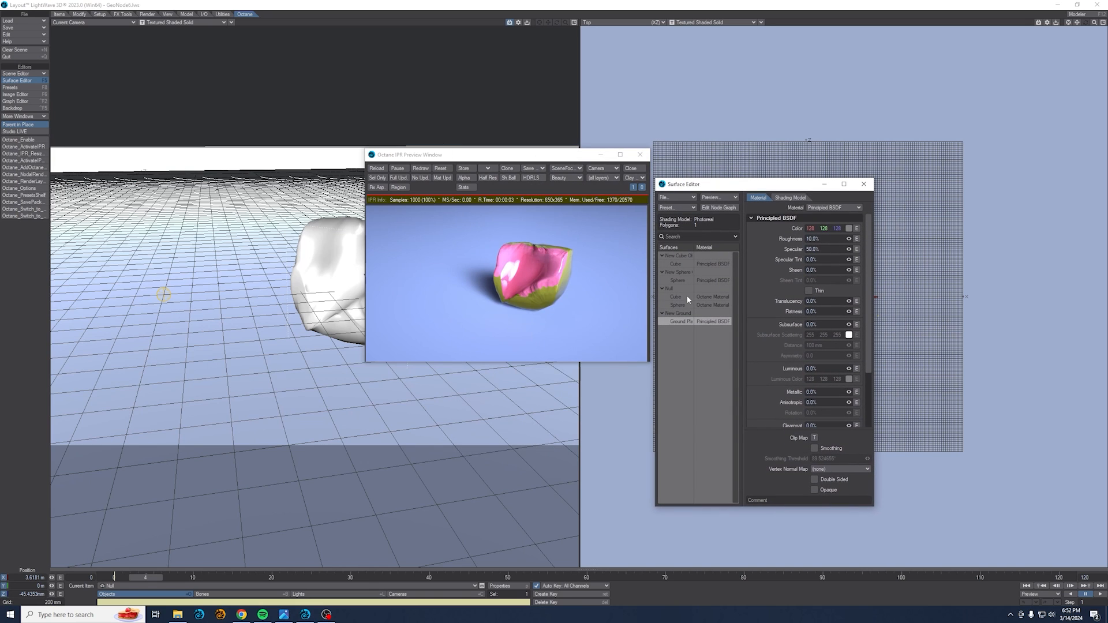
{"action": "left_click", "coordinate": [717, 207]}
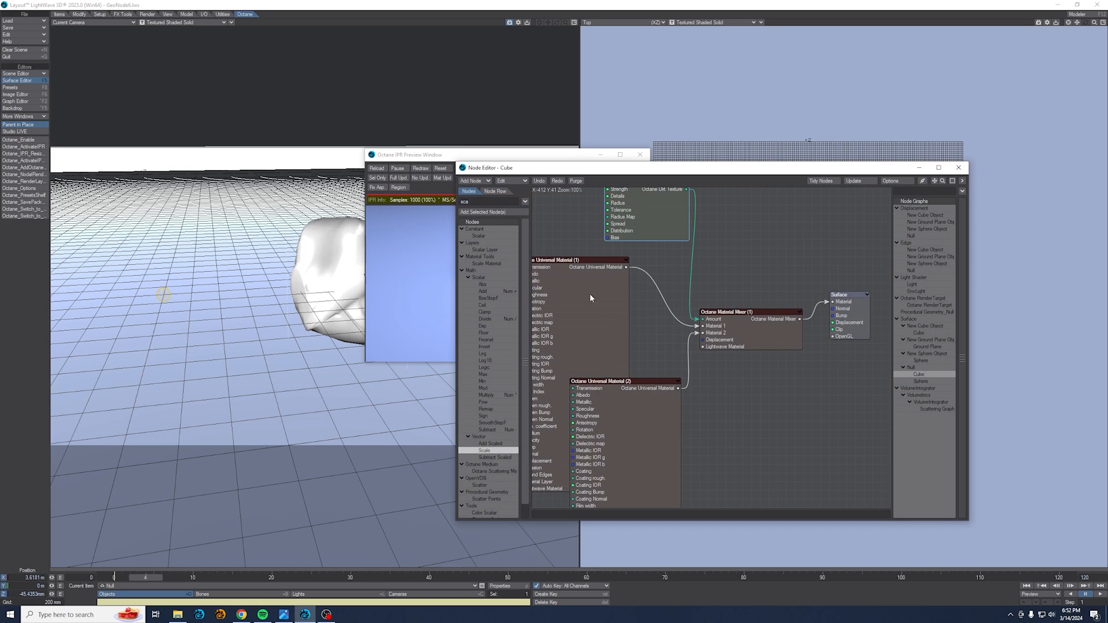
{"action": "mouse_move", "coordinate": [721, 380]}
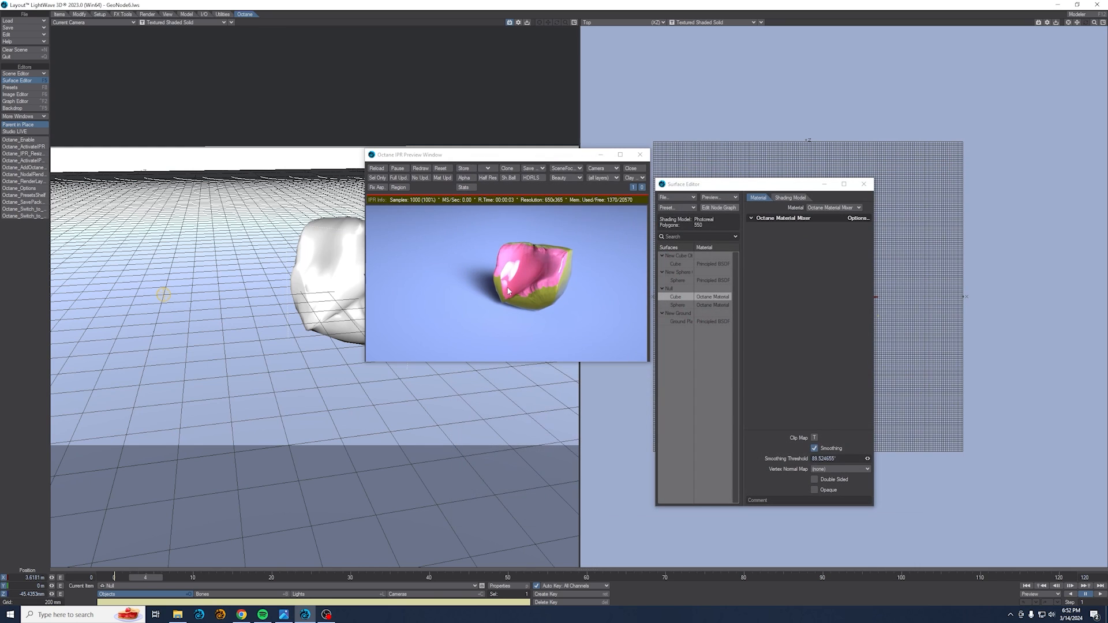
{"action": "left_click", "coordinate": [719, 207]}
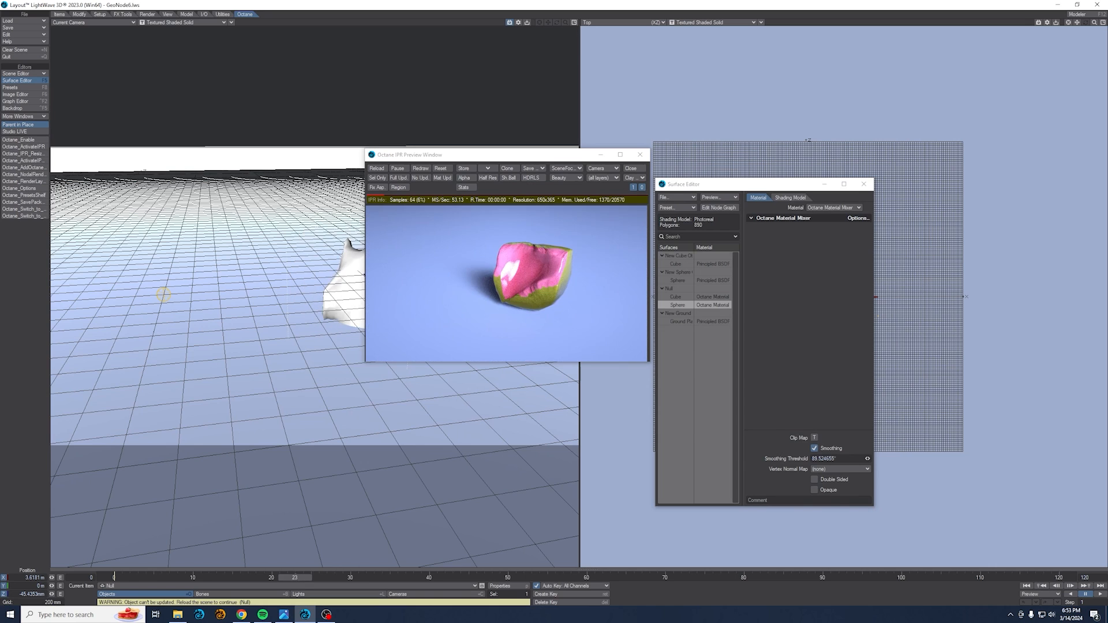
Step: Reload the scene in the IPR, then close the live preview window
{"action": "left_click", "coordinate": [377, 168]}
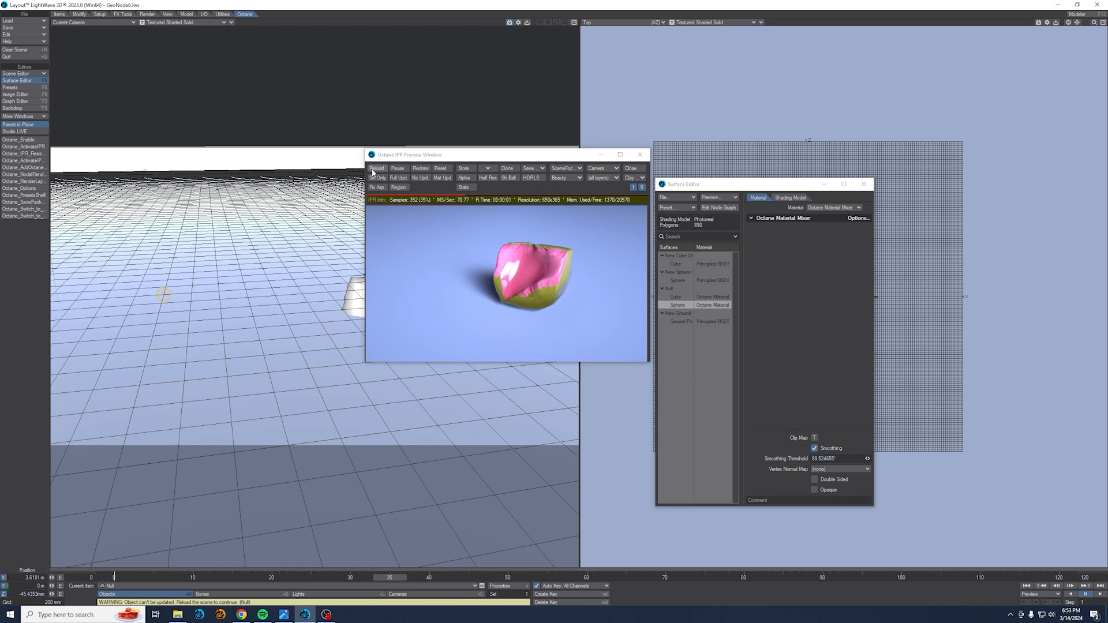
{"action": "left_click", "coordinate": [376, 168]}
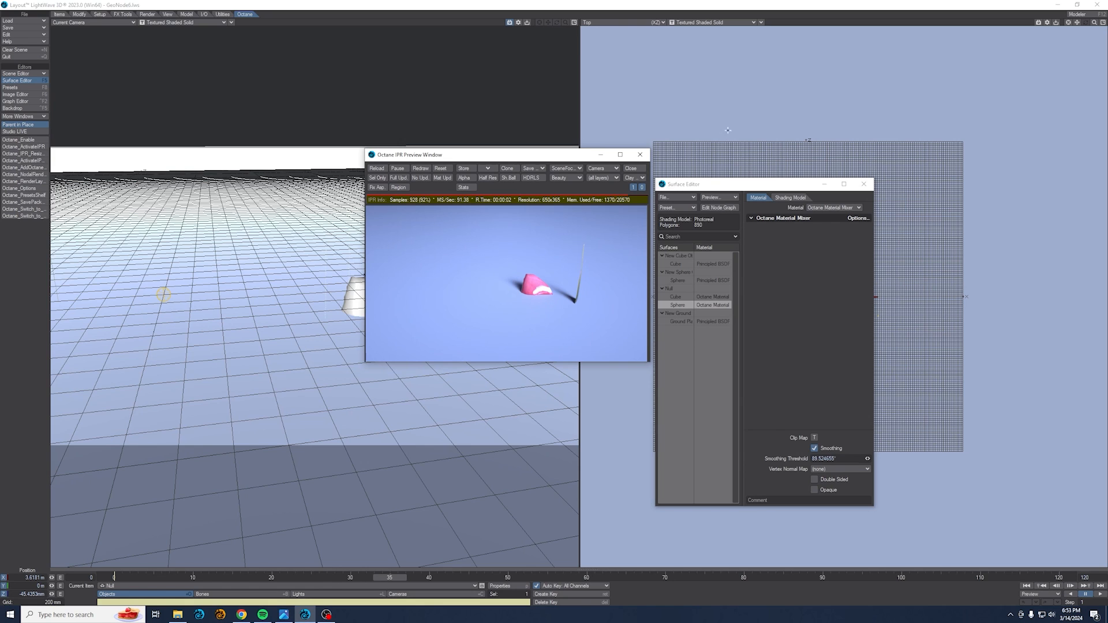
{"action": "left_click", "coordinate": [630, 168]}
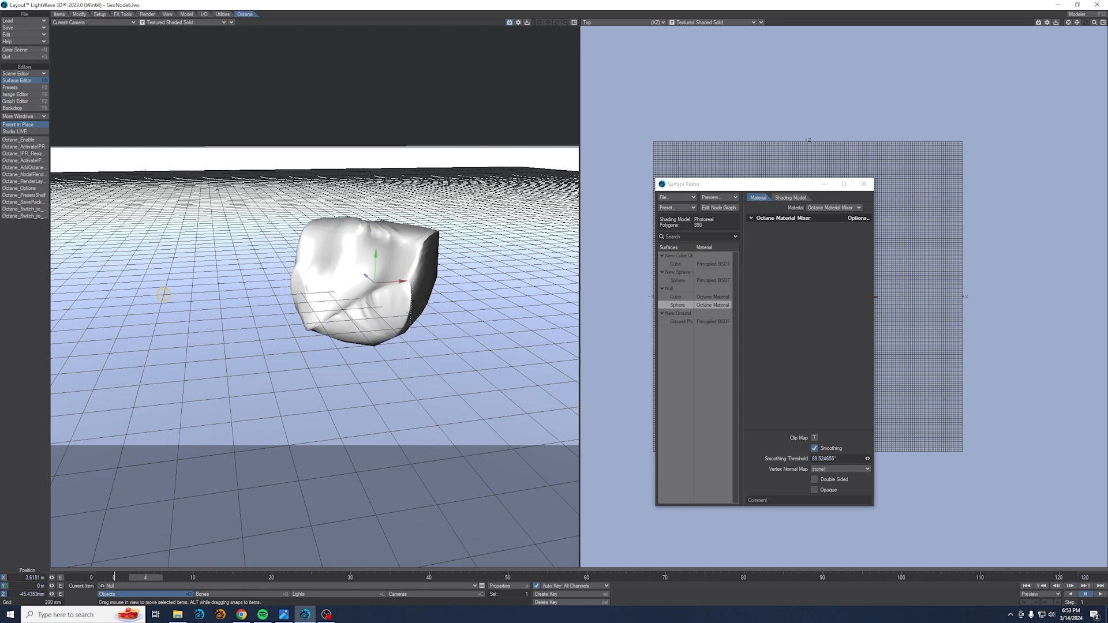
Step: Render the frame in Octane, then close the render window and Surface Editor
{"action": "left_click", "coordinate": [243, 14]}
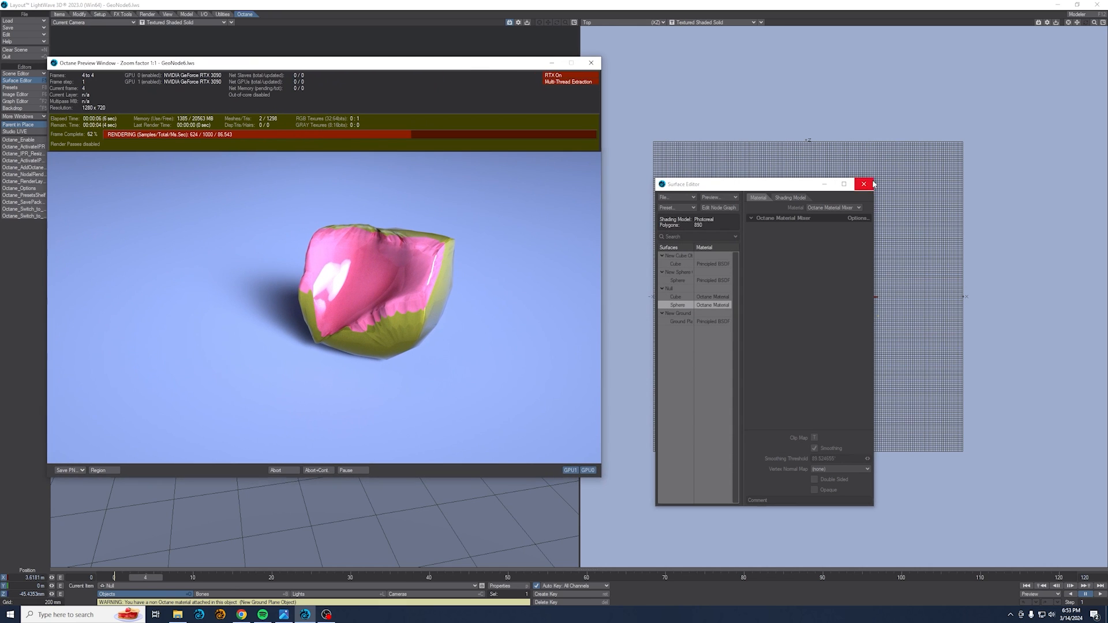
{"action": "left_click", "coordinate": [591, 63]}
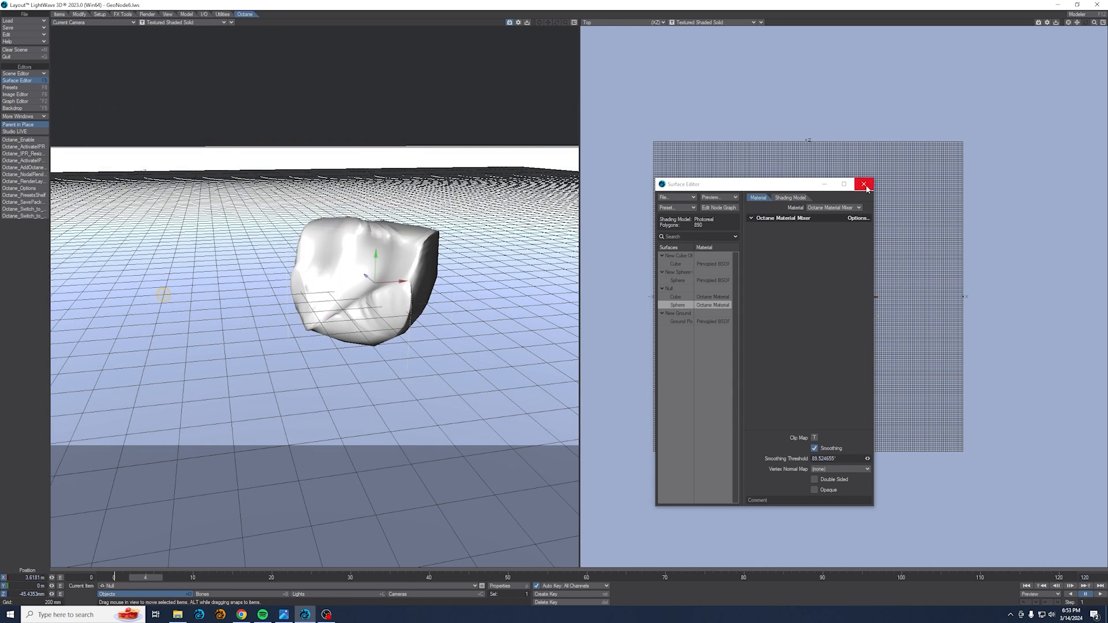
{"action": "left_click", "coordinate": [863, 184]}
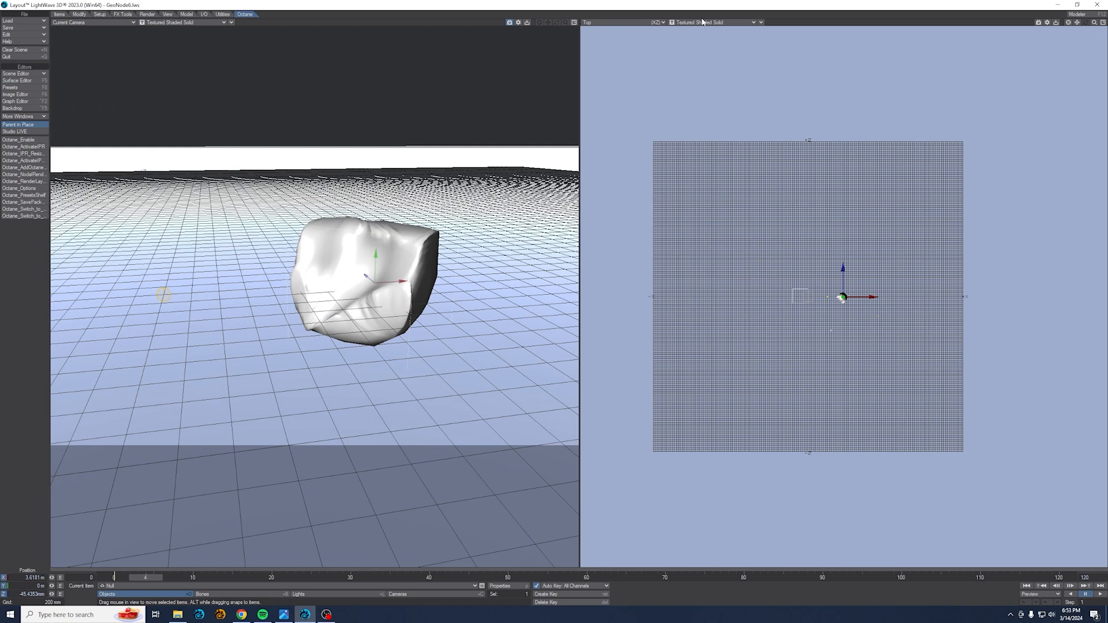
Step: Switch the Top viewport's display style to Wireframe
{"action": "left_click", "coordinate": [714, 22]}
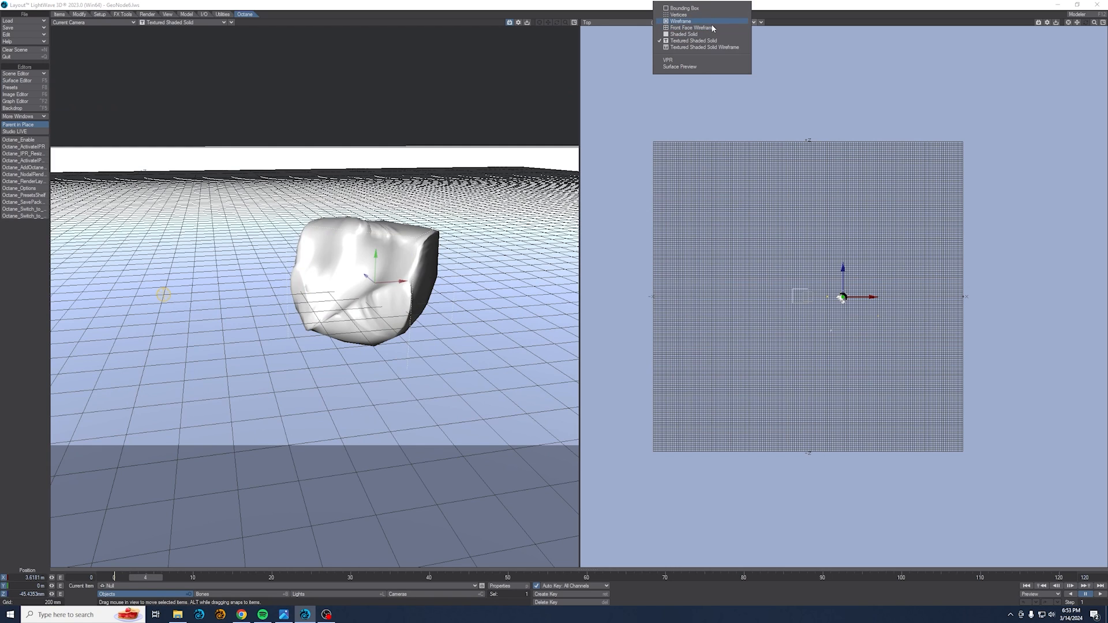
{"action": "left_click", "coordinate": [681, 21]}
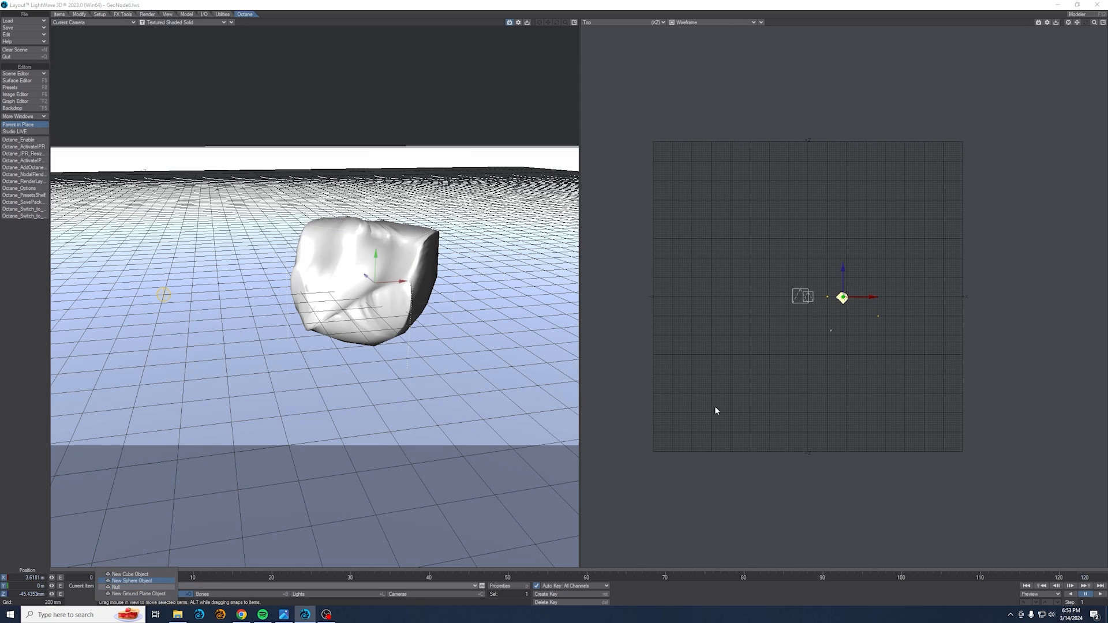
{"action": "mouse_move", "coordinate": [848, 298]}
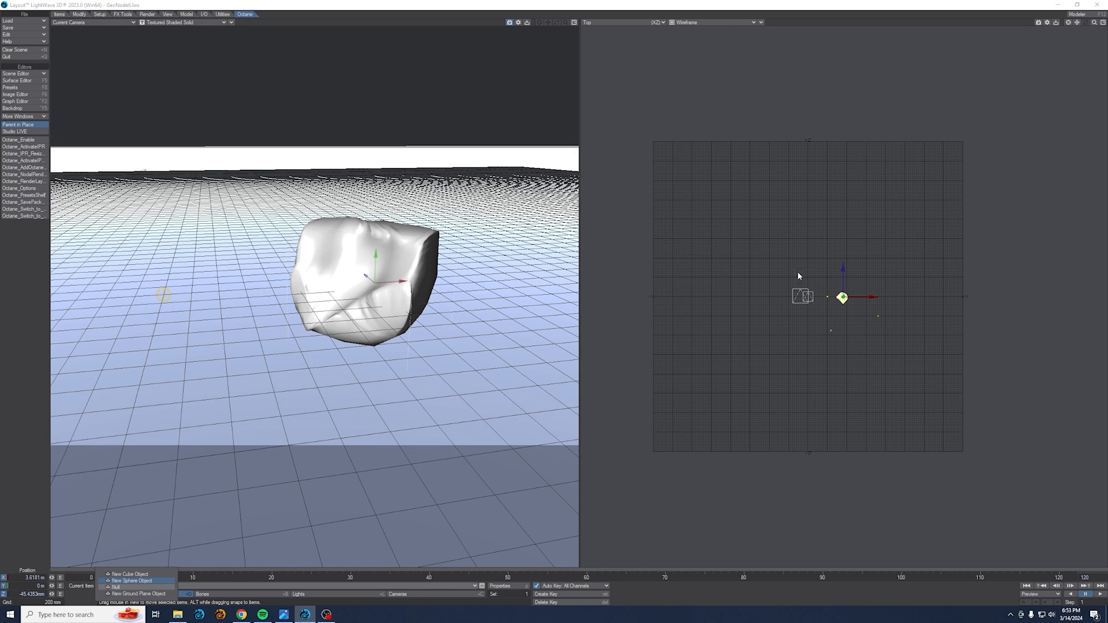
{"action": "mouse_move", "coordinate": [797, 305]}
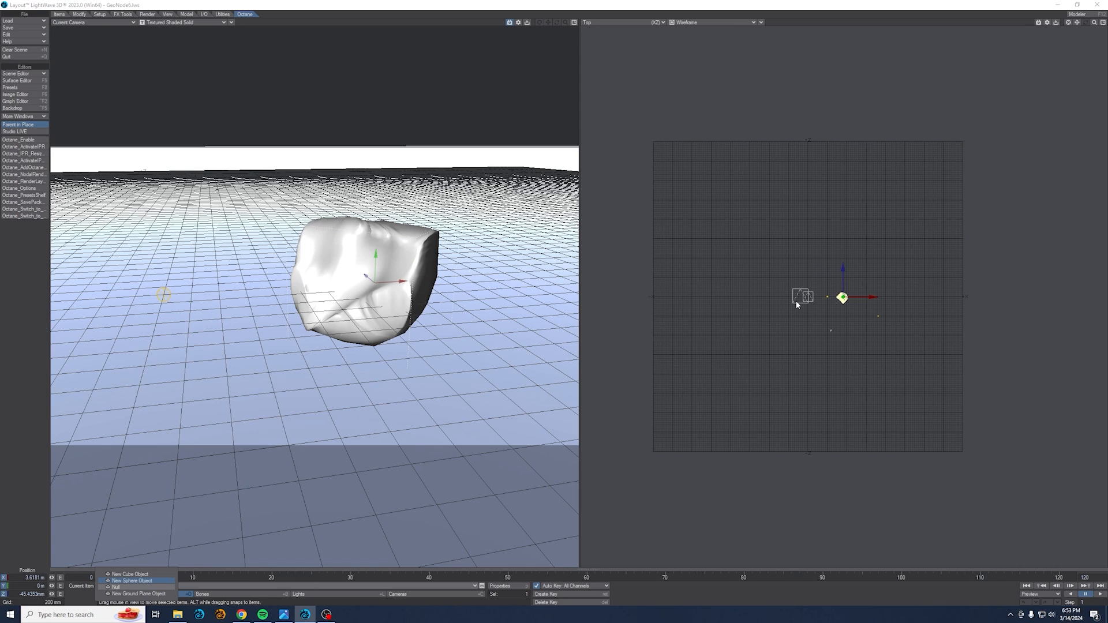
{"action": "mouse_move", "coordinate": [804, 292]}
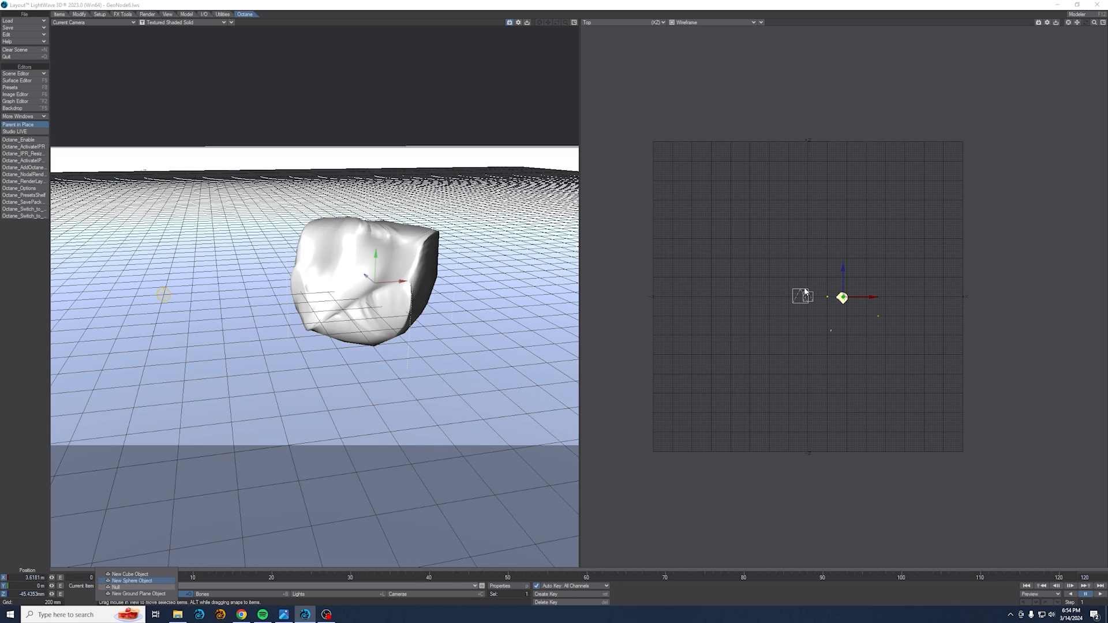
{"action": "mouse_move", "coordinate": [281, 543]}
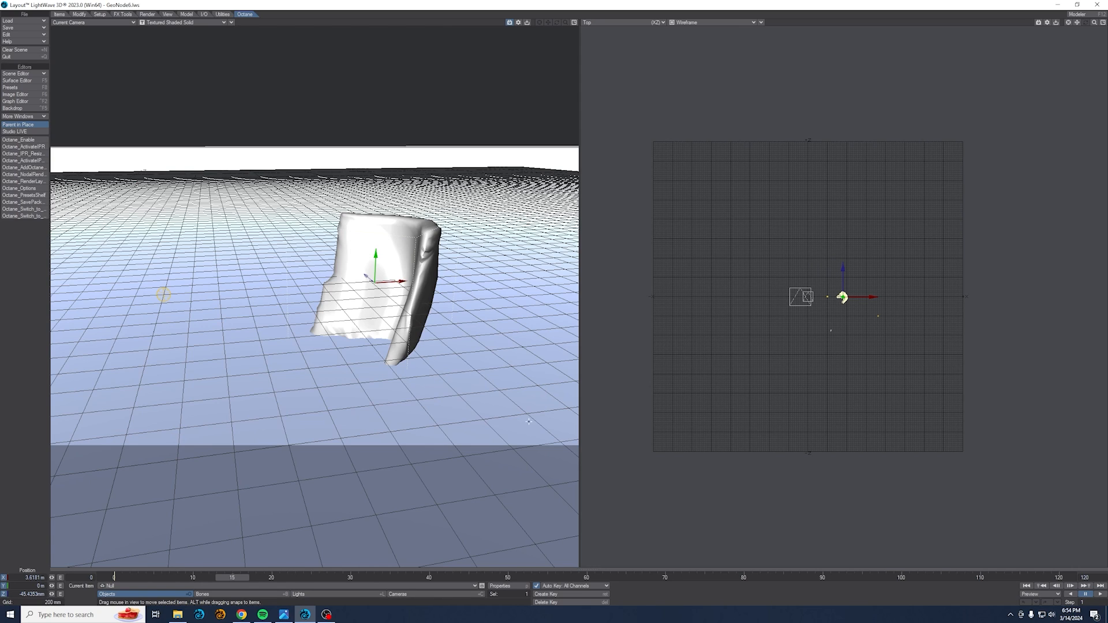
{"action": "mouse_move", "coordinate": [529, 421]}
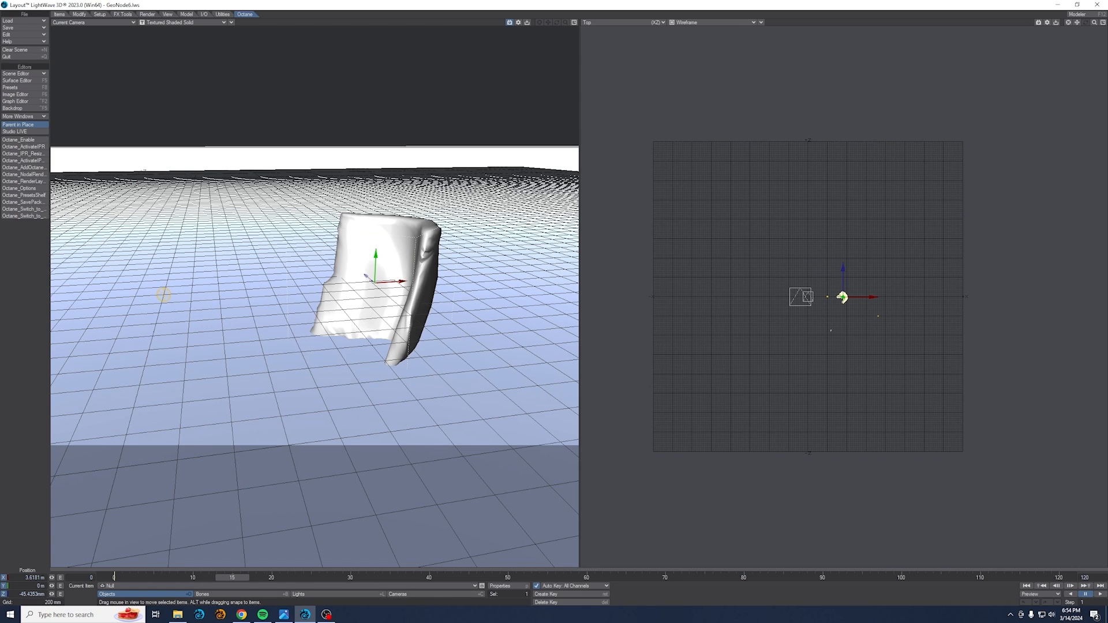